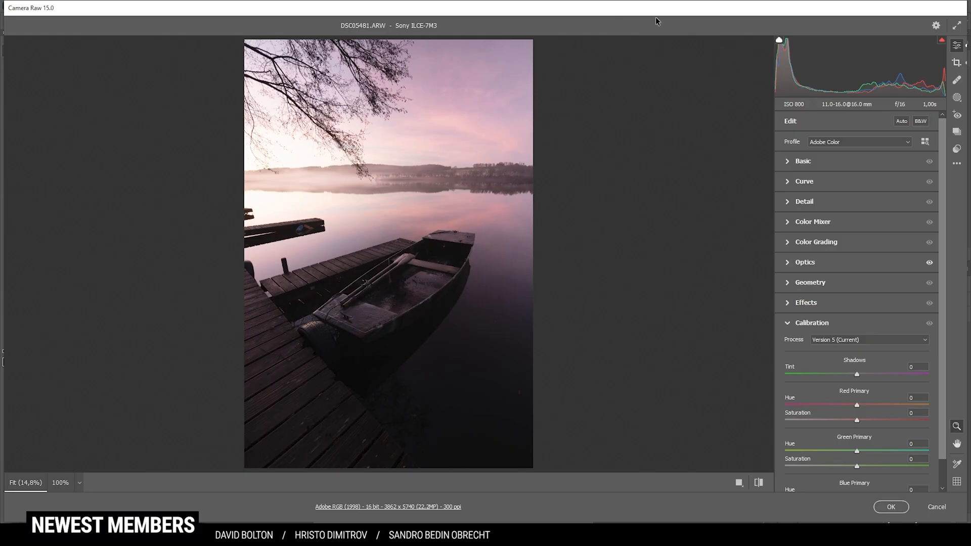
pyautogui.moveTo(591, 138)
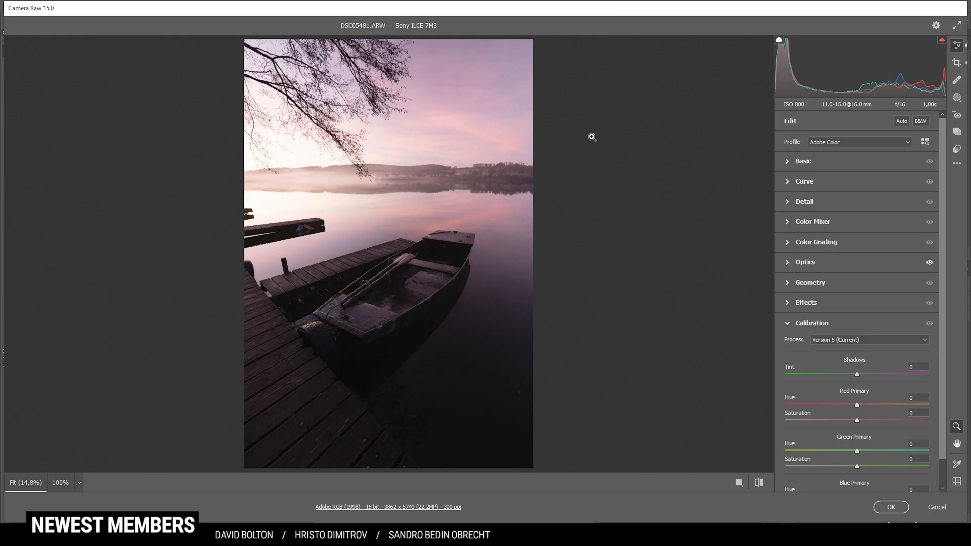
pyautogui.moveTo(844, 232)
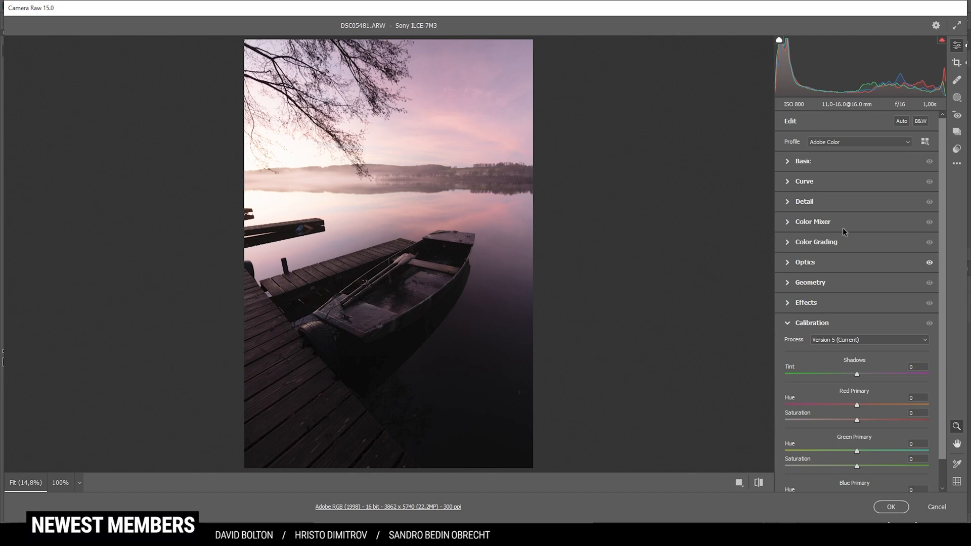
pyautogui.moveTo(780, 39)
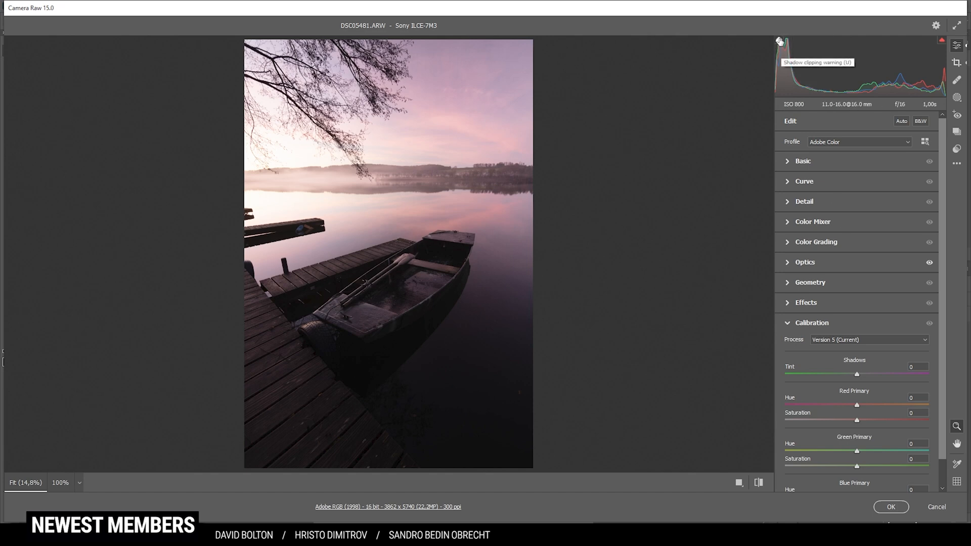
# Step: Switch the photo's colour profile from Adobe Color to Adobe Landscape
pyautogui.click(779, 39)
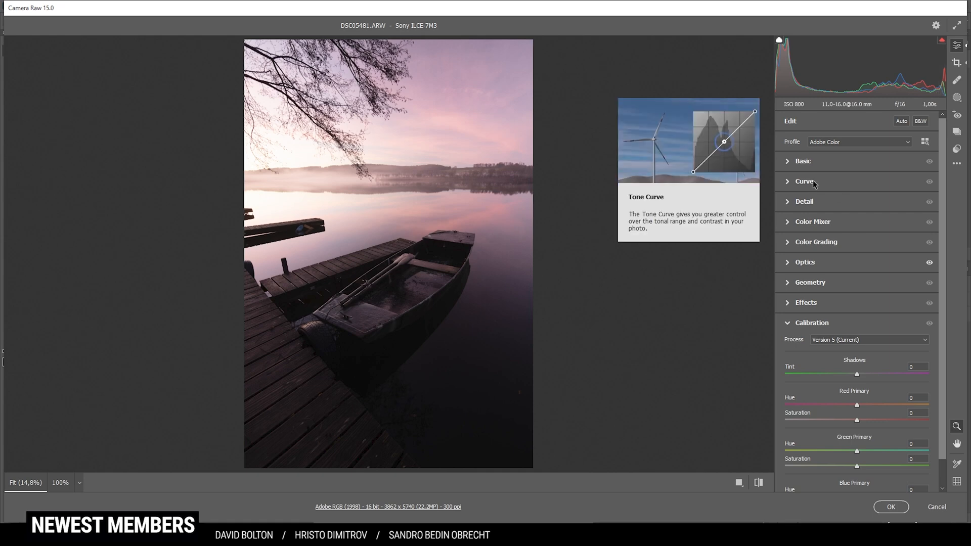
pyautogui.moveTo(593, 145)
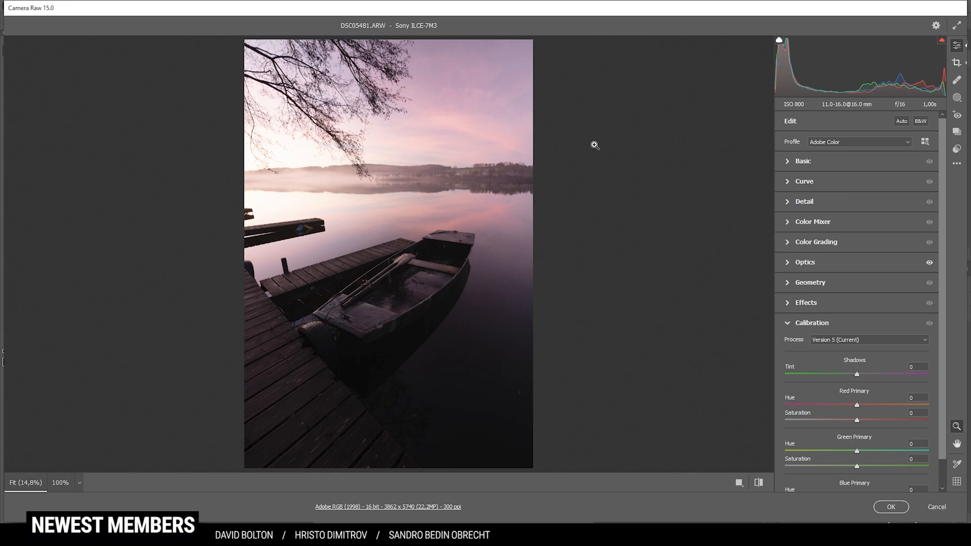
pyautogui.moveTo(666, 237)
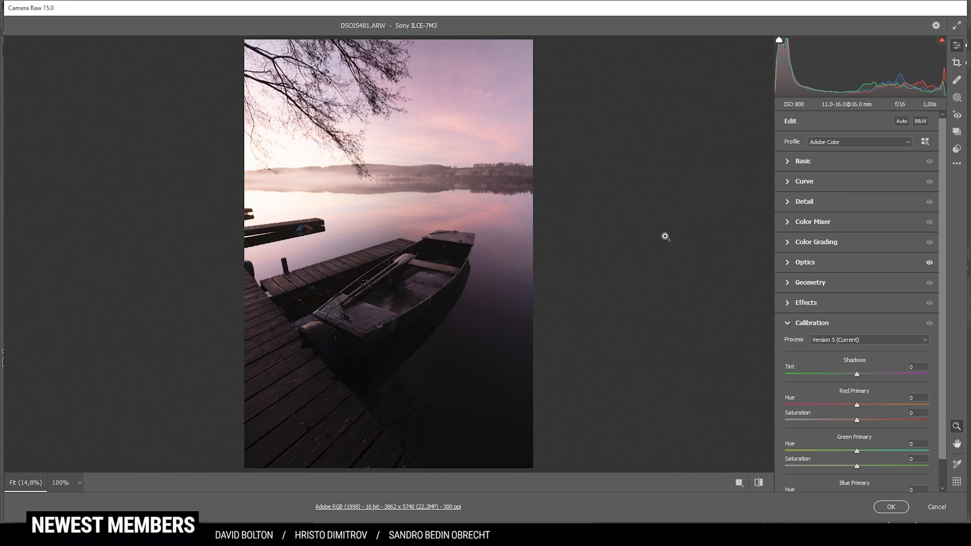
pyautogui.click(859, 141)
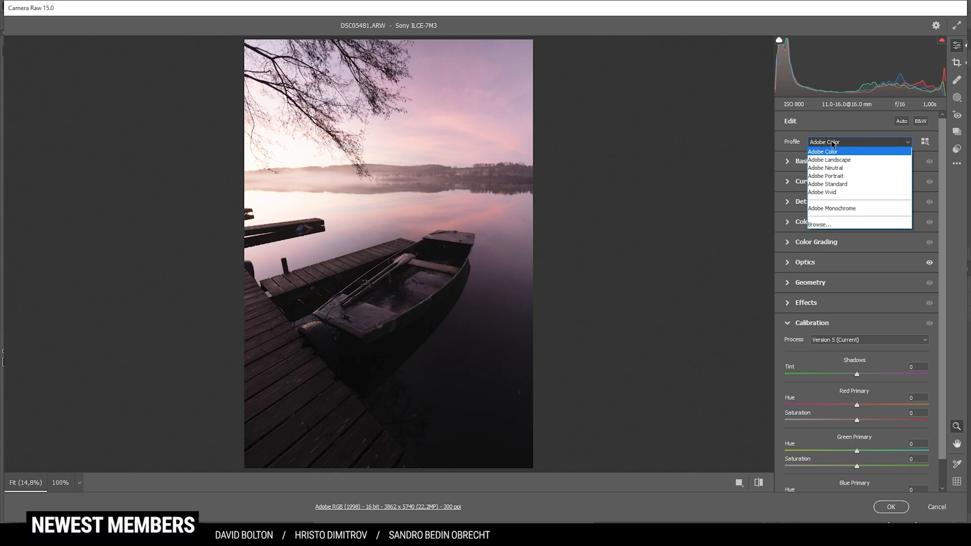
pyautogui.click(830, 160)
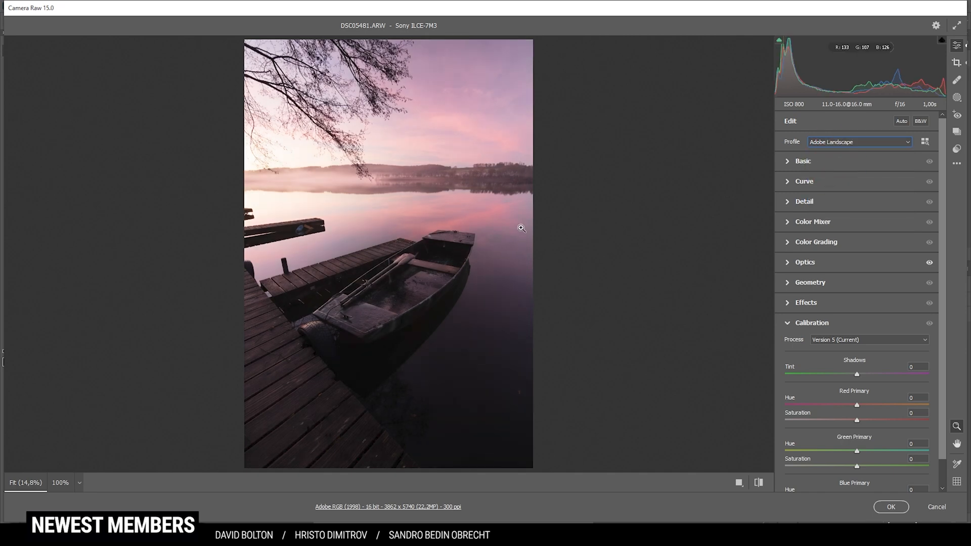
pyautogui.moveTo(777, 55)
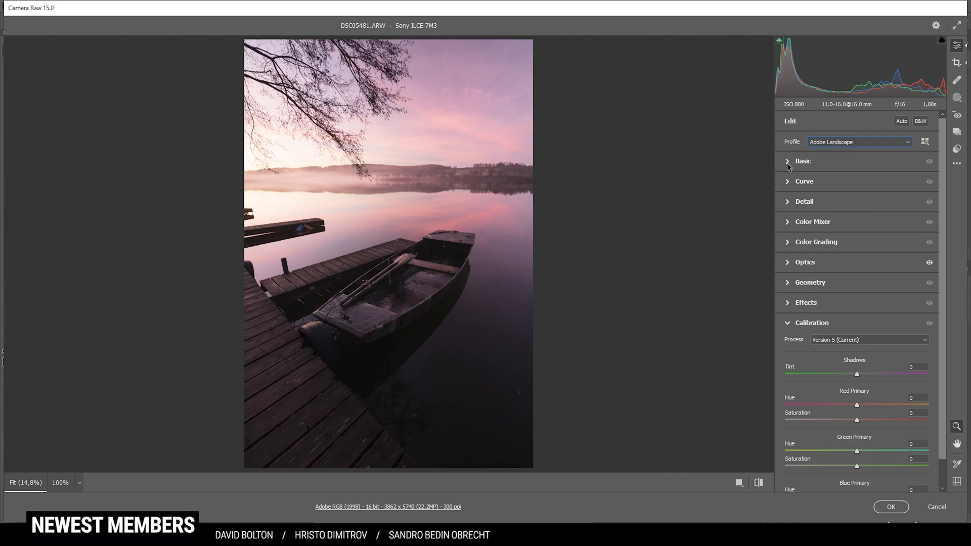
# Step: Set a custom white balance with Temperature 4850 and Tint -18 in the Basic panel
pyautogui.click(804, 161)
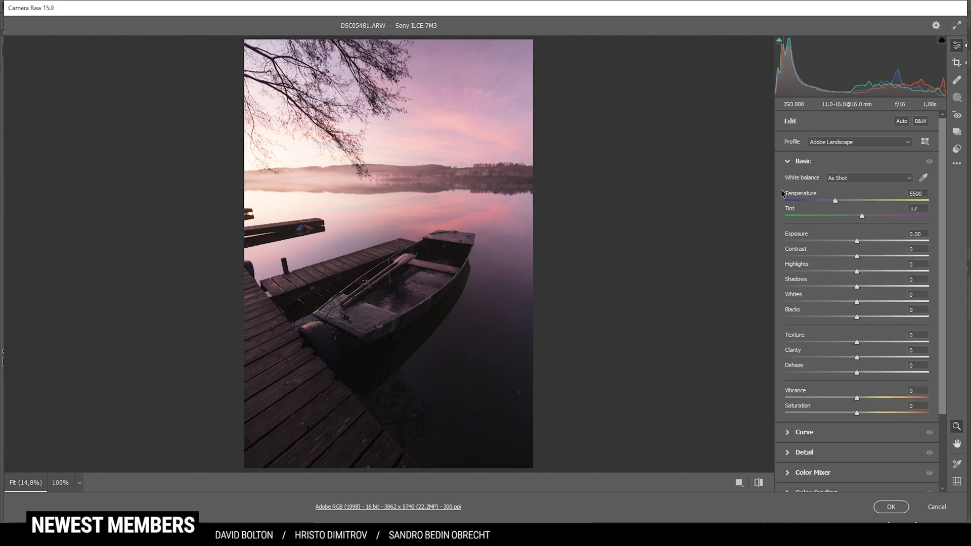
pyautogui.moveTo(352, 171)
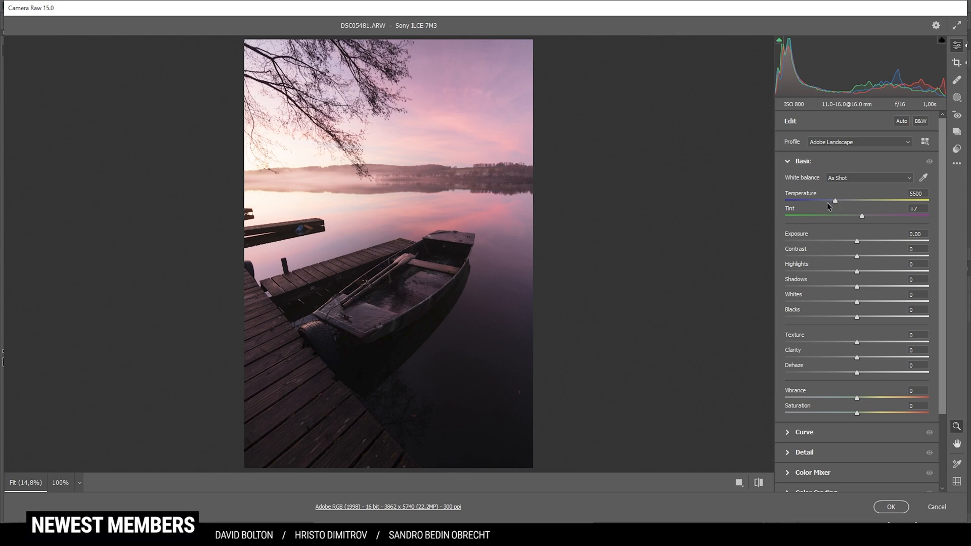
pyautogui.moveTo(836, 201); pyautogui.dragTo(834, 200)
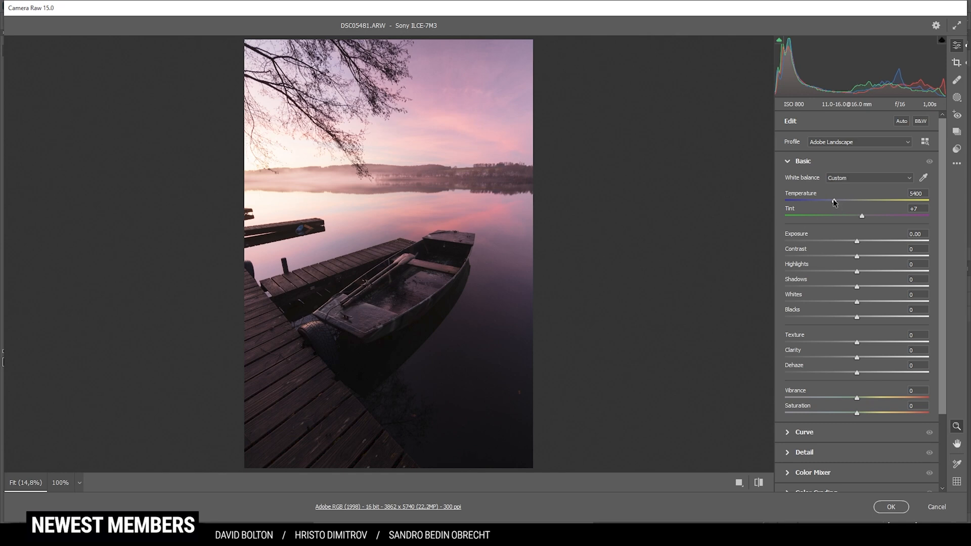
pyautogui.moveTo(835, 200); pyautogui.dragTo(829, 200)
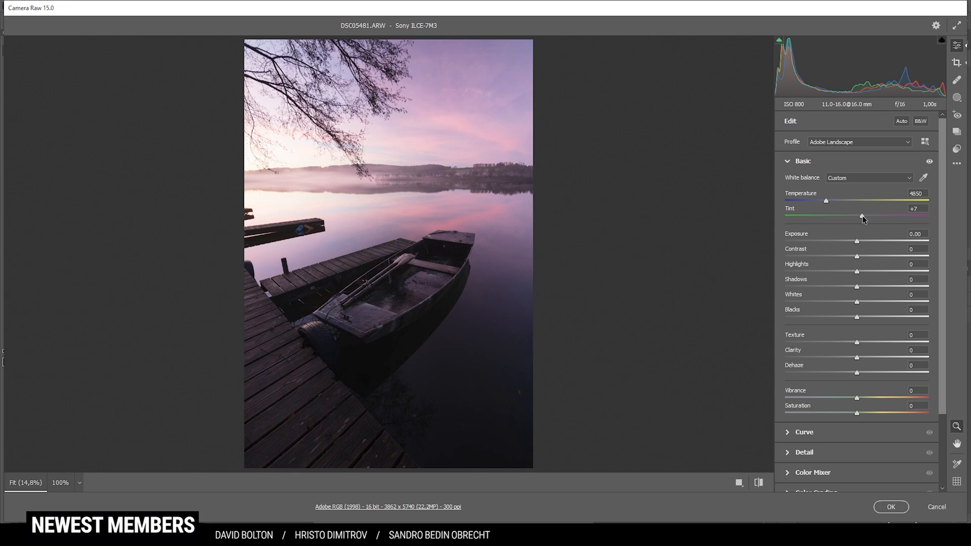
pyautogui.moveTo(863, 218); pyautogui.dragTo(854, 218)
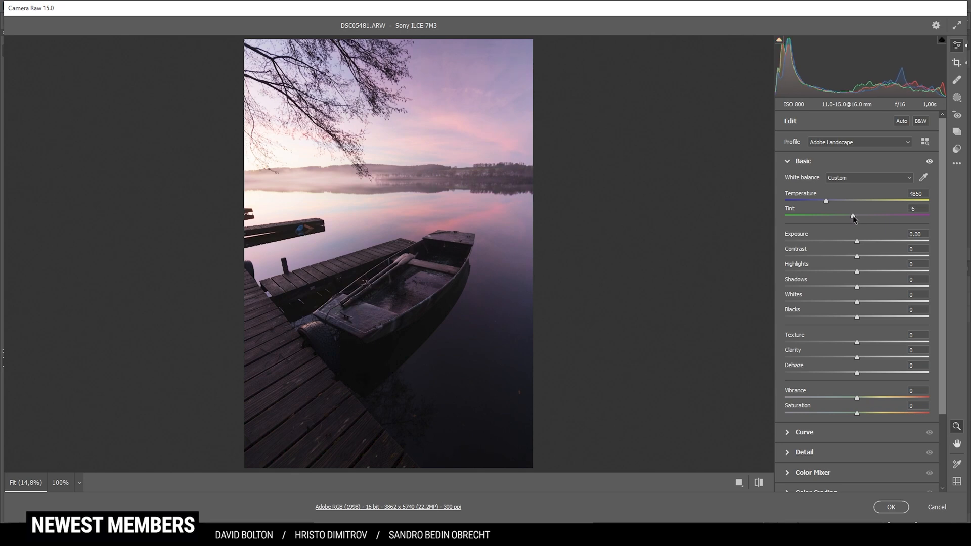
pyautogui.moveTo(854, 218); pyautogui.dragTo(841, 218)
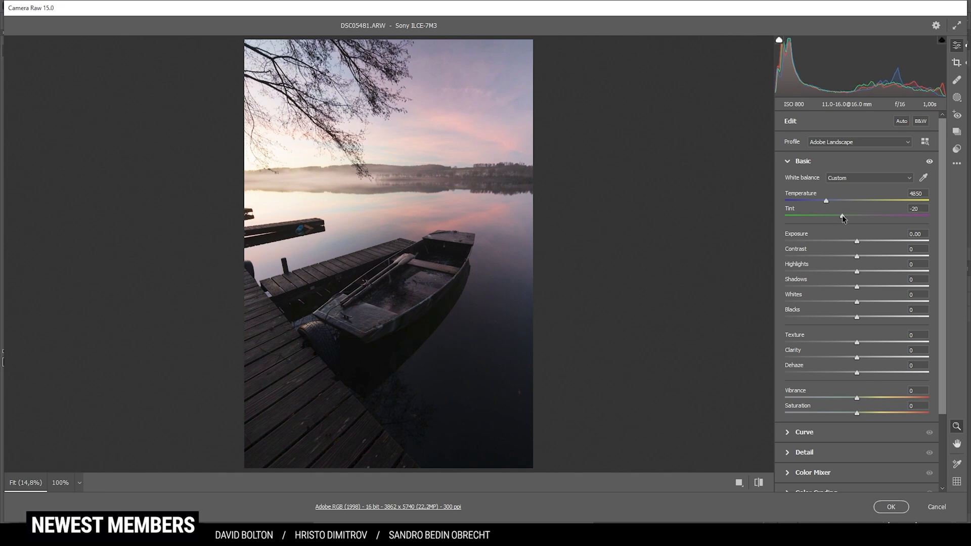
pyautogui.moveTo(841, 217); pyautogui.dragTo(844, 216)
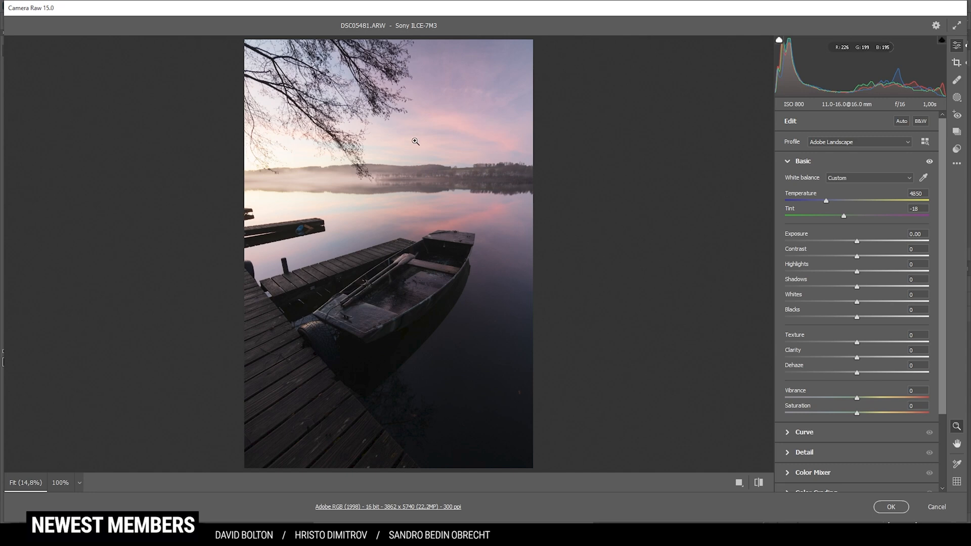
pyautogui.moveTo(592, 230)
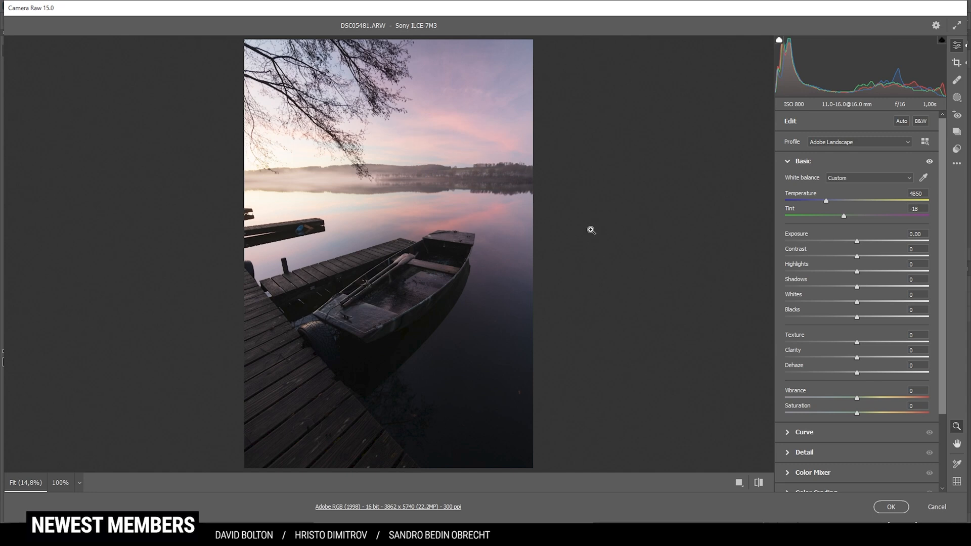
pyautogui.moveTo(449, 283)
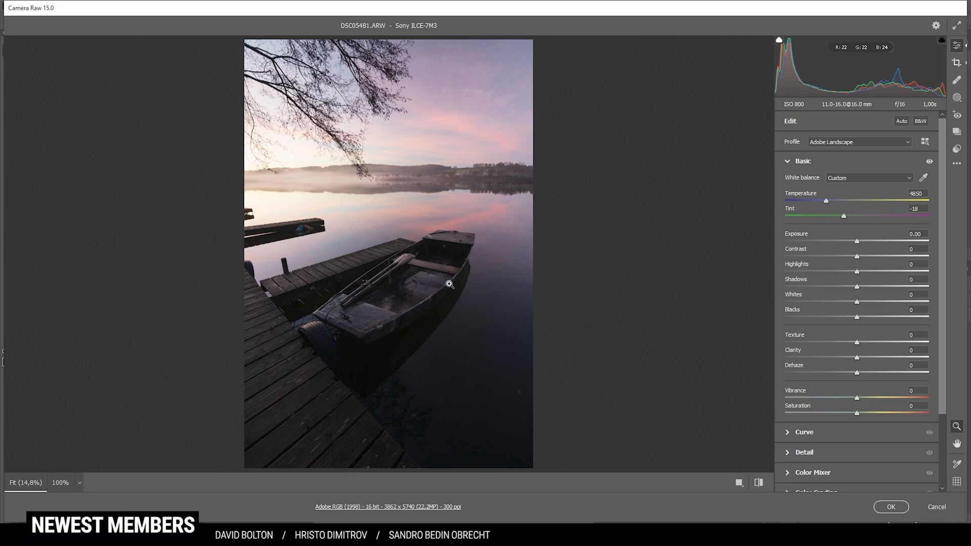
pyautogui.moveTo(414, 308)
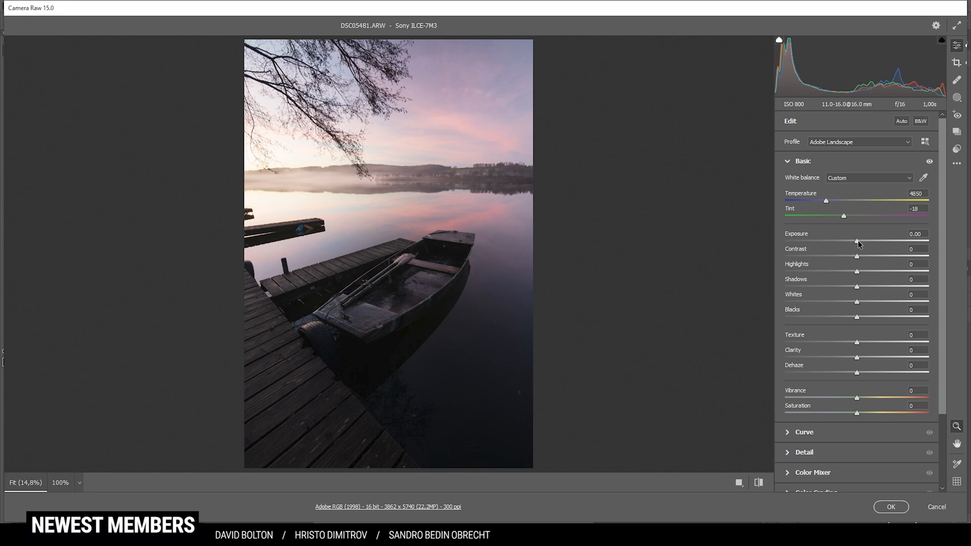
# Step: Set Exposure +0.80, Highlights -66 and Shadows +28 on the dock photo
pyautogui.moveTo(857, 241); pyautogui.dragTo(868, 241)
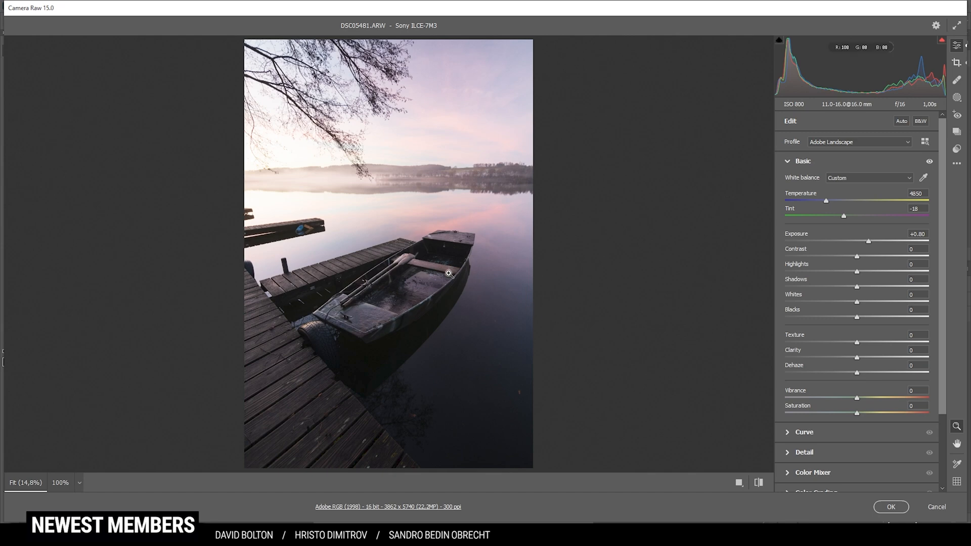
pyautogui.moveTo(423, 329)
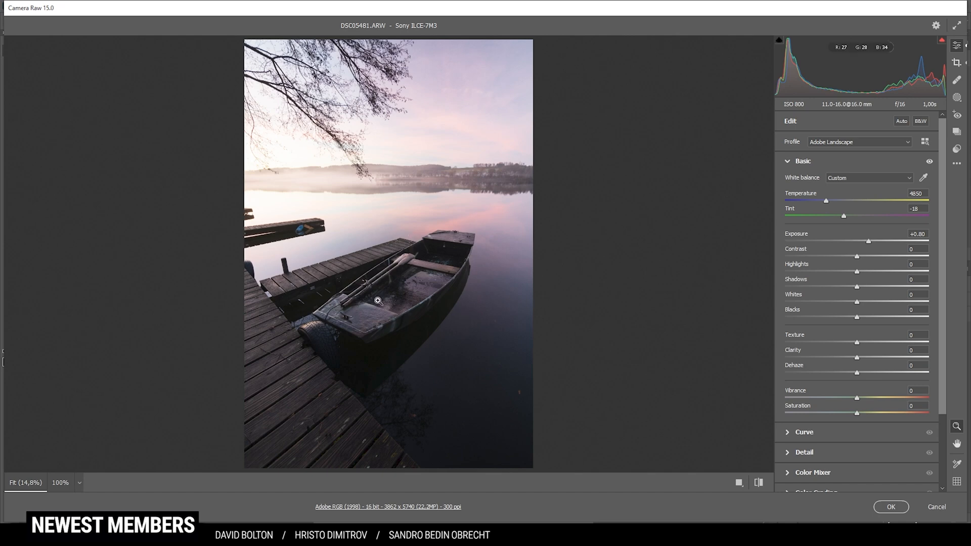
pyautogui.moveTo(377, 319)
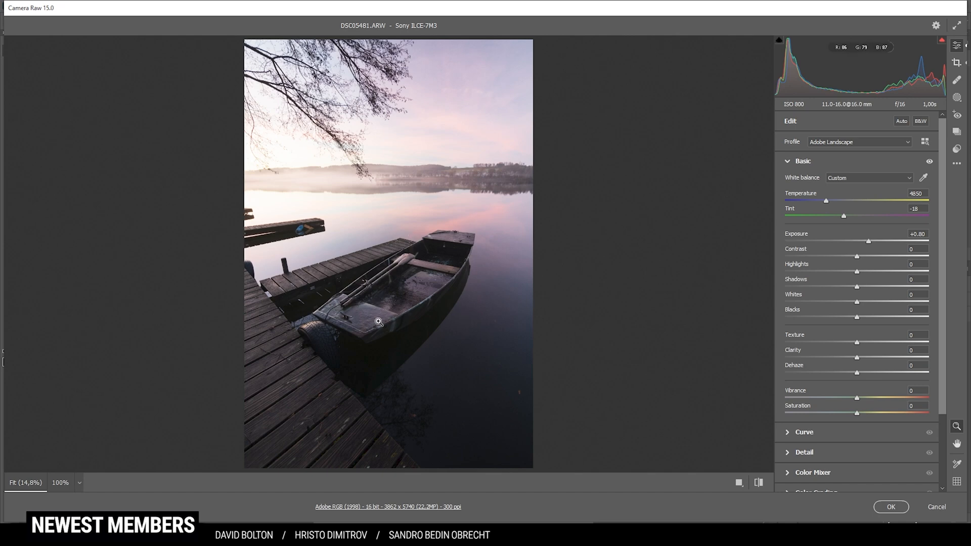
pyautogui.moveTo(560, 330)
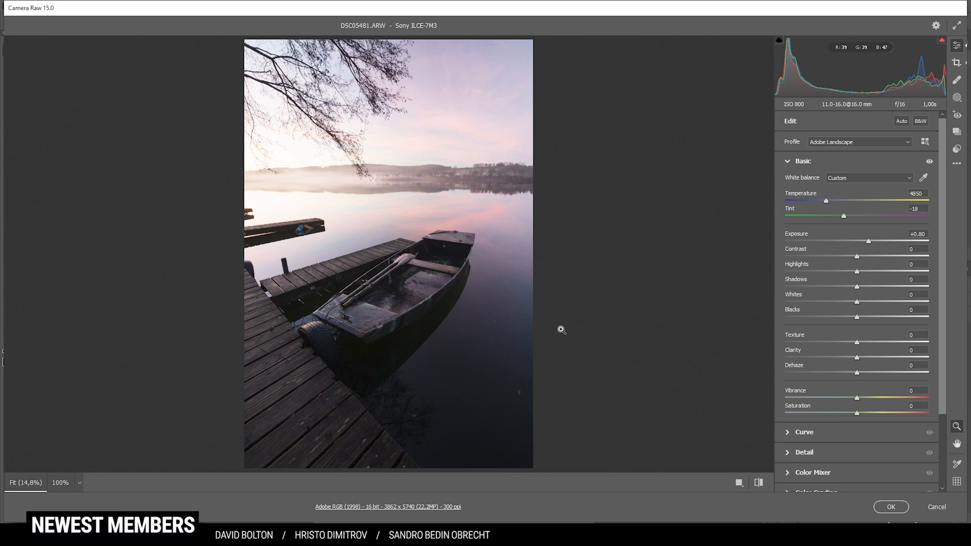
pyautogui.moveTo(562, 238)
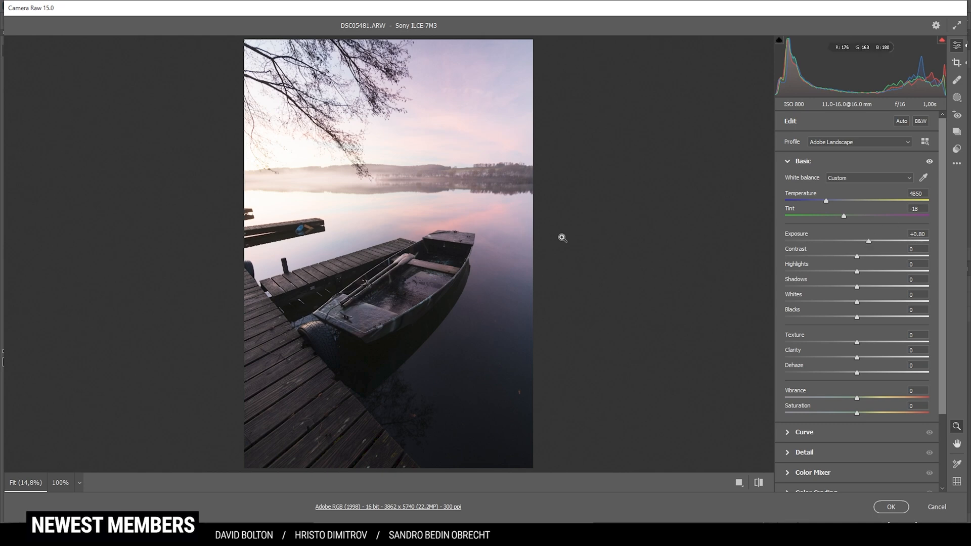
pyautogui.moveTo(857, 276)
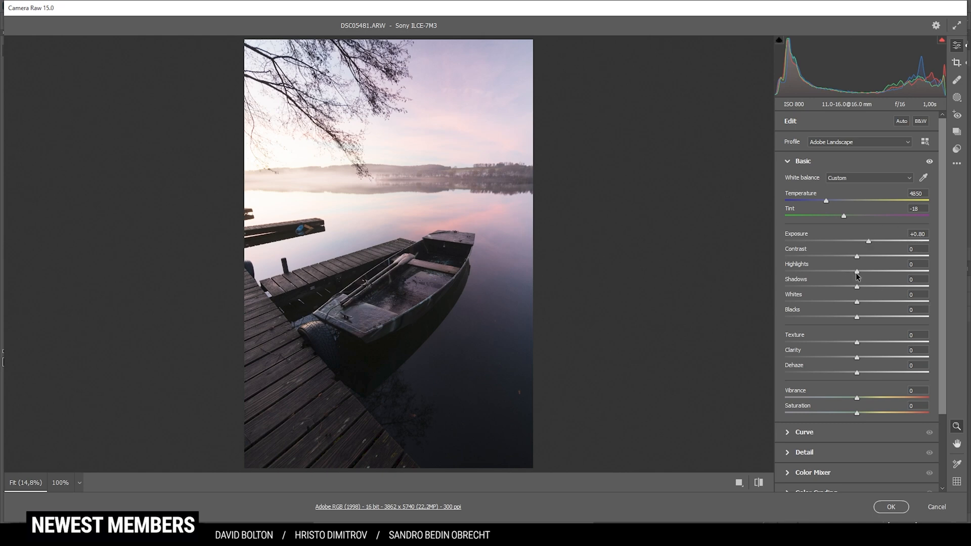
pyautogui.moveTo(857, 272); pyautogui.dragTo(854, 273)
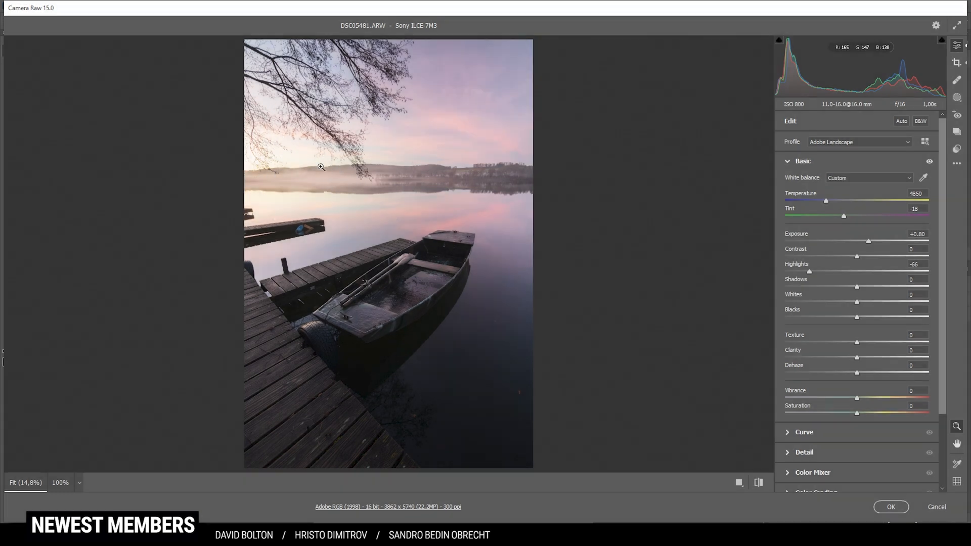
pyautogui.moveTo(342, 195)
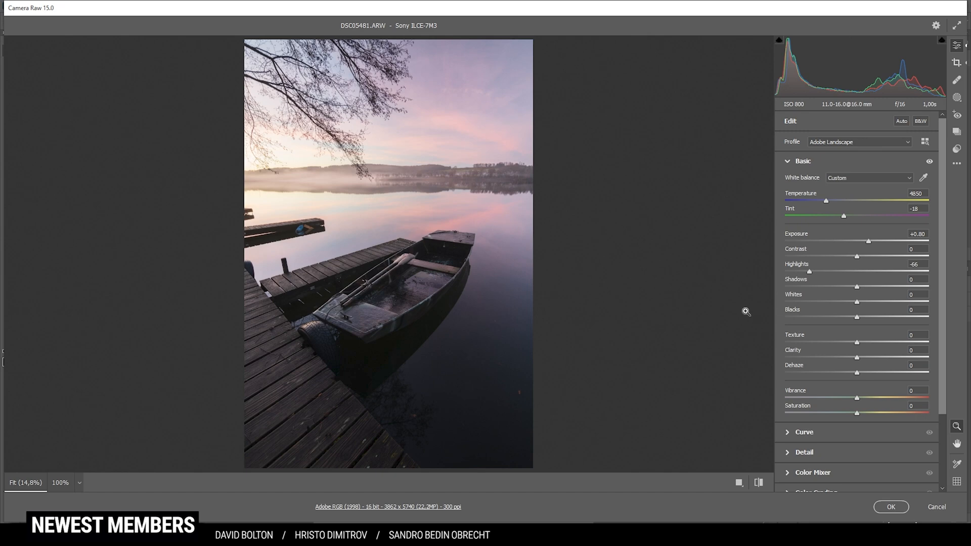
pyautogui.moveTo(857, 286); pyautogui.dragTo(860, 286)
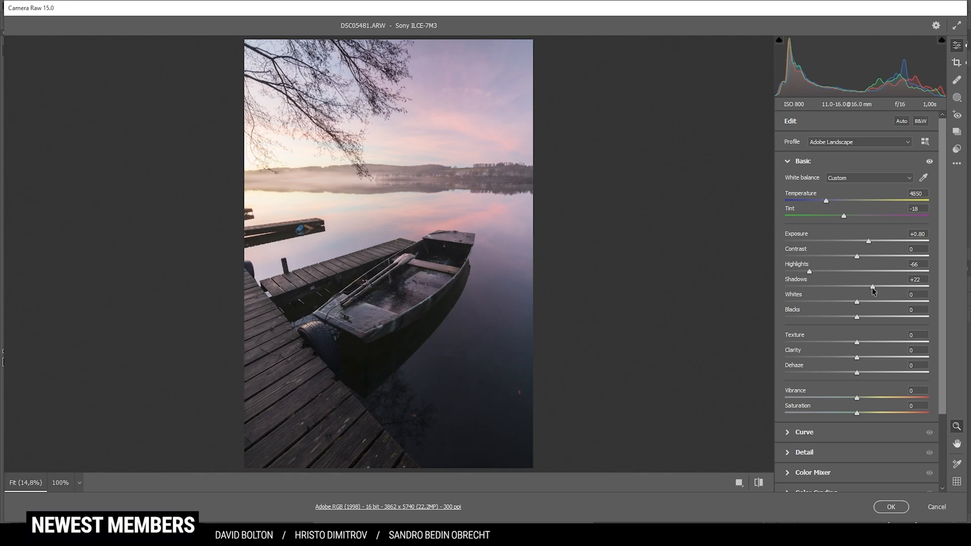
pyautogui.moveTo(872, 286); pyautogui.dragTo(878, 286)
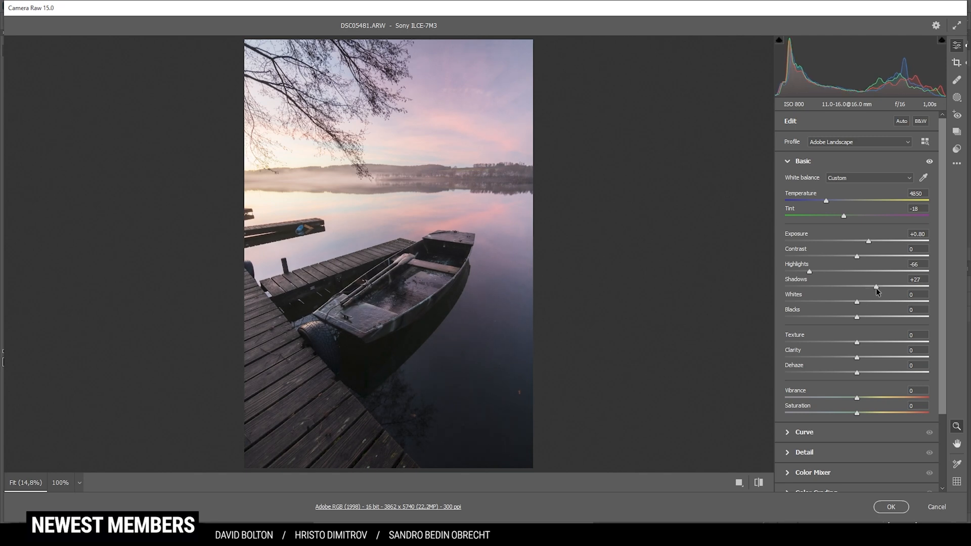
pyautogui.moveTo(876, 286); pyautogui.dragTo(879, 286)
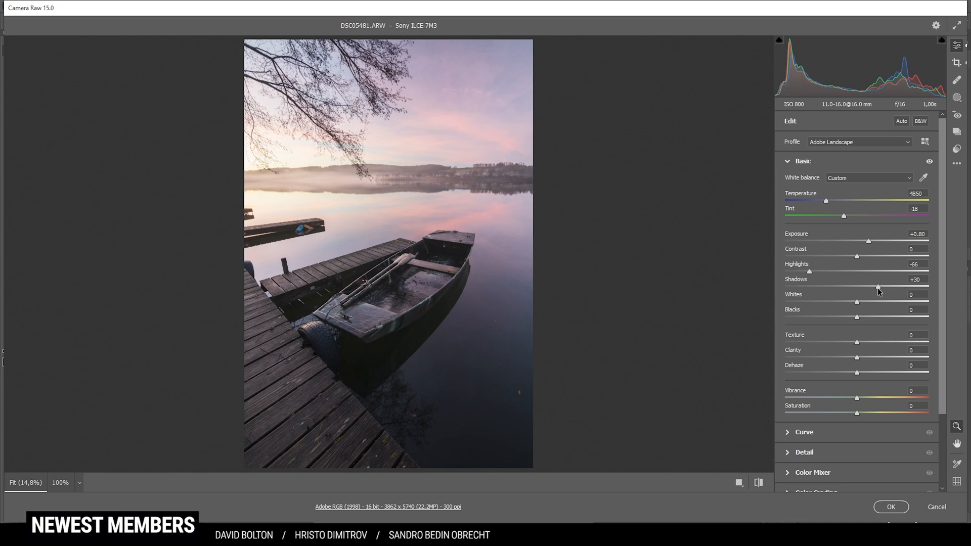
pyautogui.moveTo(879, 286); pyautogui.dragTo(878, 286)
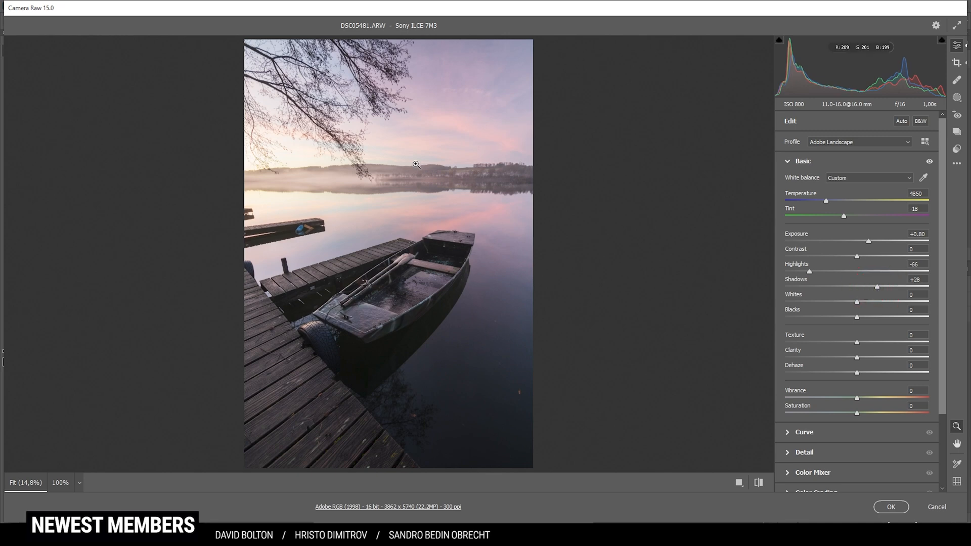
pyautogui.moveTo(523, 231)
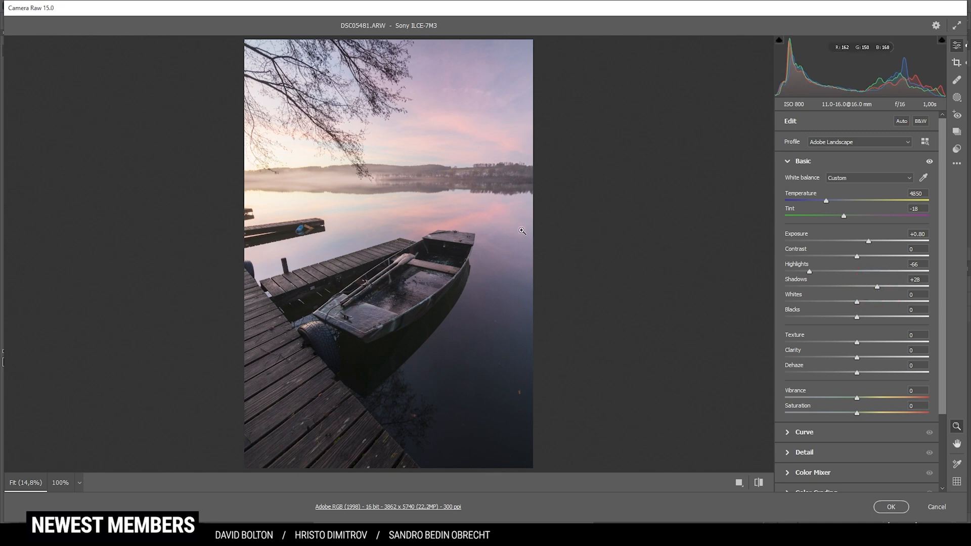
pyautogui.moveTo(897, 186)
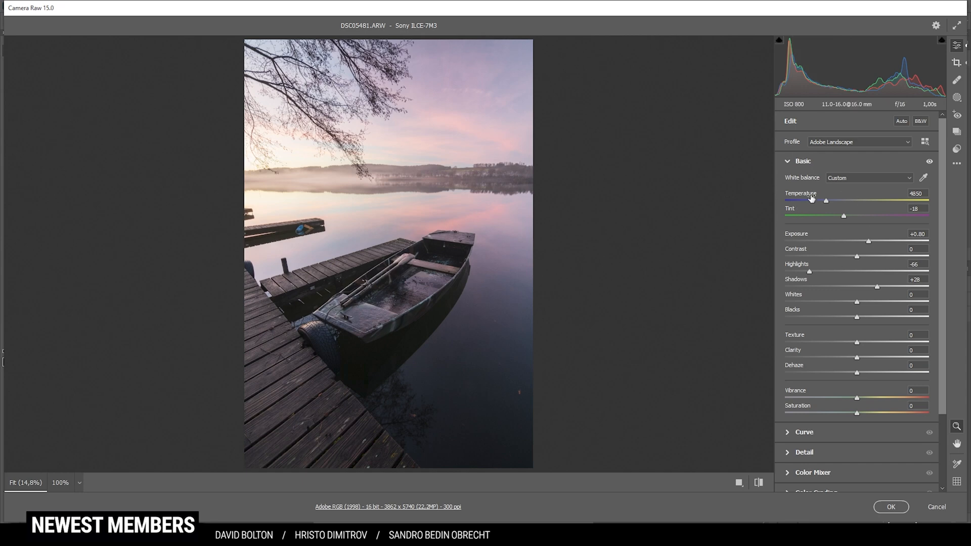
# Step: Set Texture to +9 and reduce Dehaze slightly to -5
pyautogui.moveTo(857, 343); pyautogui.dragTo(859, 343)
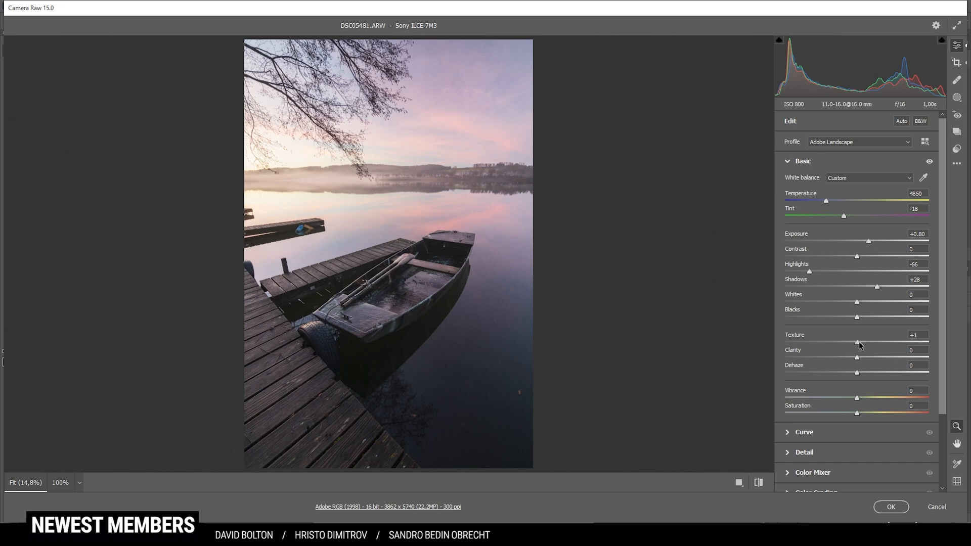
pyautogui.moveTo(858, 342); pyautogui.dragTo(861, 342)
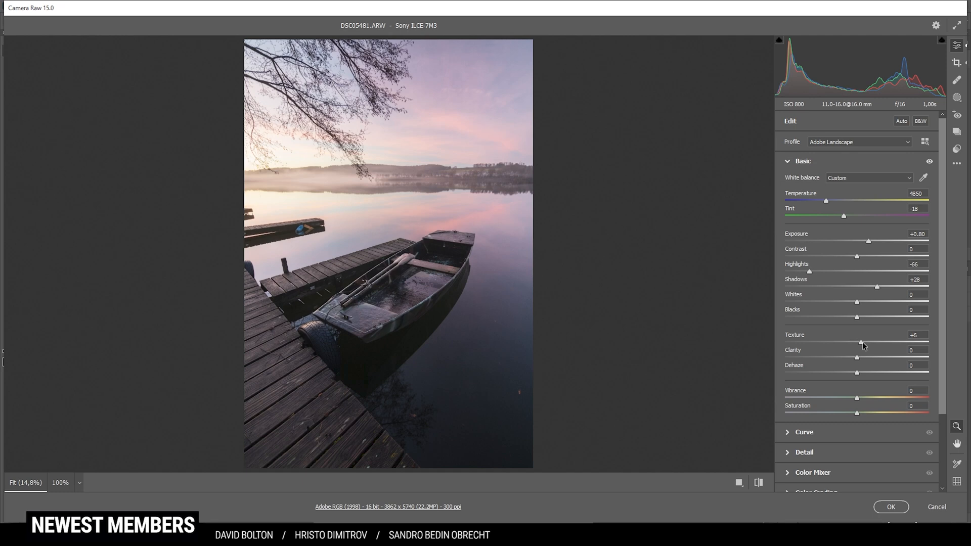
pyautogui.moveTo(860, 342); pyautogui.dragTo(864, 342)
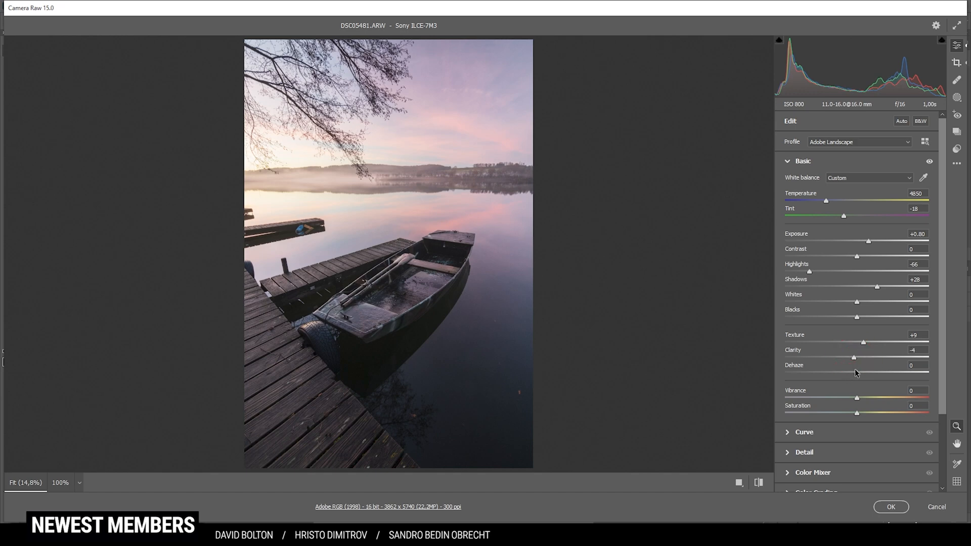
pyautogui.moveTo(857, 372); pyautogui.dragTo(854, 373)
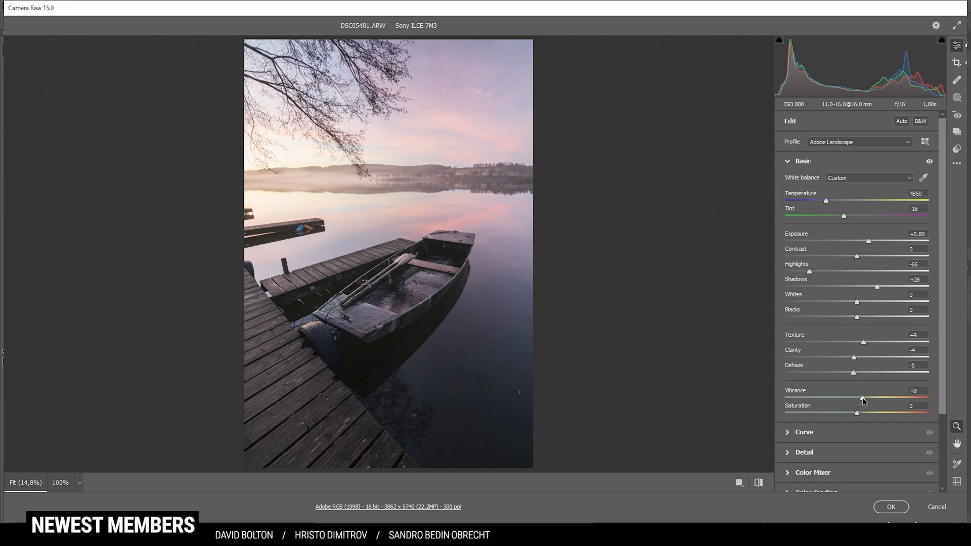
# Step: Boost Vibrance to +27 and Saturation to +24, then compare against the original
pyautogui.moveTo(863, 398); pyautogui.dragTo(874, 398)
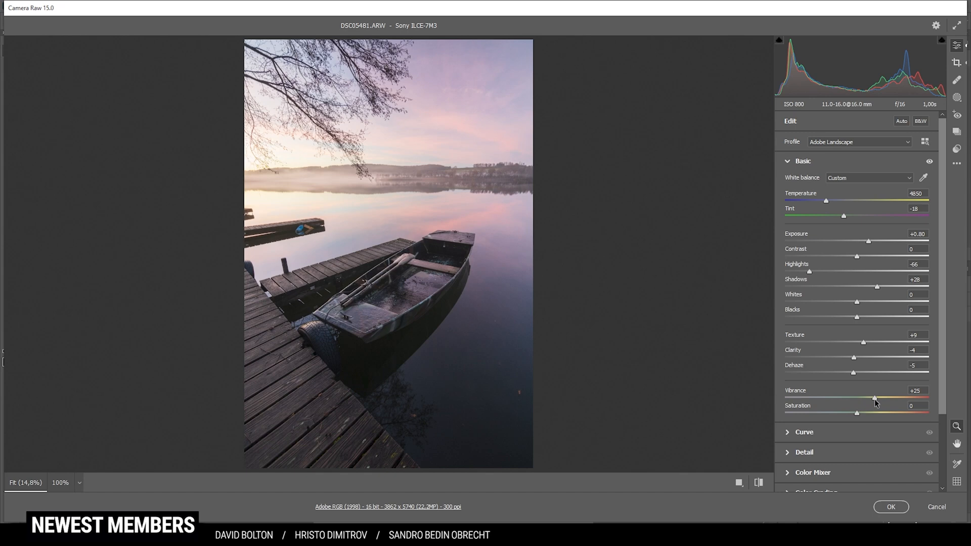
pyautogui.moveTo(875, 399); pyautogui.dragTo(878, 399)
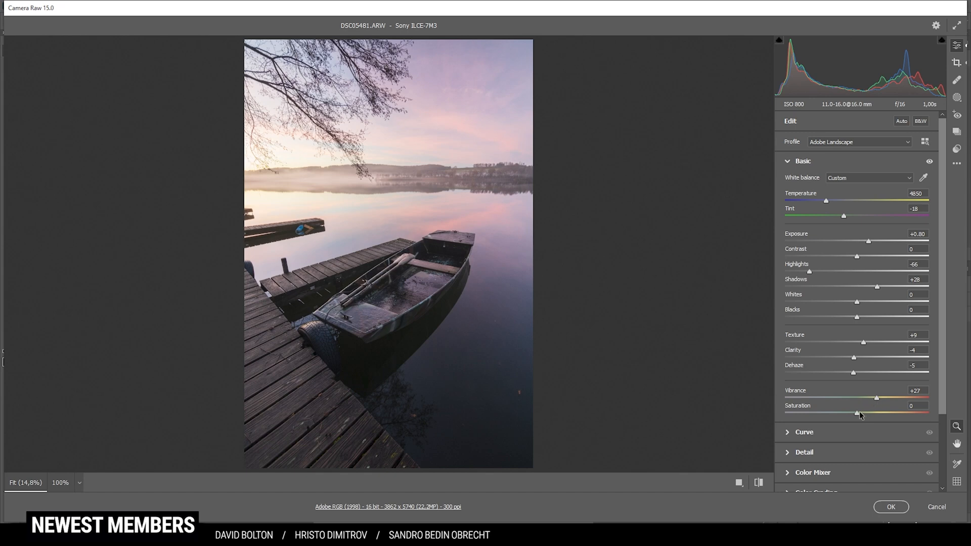
pyautogui.moveTo(860, 413); pyautogui.dragTo(871, 412)
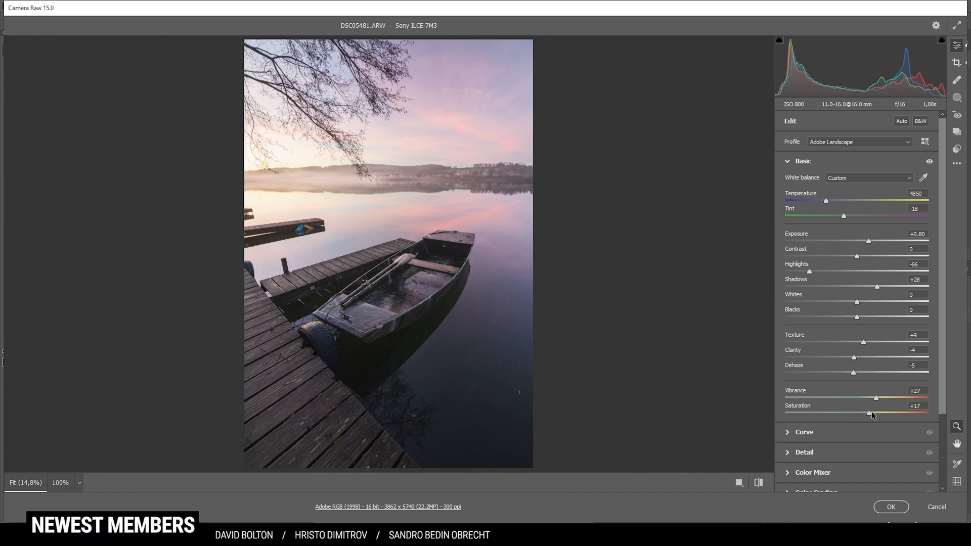
pyautogui.moveTo(869, 414); pyautogui.dragTo(874, 414)
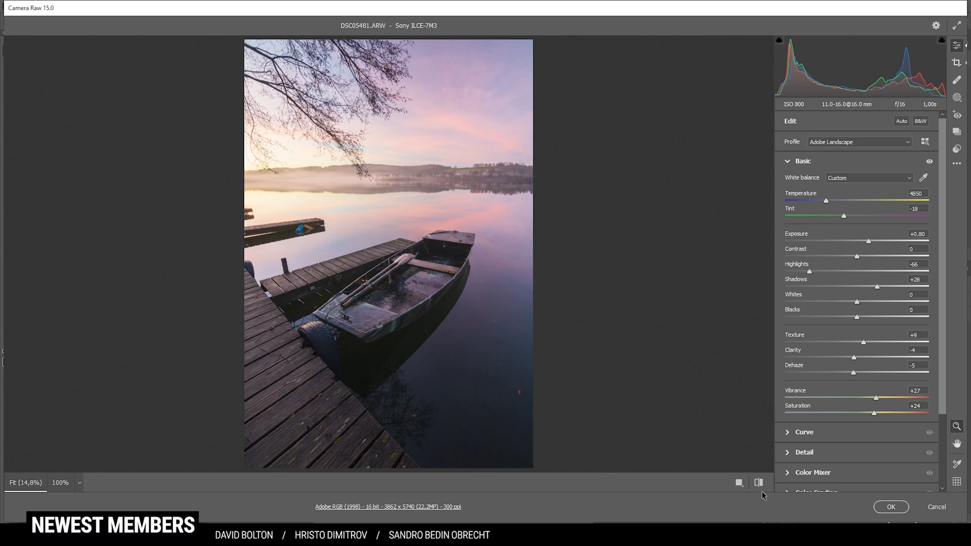
pyautogui.click(759, 483)
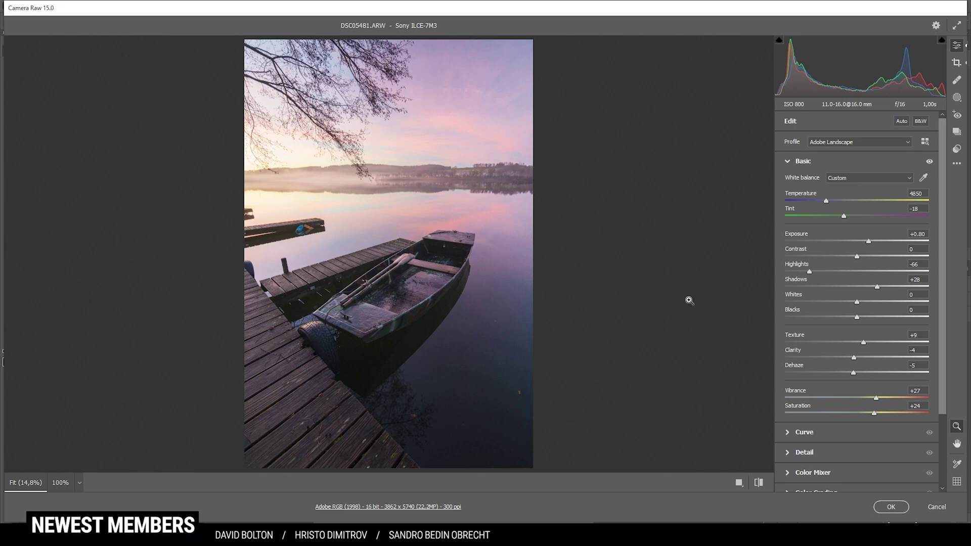
pyautogui.moveTo(941, 96)
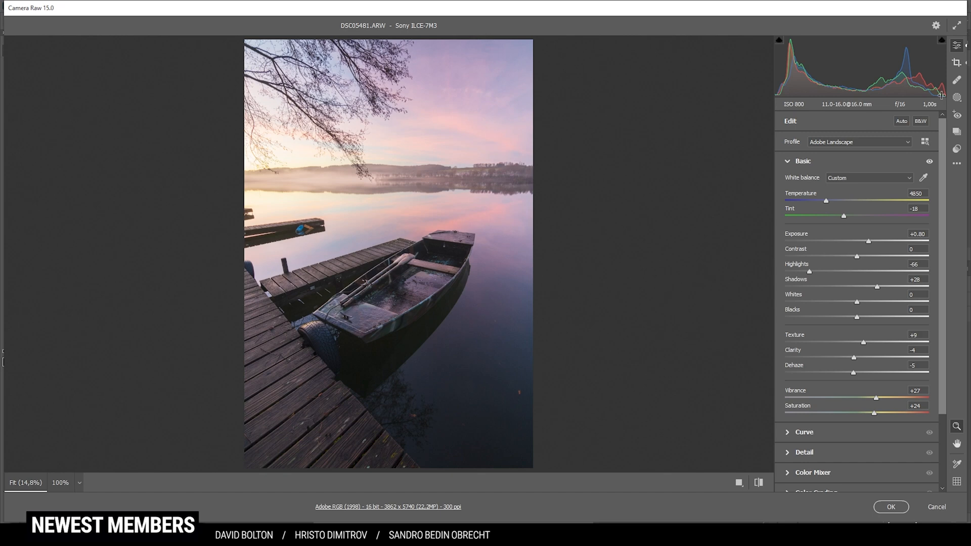
# Step: Add a radial gradient mask around the rowboat with Shadows +27 and Whites +16
pyautogui.click(958, 92)
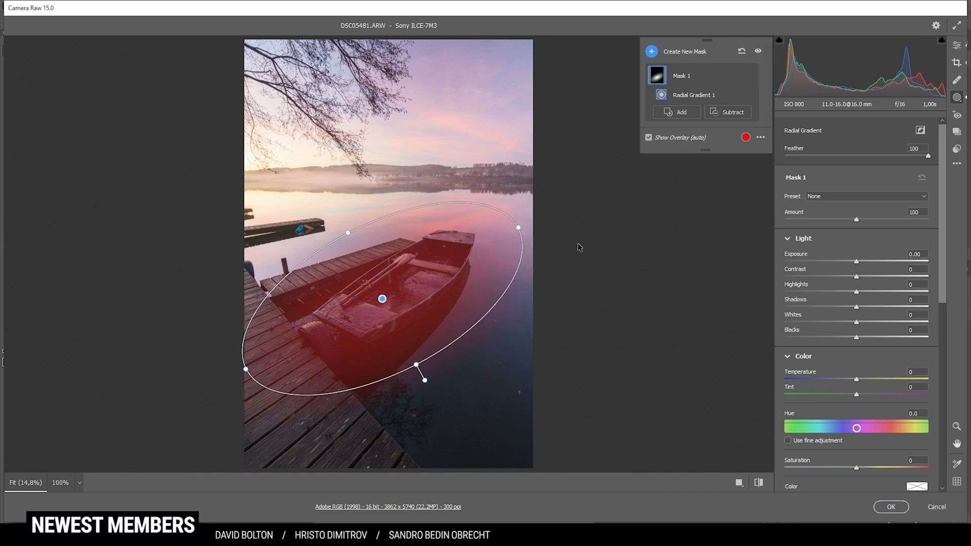
pyautogui.moveTo(858, 311)
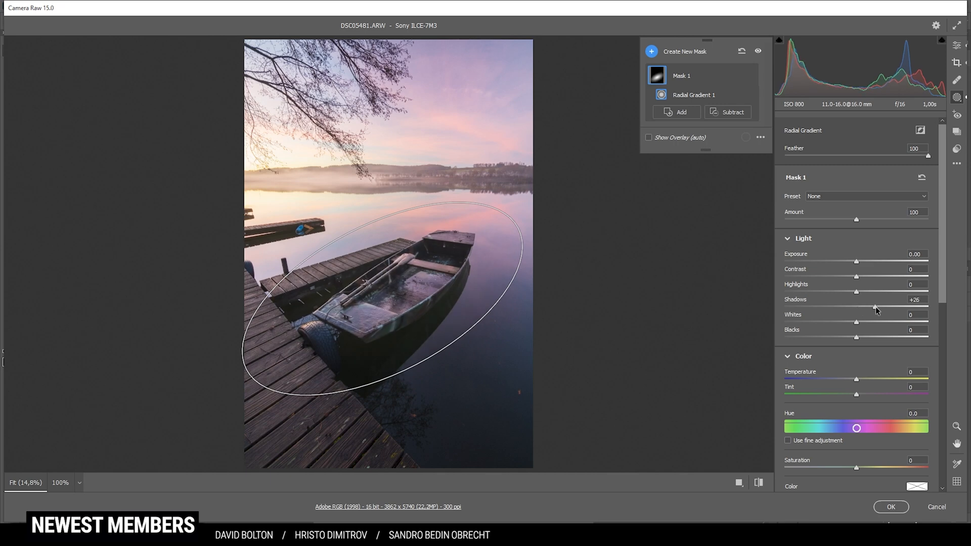
pyautogui.moveTo(857, 322); pyautogui.dragTo(875, 322)
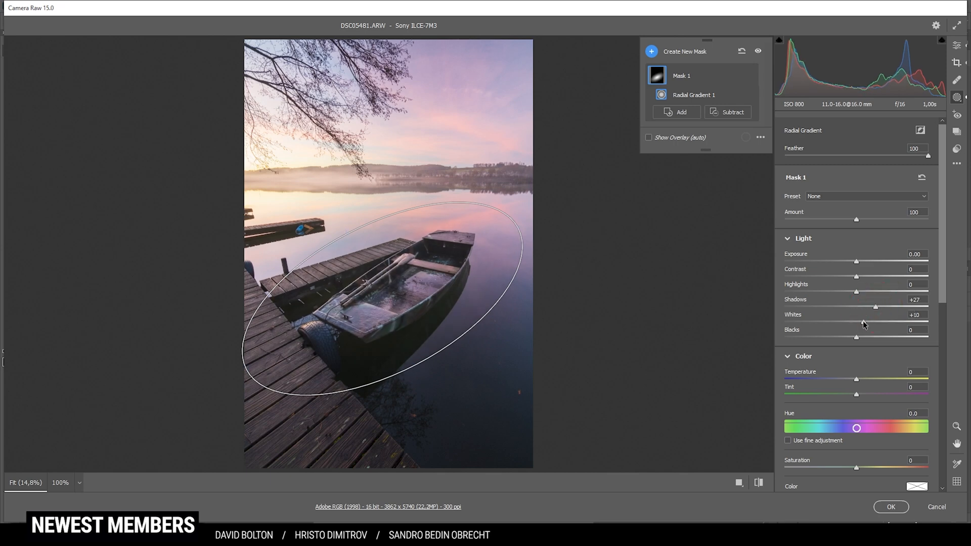
pyautogui.moveTo(857, 321); pyautogui.dragTo(867, 322)
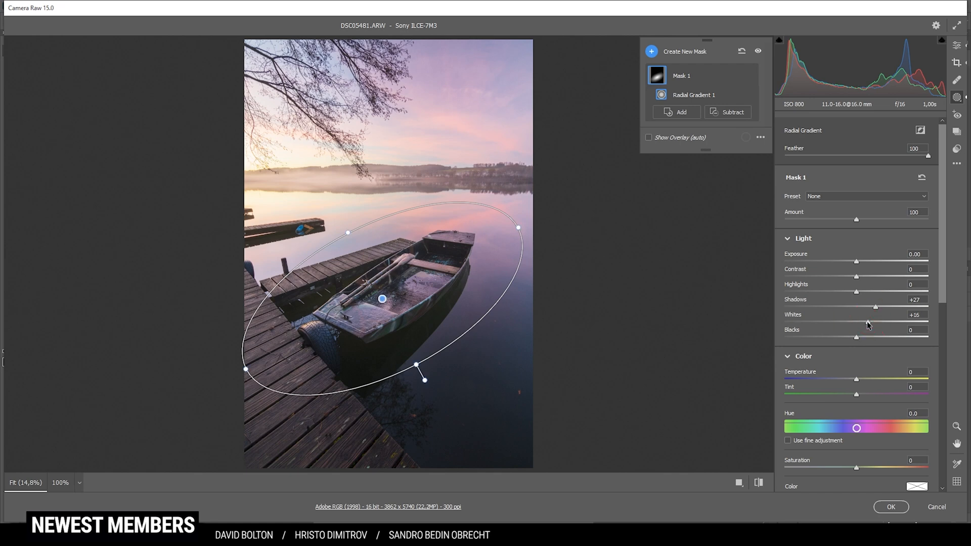
pyautogui.moveTo(617, 99)
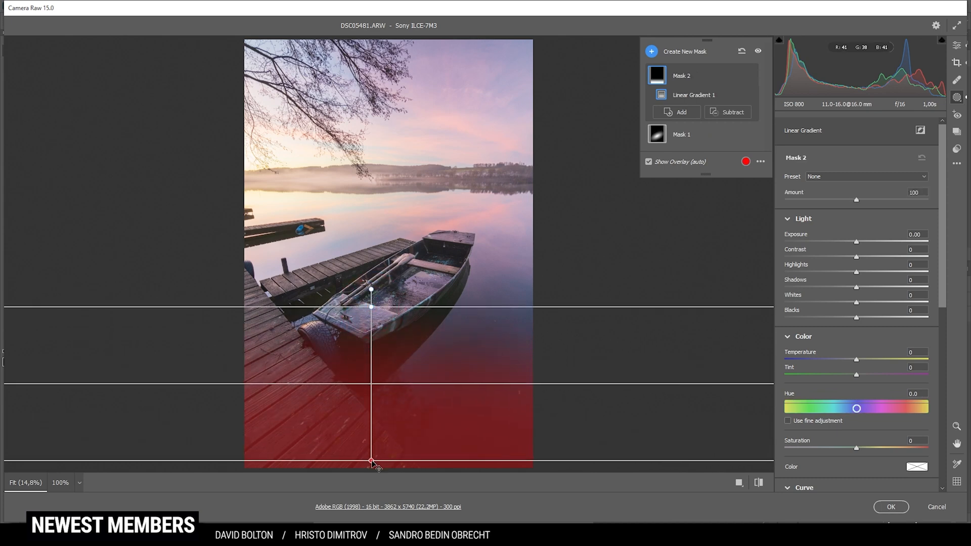
# Step: Lay a linear gradient mask over the bottom of the photo with Whites -100
pyautogui.moveTo(371, 463); pyautogui.dragTo(372, 386)
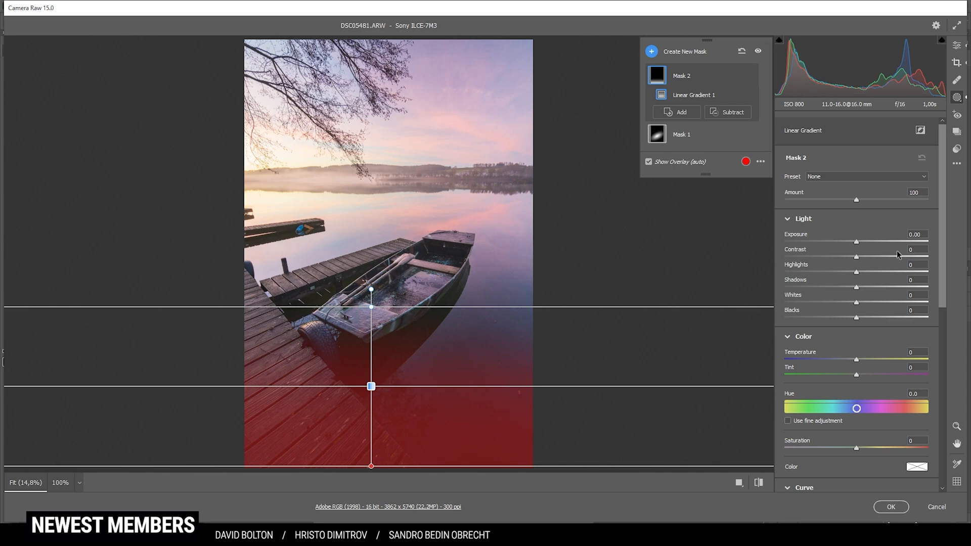
pyautogui.moveTo(930, 300)
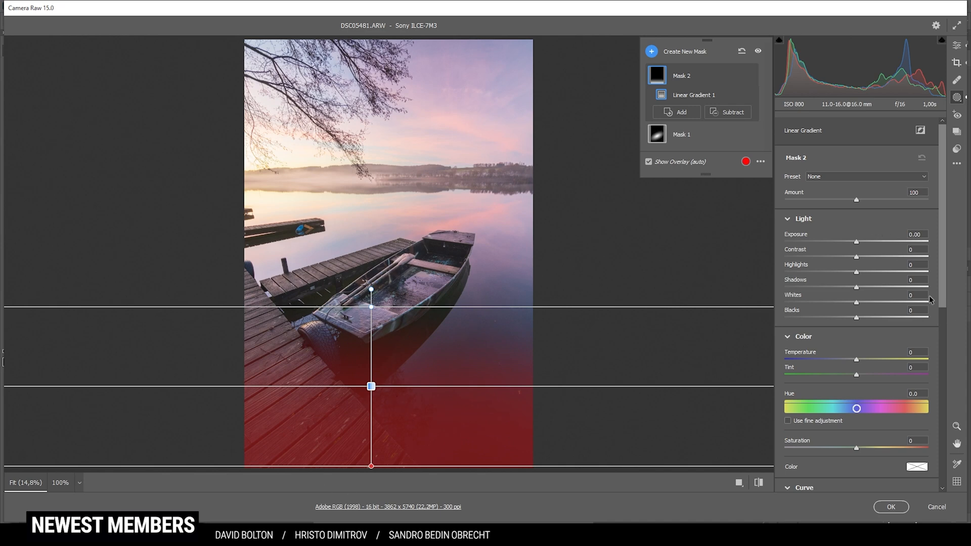
pyautogui.moveTo(862, 310)
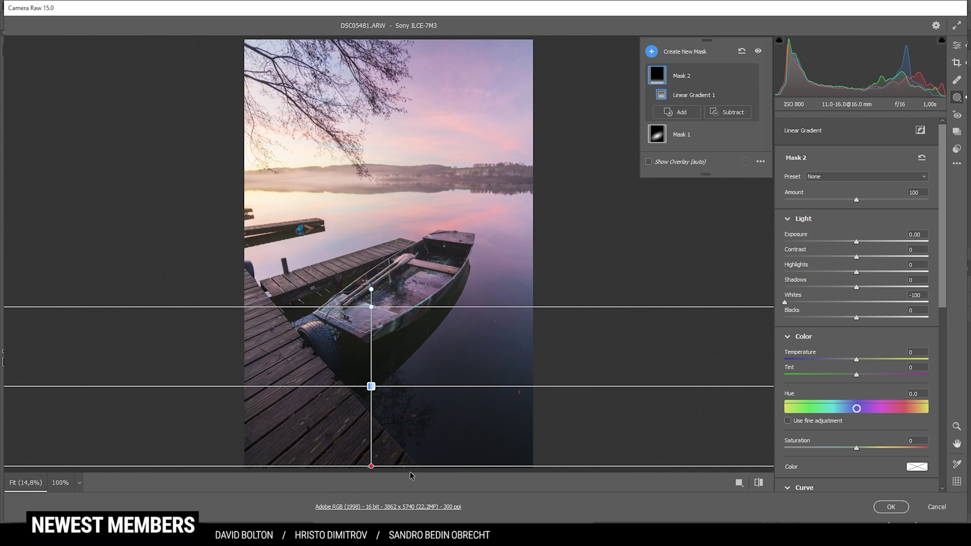
pyautogui.moveTo(527, 425)
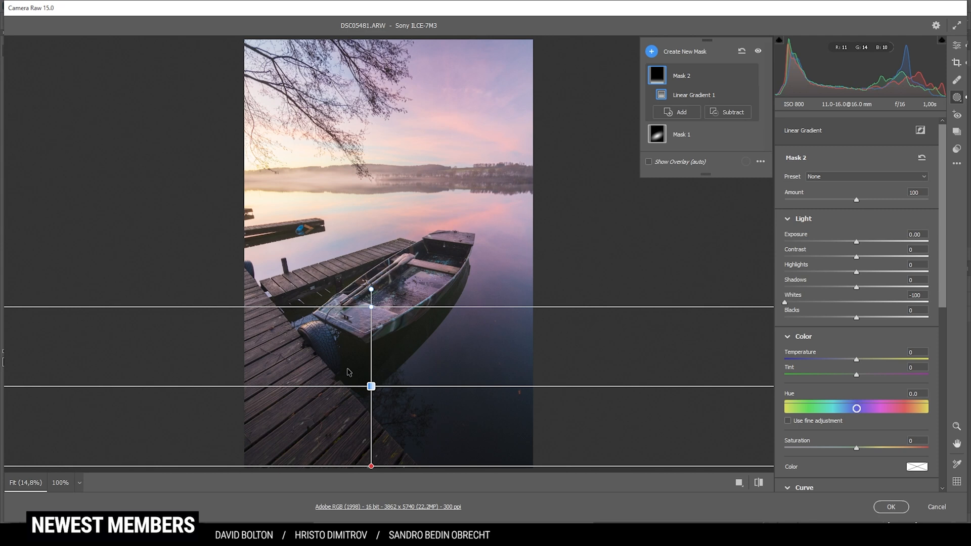
pyautogui.click(650, 51)
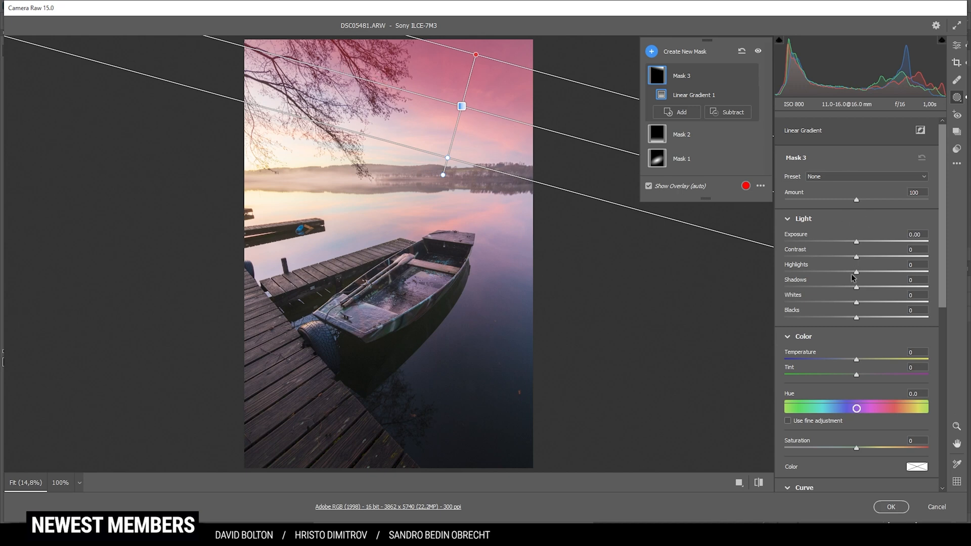
# Step: Set the sky gradient mask to Highlights -100 and Whites -20
pyautogui.moveTo(857, 271); pyautogui.dragTo(825, 272)
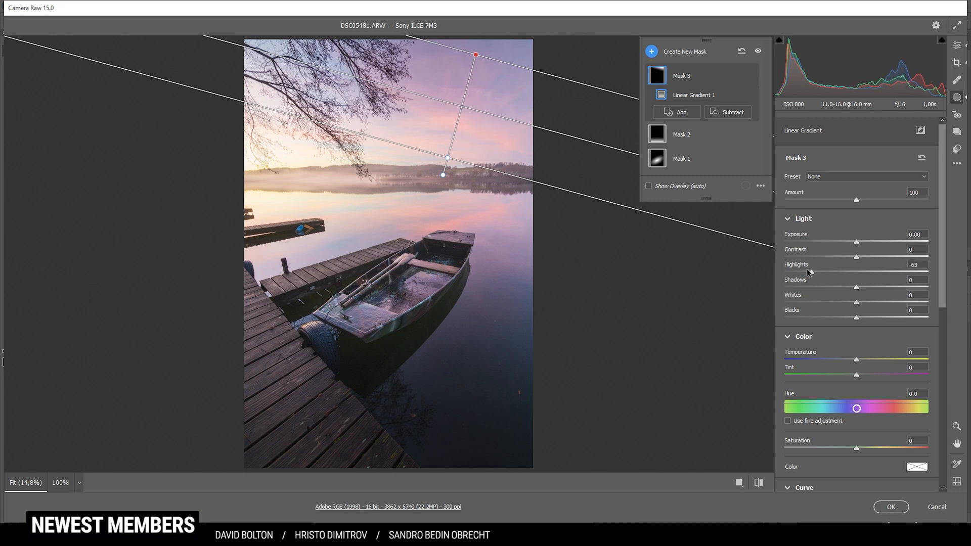
pyautogui.moveTo(836, 272); pyautogui.dragTo(785, 271)
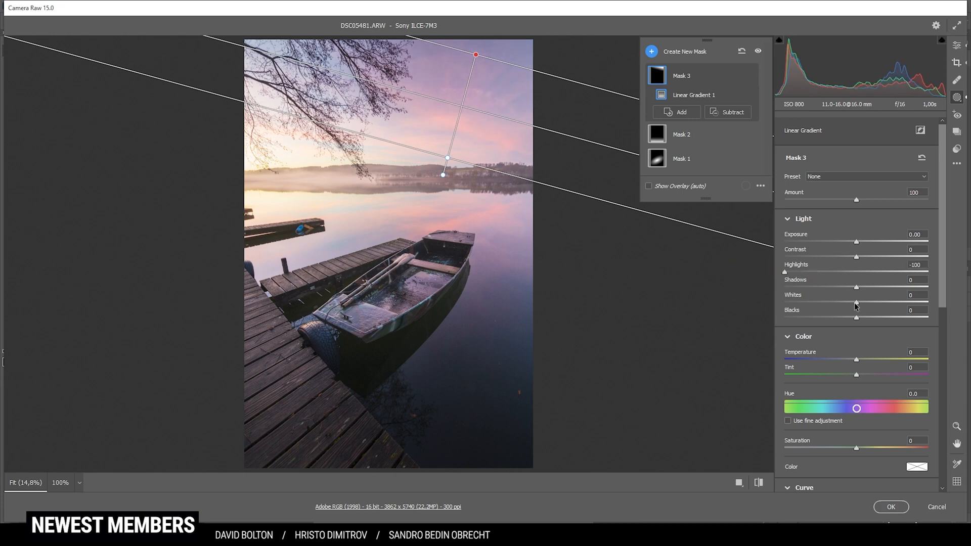
pyautogui.moveTo(857, 303); pyautogui.dragTo(840, 302)
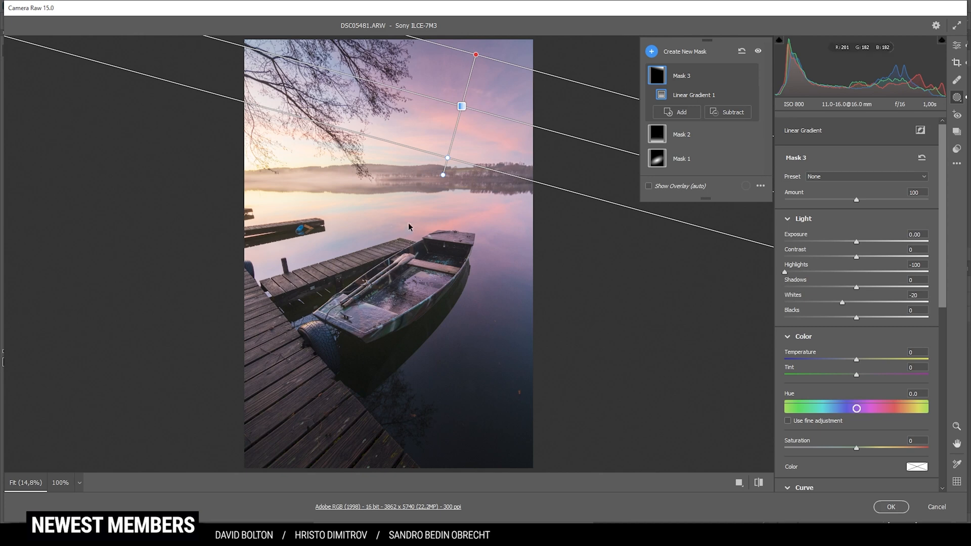
pyautogui.click(651, 50)
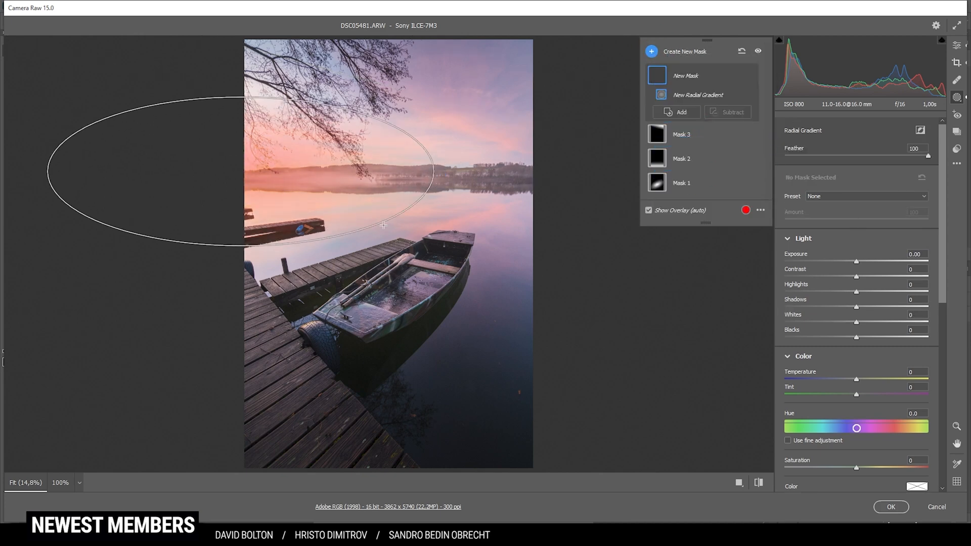
# Step: Draw a radial mask over the misty horizon and tint it warm orange, Hue 28 Saturation 54
pyautogui.moveTo(382, 224); pyautogui.dragTo(422, 233)
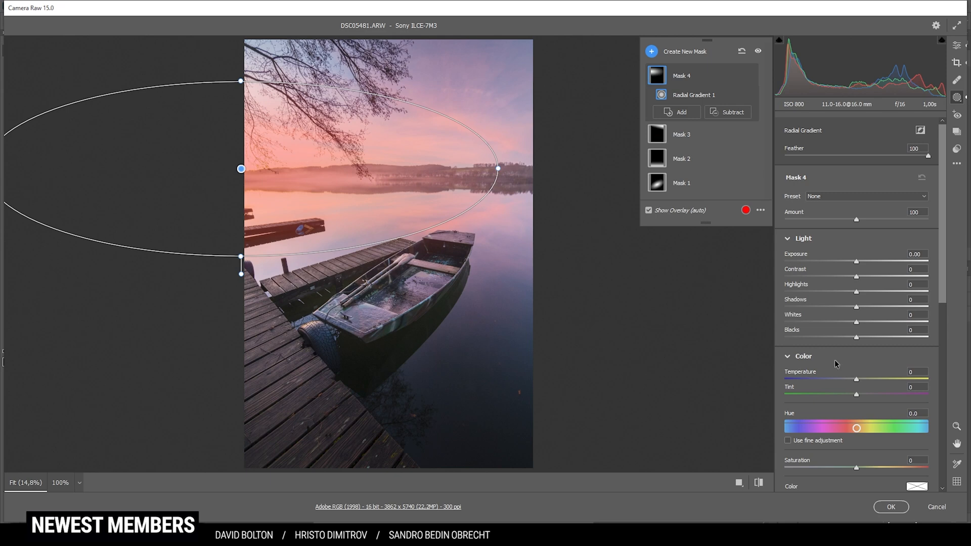
pyautogui.scroll(-3)
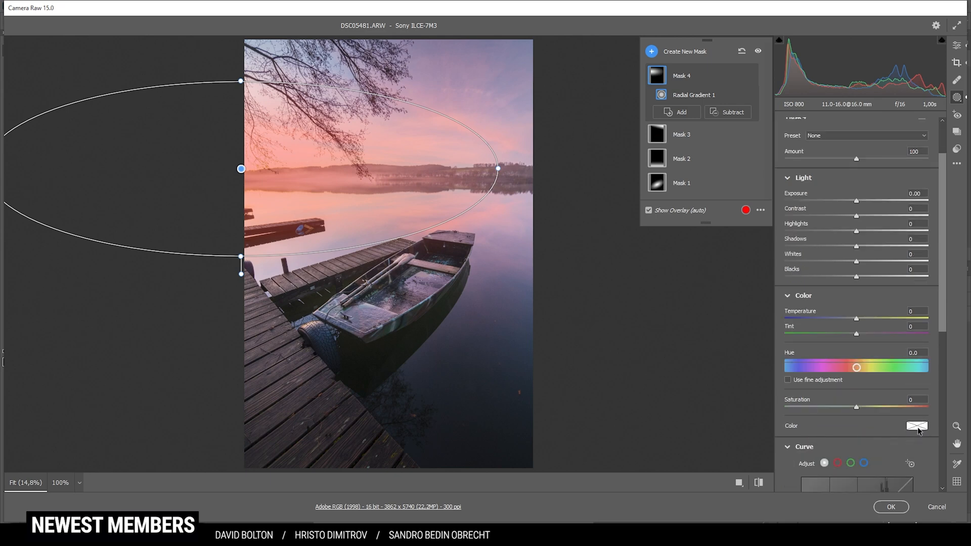
pyautogui.click(914, 425)
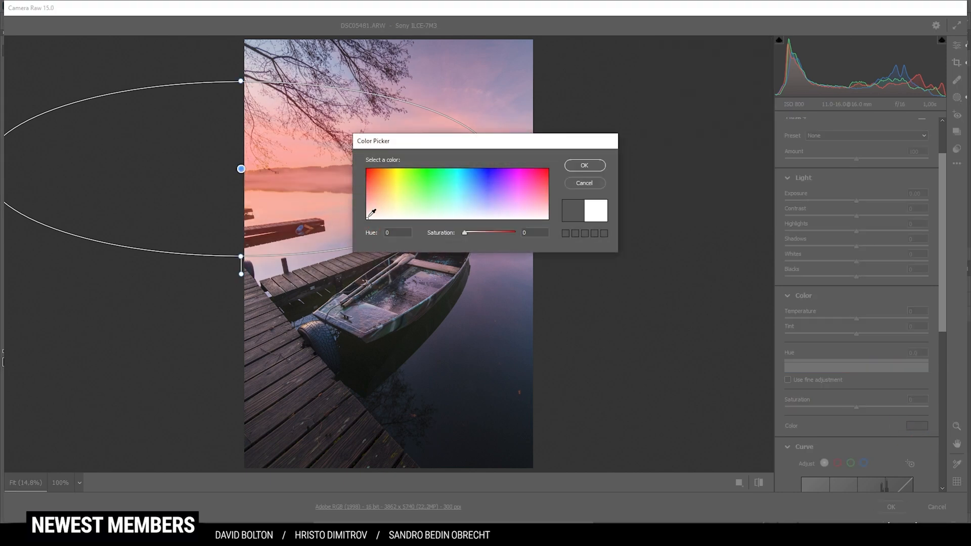
pyautogui.click(389, 188)
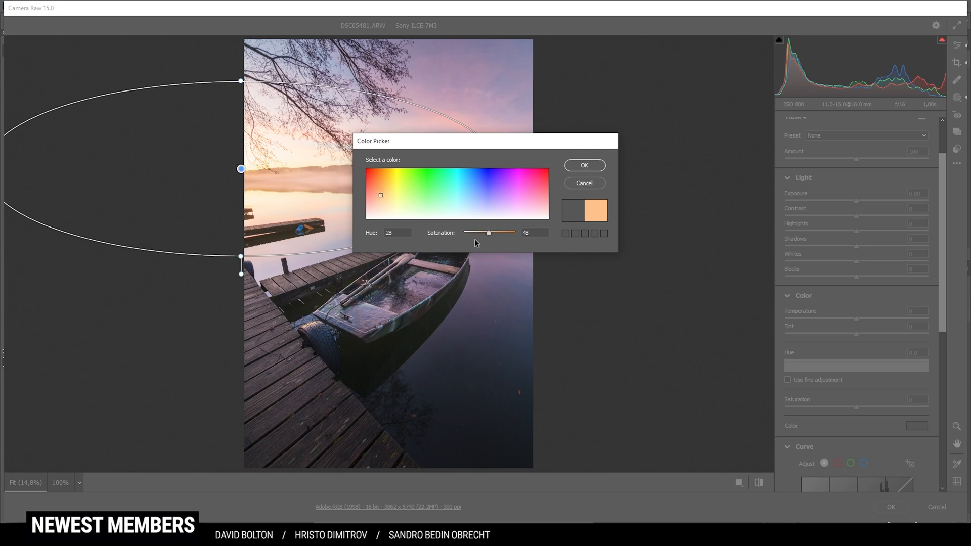
pyautogui.moveTo(491, 237)
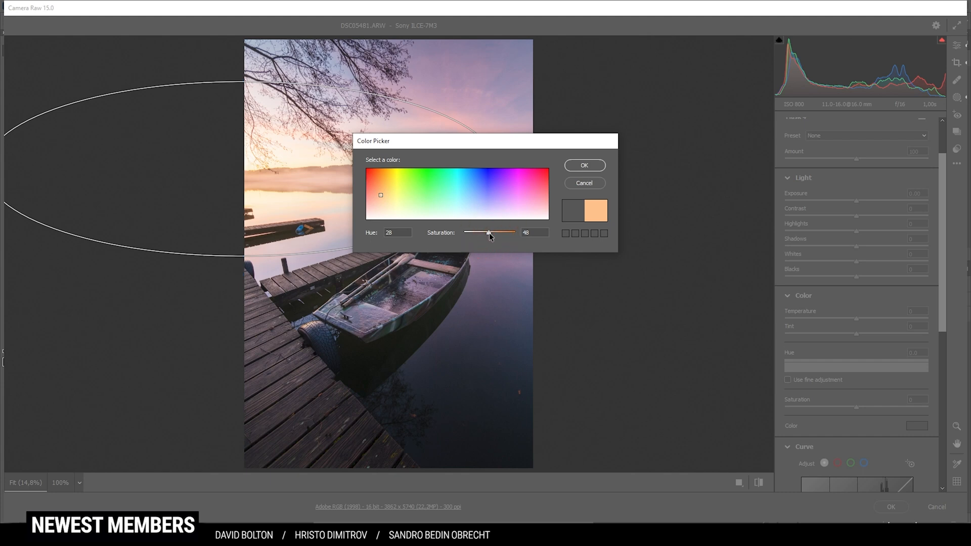
pyautogui.moveTo(488, 232); pyautogui.dragTo(476, 233)
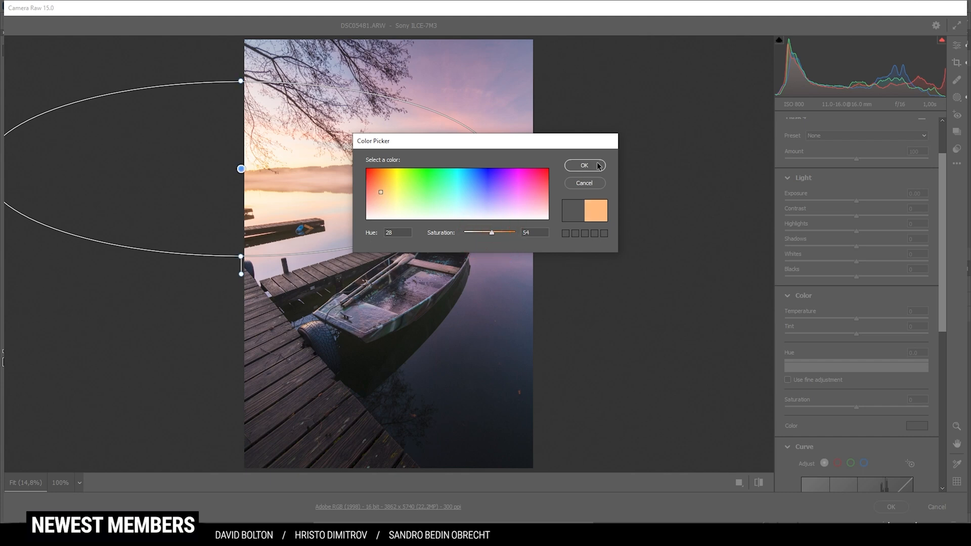
pyautogui.click(584, 166)
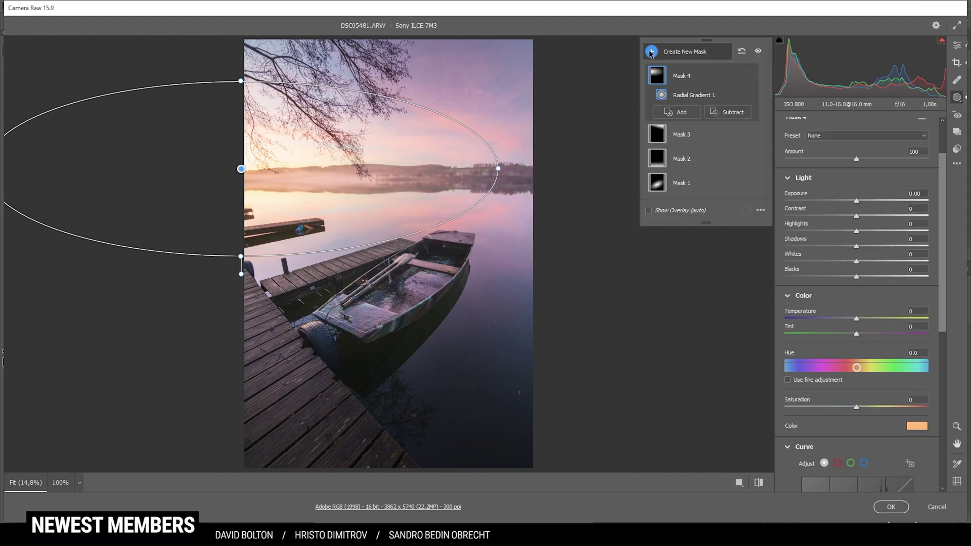
pyautogui.click(648, 211)
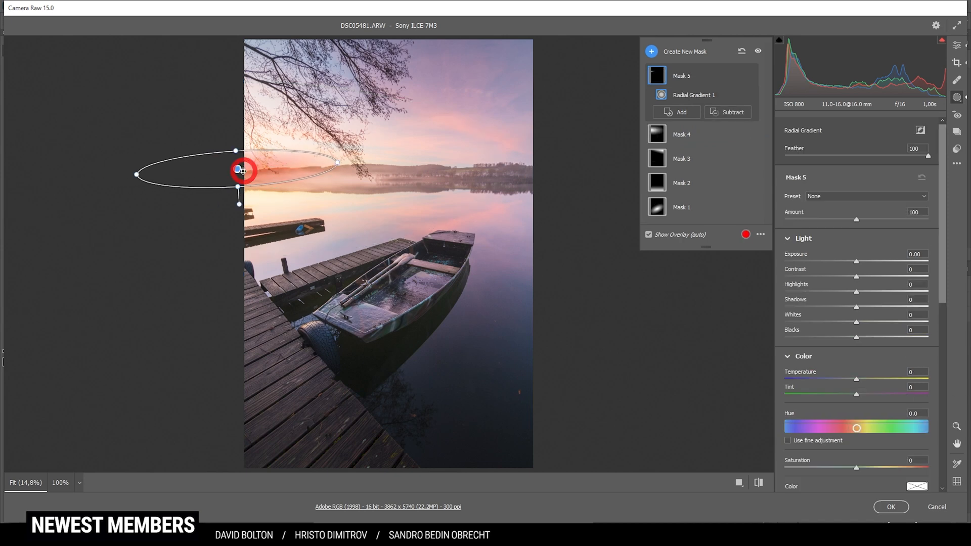
# Step: Place a small radial mask over the left horizon with Blacks +100, toggling visibility to compare
pyautogui.moveTo(242, 170); pyautogui.dragTo(242, 170)
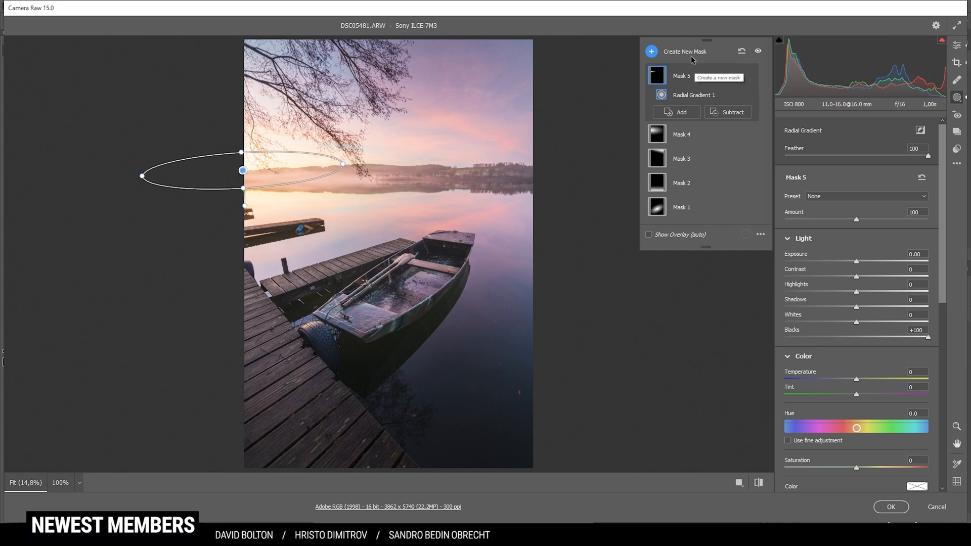
pyautogui.moveTo(761, 51)
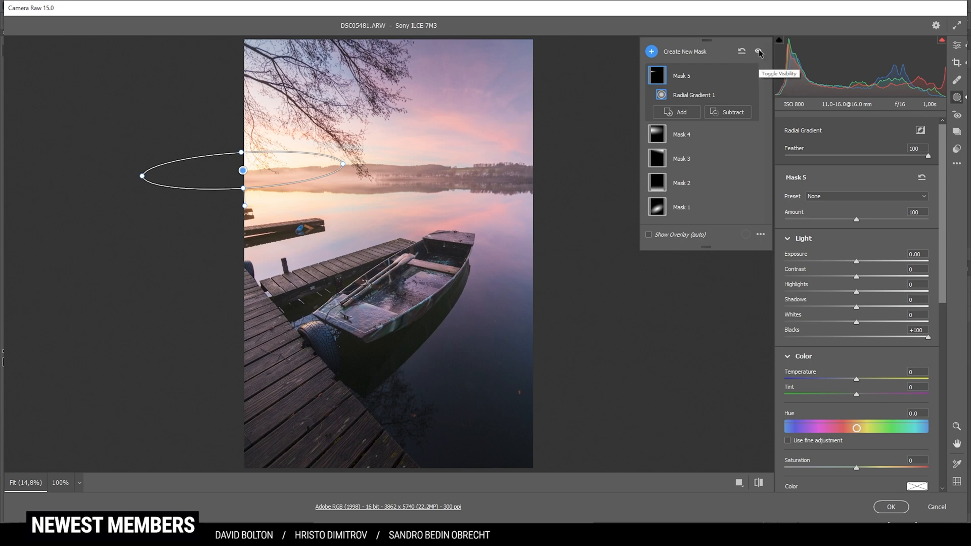
pyautogui.click(758, 50)
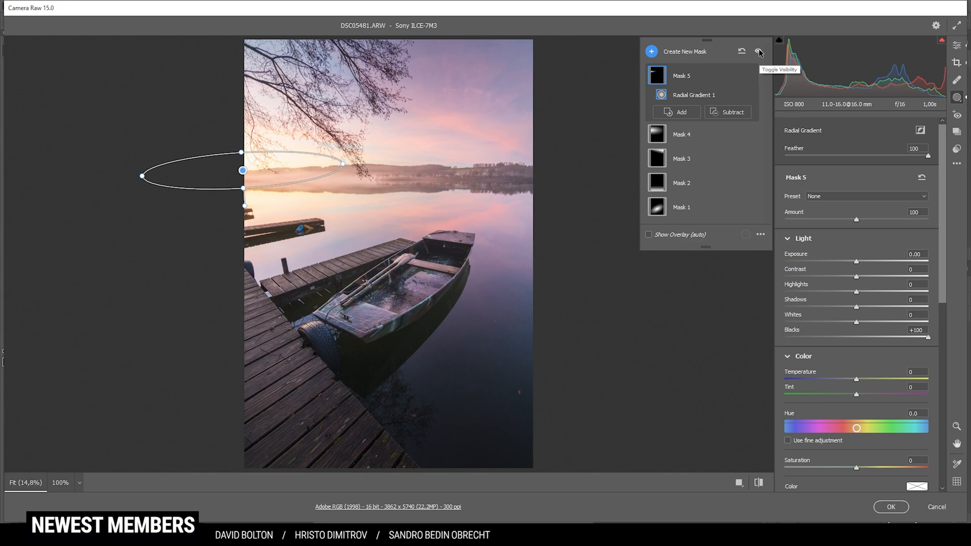
pyautogui.click(754, 52)
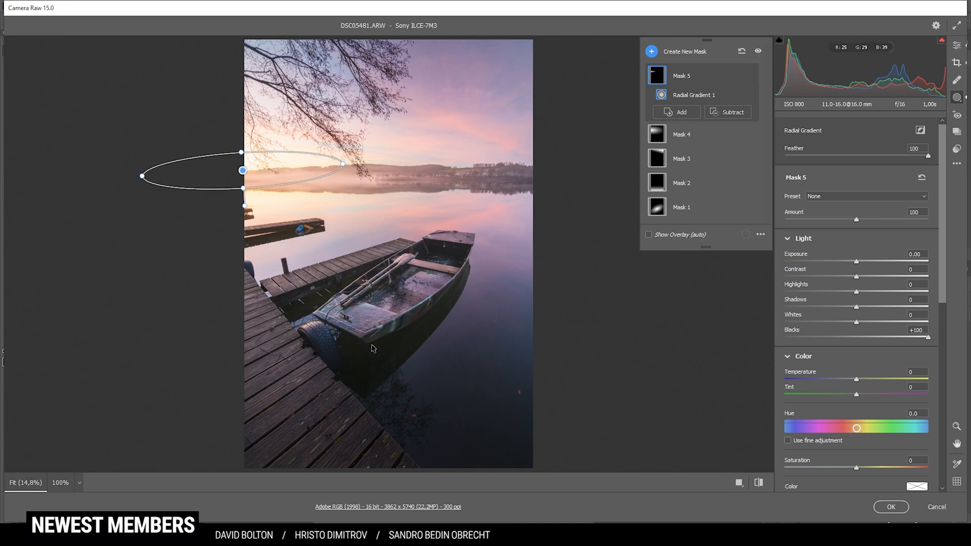
pyautogui.moveTo(547, 243)
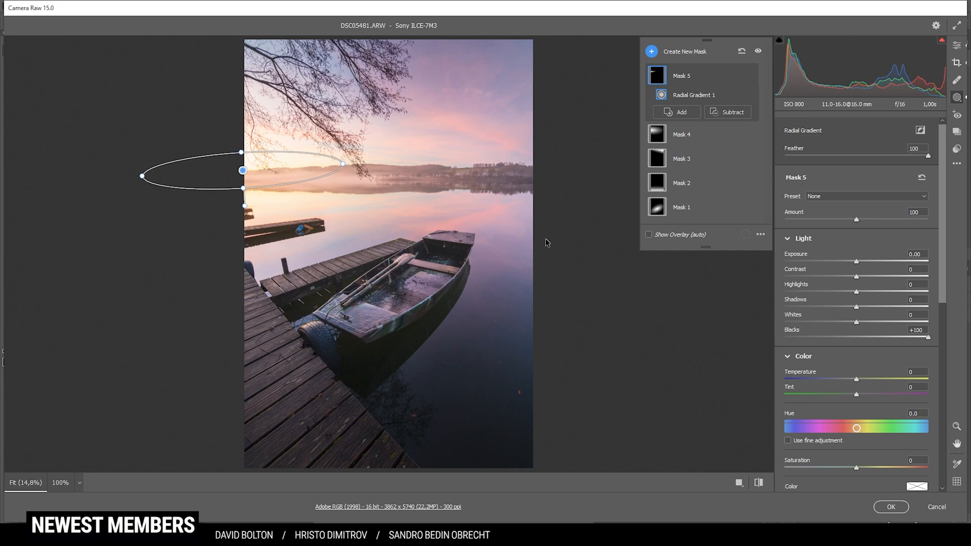
pyautogui.moveTo(511, 221)
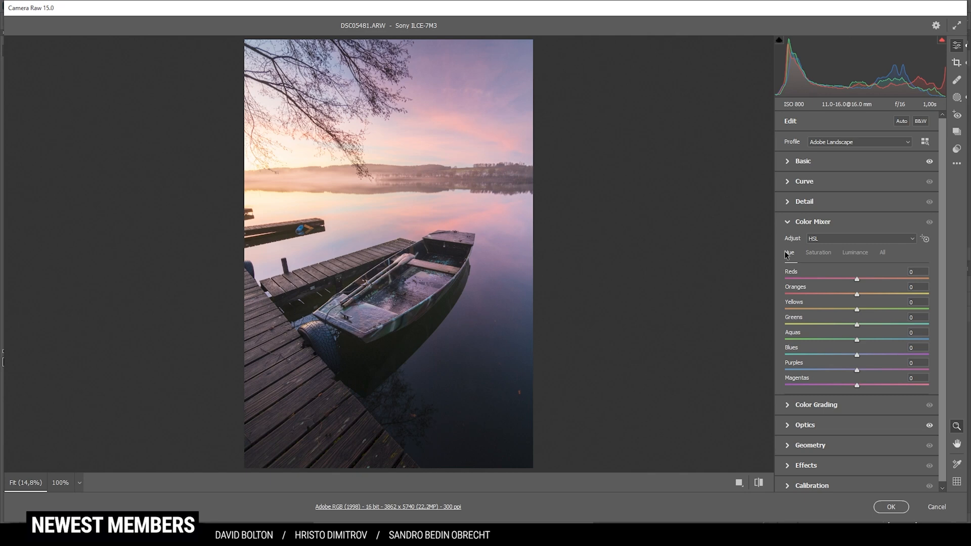
pyautogui.moveTo(515, 78)
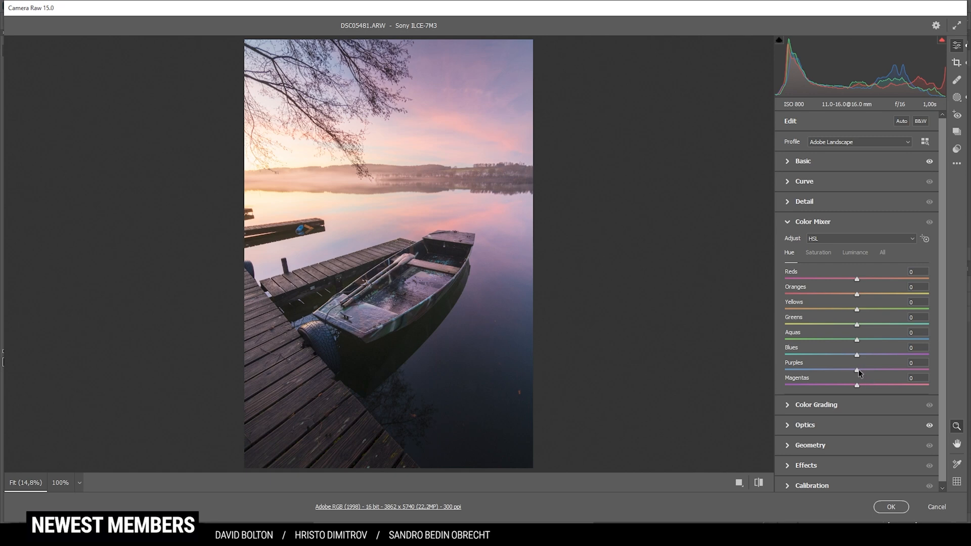
# Step: In Color Mixer Hue, set Purples -65 and Magentas -15
pyautogui.moveTo(857, 370); pyautogui.dragTo(840, 370)
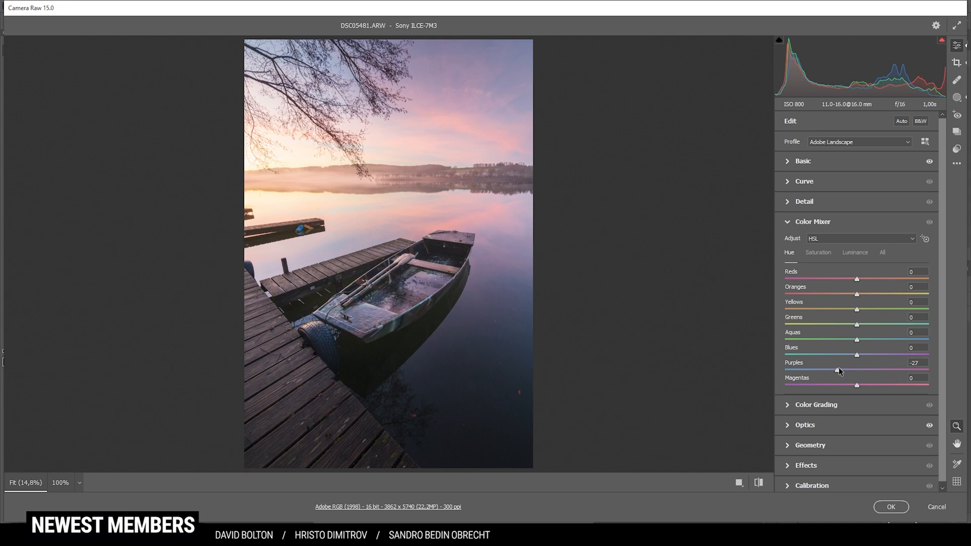
pyautogui.moveTo(840, 370); pyautogui.dragTo(830, 370)
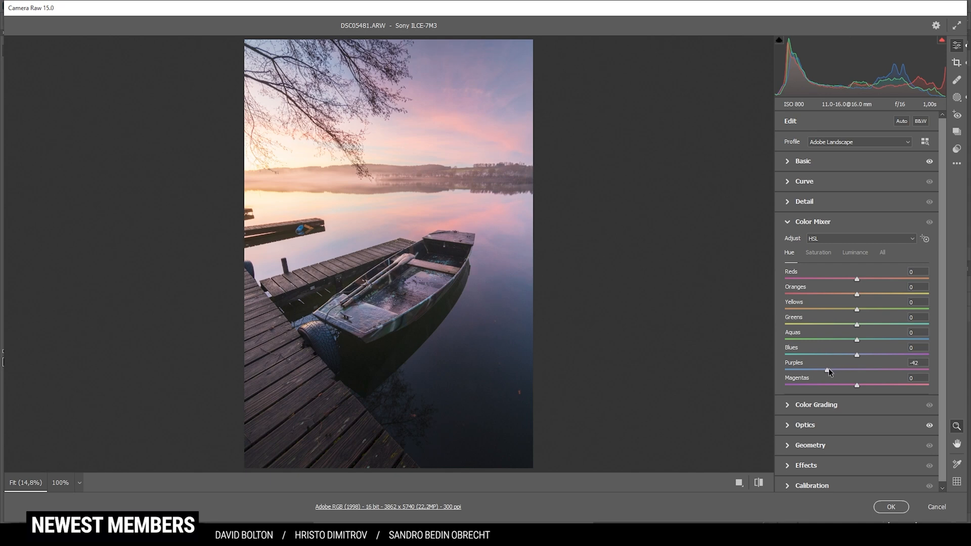
pyautogui.moveTo(832, 370); pyautogui.dragTo(810, 370)
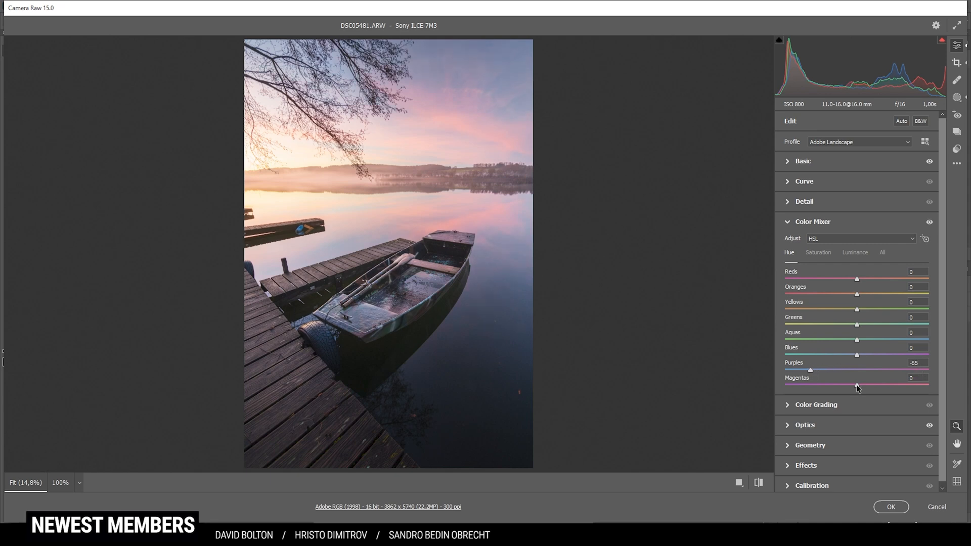
pyautogui.moveTo(857, 385); pyautogui.dragTo(848, 386)
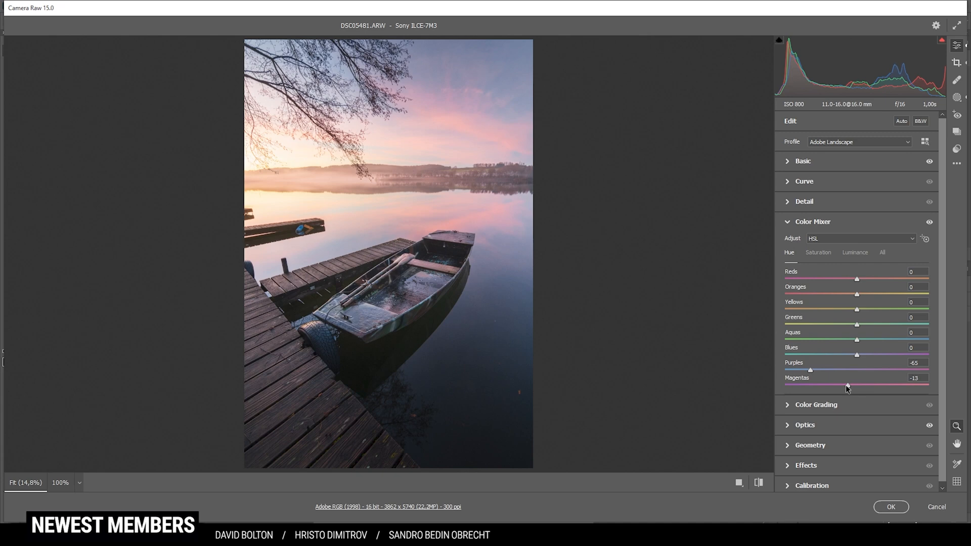
pyautogui.moveTo(848, 385); pyautogui.dragTo(846, 384)
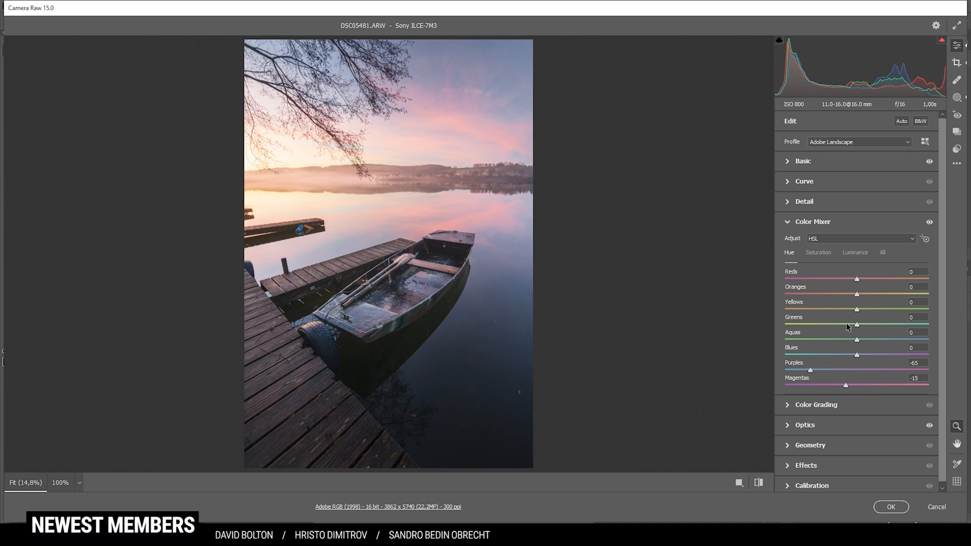
# Step: Set Reds hue to +23 and Yellows hue to -27
pyautogui.moveTo(857, 279); pyautogui.dragTo(864, 280)
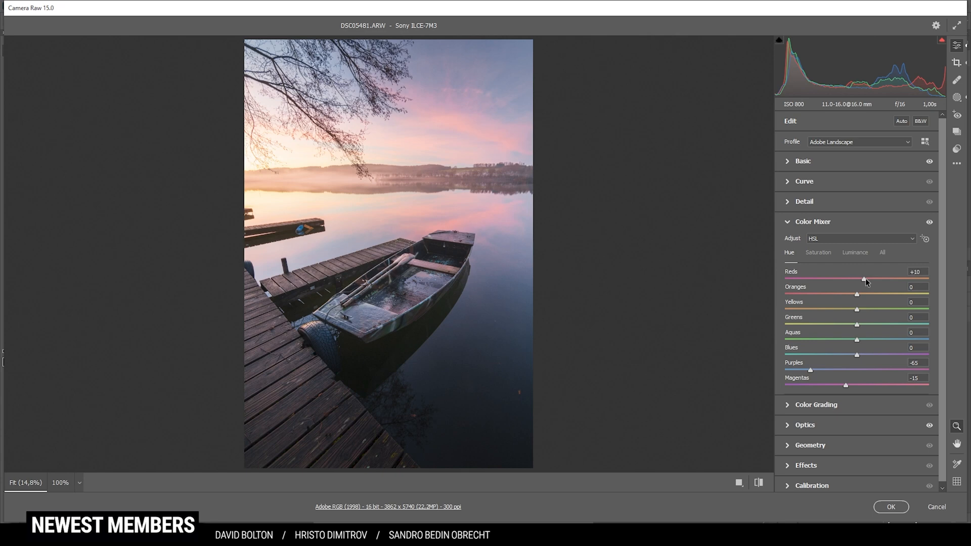
pyautogui.moveTo(865, 279); pyautogui.dragTo(873, 279)
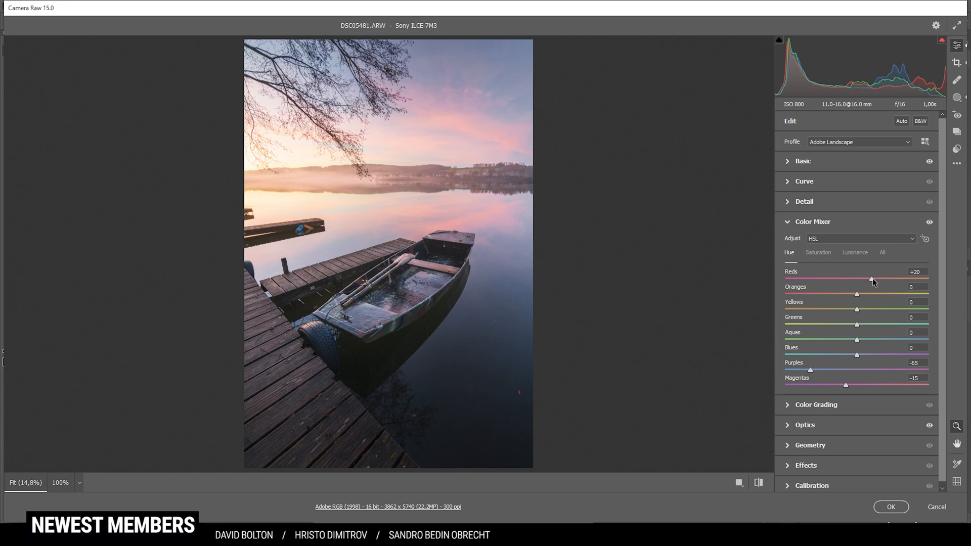
pyautogui.moveTo(871, 280); pyautogui.dragTo(874, 279)
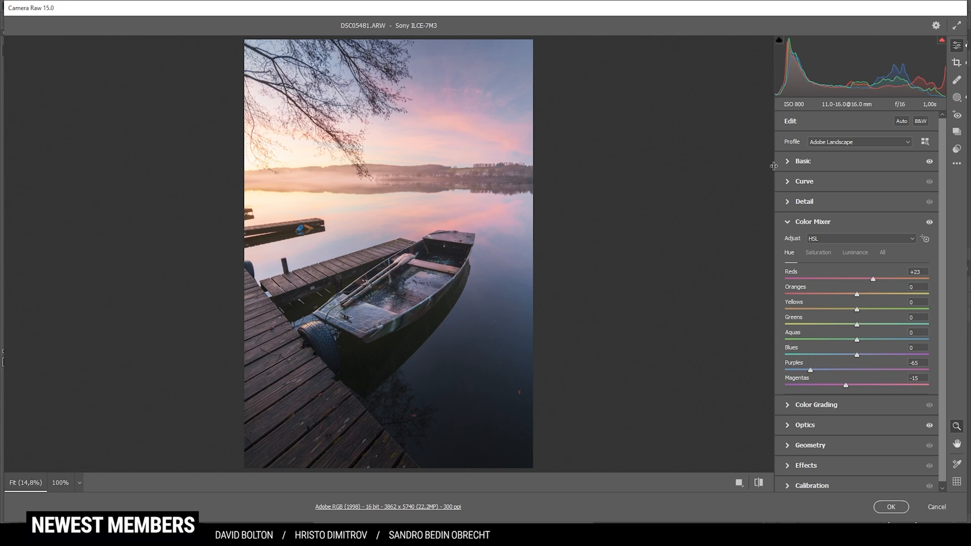
pyautogui.moveTo(437, 144)
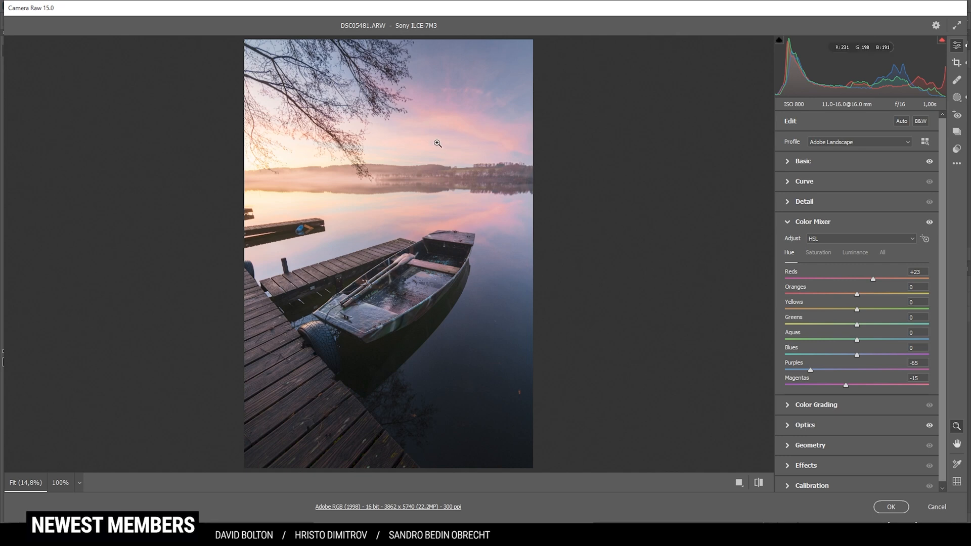
pyautogui.moveTo(510, 168)
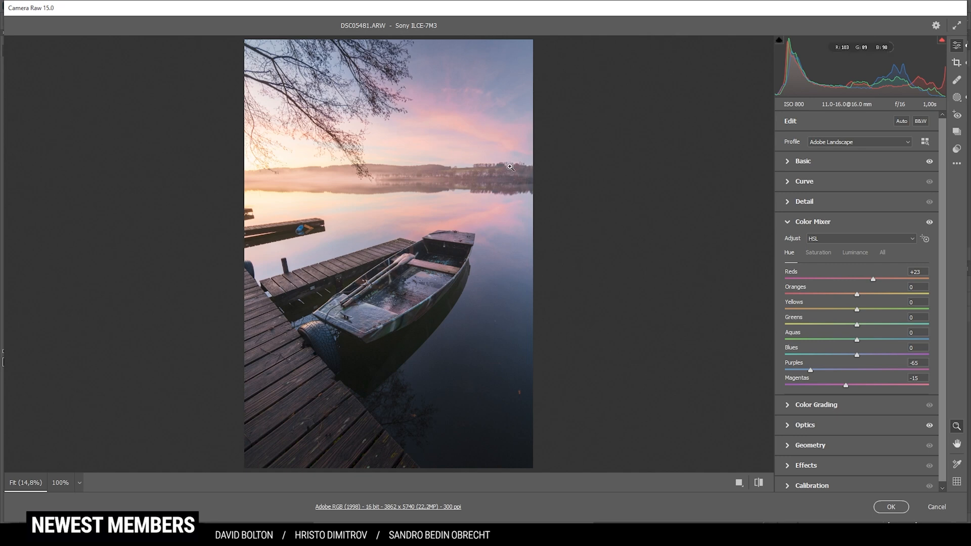
pyautogui.moveTo(719, 206)
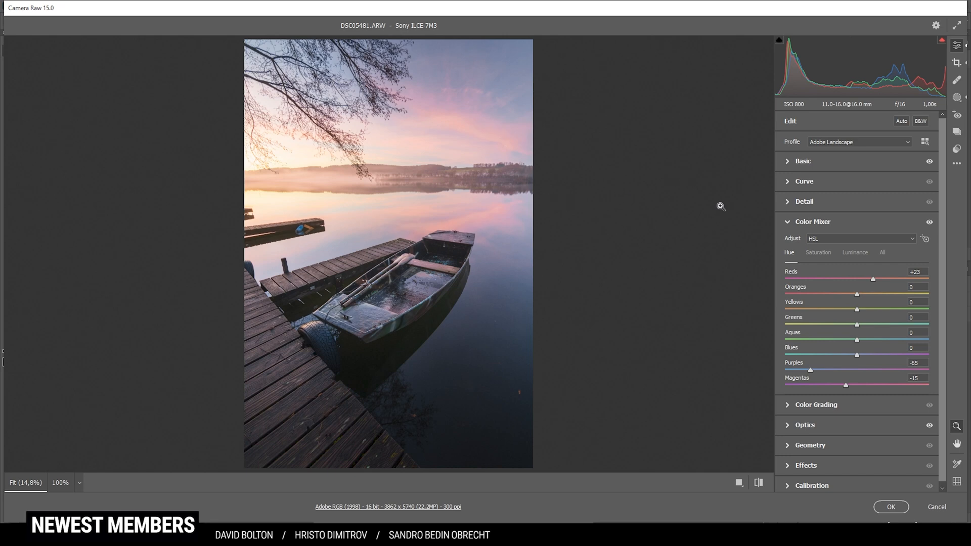
pyautogui.moveTo(857, 310); pyautogui.dragTo(854, 310)
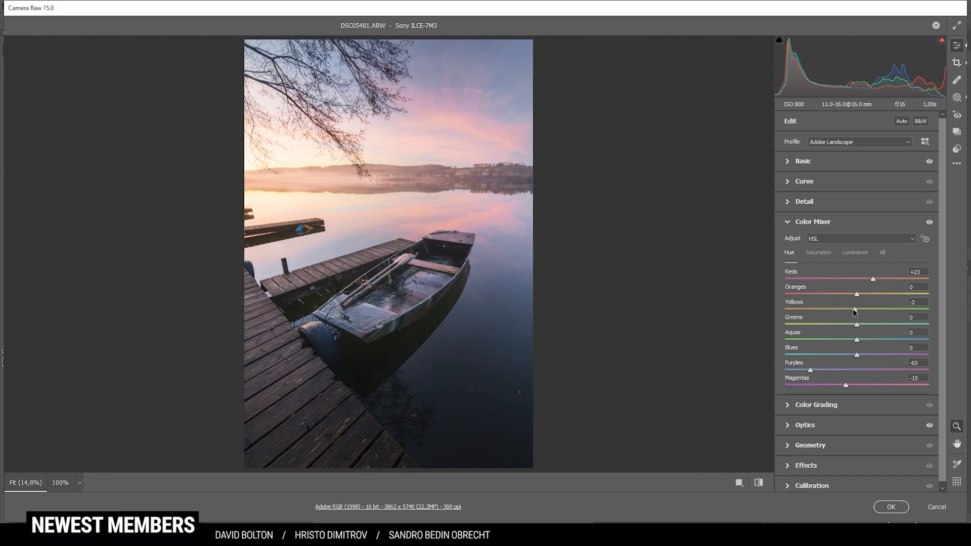
pyautogui.moveTo(857, 309); pyautogui.dragTo(839, 310)
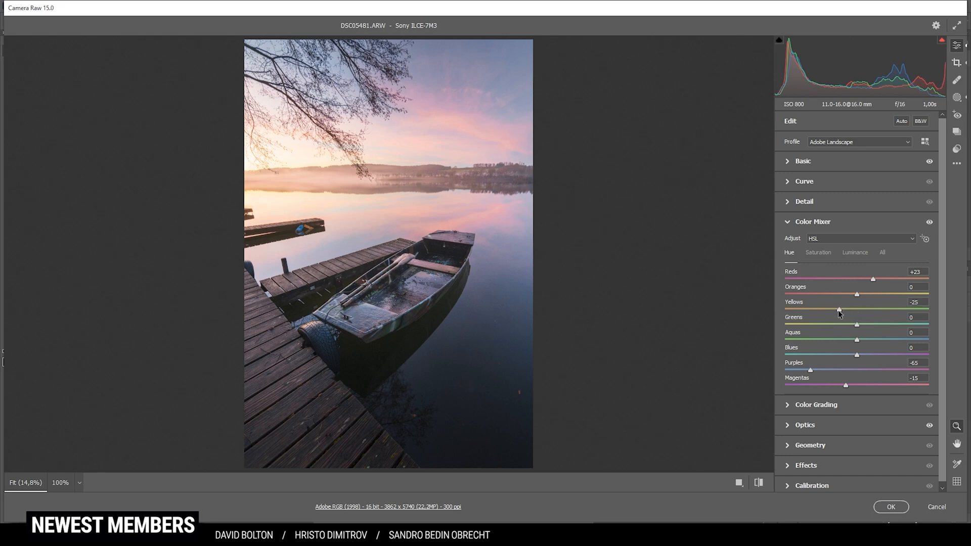
pyautogui.moveTo(840, 309); pyautogui.dragTo(837, 310)
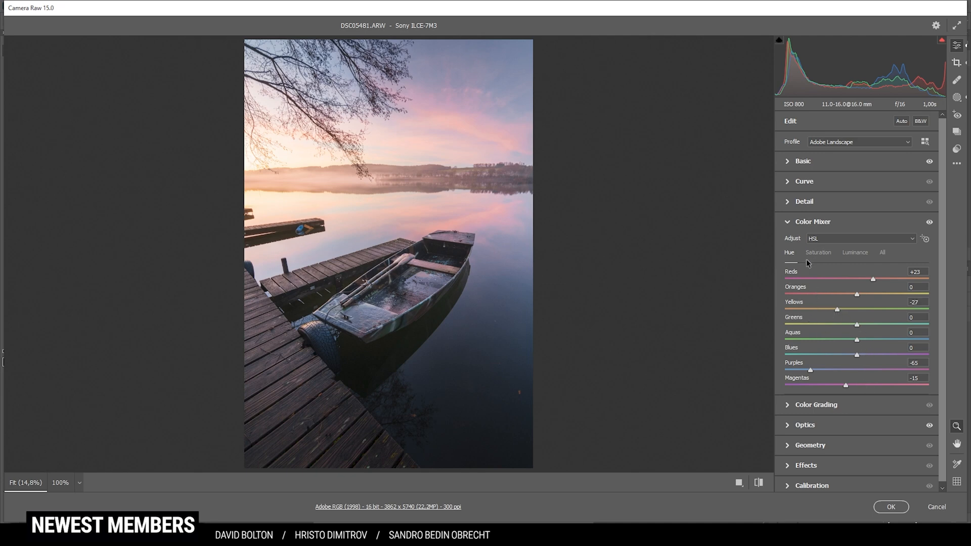
pyautogui.click(819, 253)
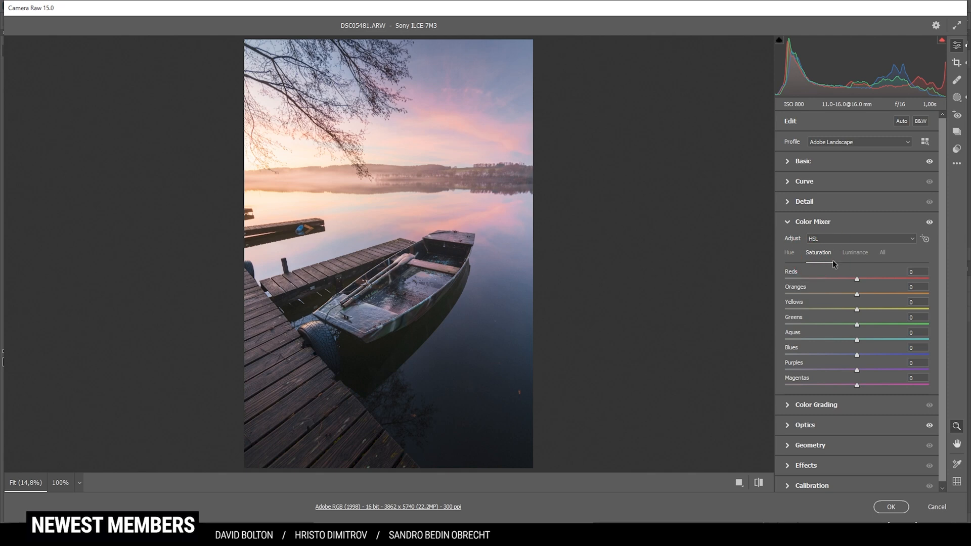
# Step: Boost colour mixer saturation: reds +12, oranges +23, yellows +8, blues +24
pyautogui.moveTo(857, 280); pyautogui.dragTo(865, 280)
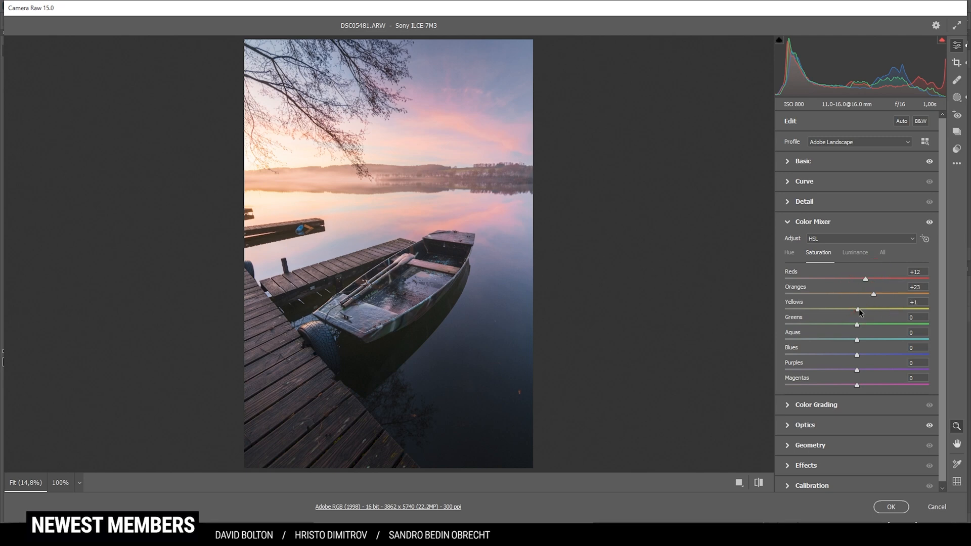
pyautogui.moveTo(858, 309); pyautogui.dragTo(863, 310)
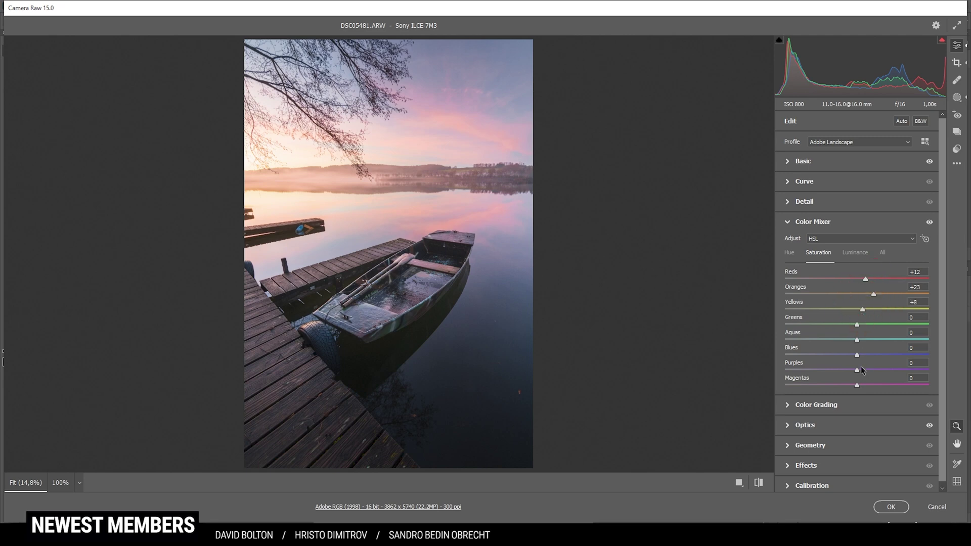
pyautogui.moveTo(857, 355); pyautogui.dragTo(862, 355)
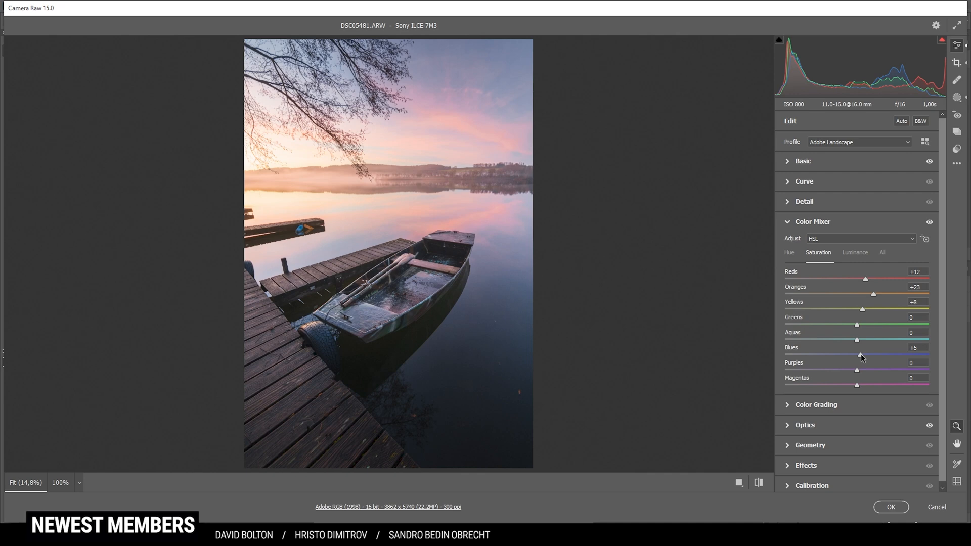
pyautogui.moveTo(857, 355); pyautogui.dragTo(874, 356)
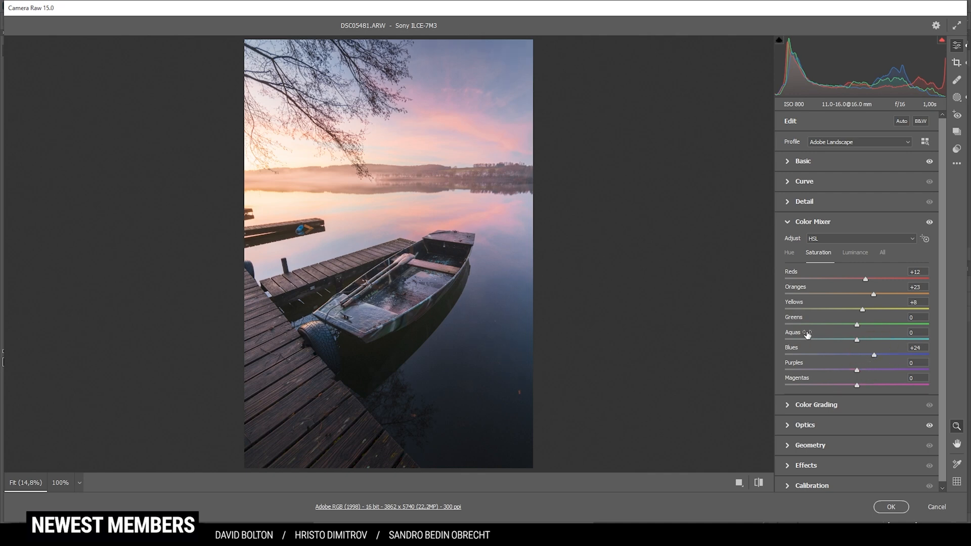
# Step: Lower blues luminance to -23 and collapse the Color Mixer panel
pyautogui.click(855, 253)
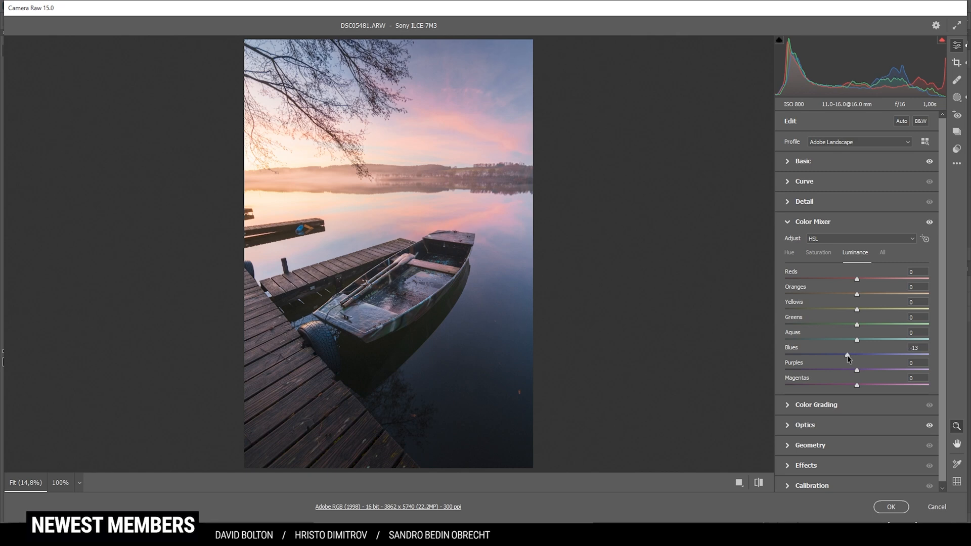
pyautogui.moveTo(848, 355); pyautogui.dragTo(838, 355)
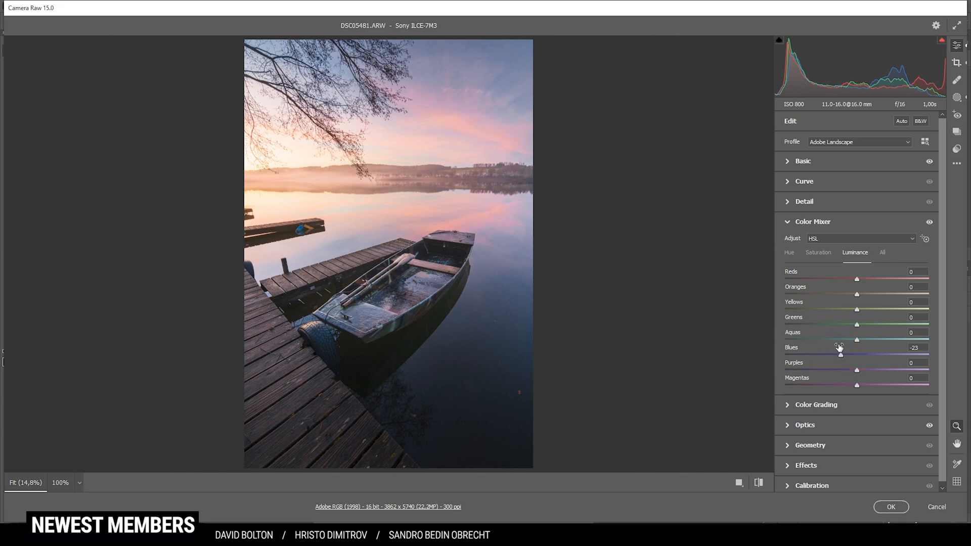
pyautogui.click(813, 222)
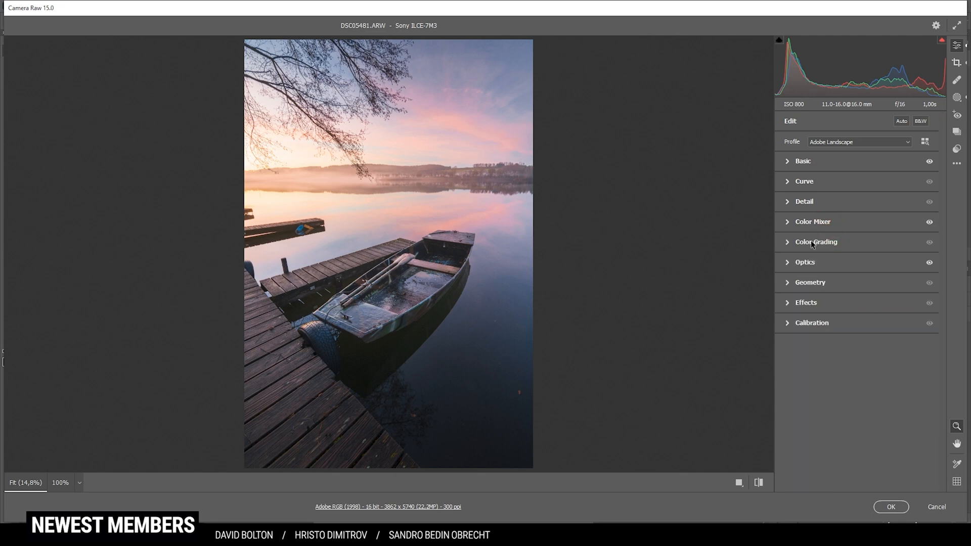
# Step: Tint the highlights warm orange in Color Grading: hue 34, saturation 21
pyautogui.click(816, 242)
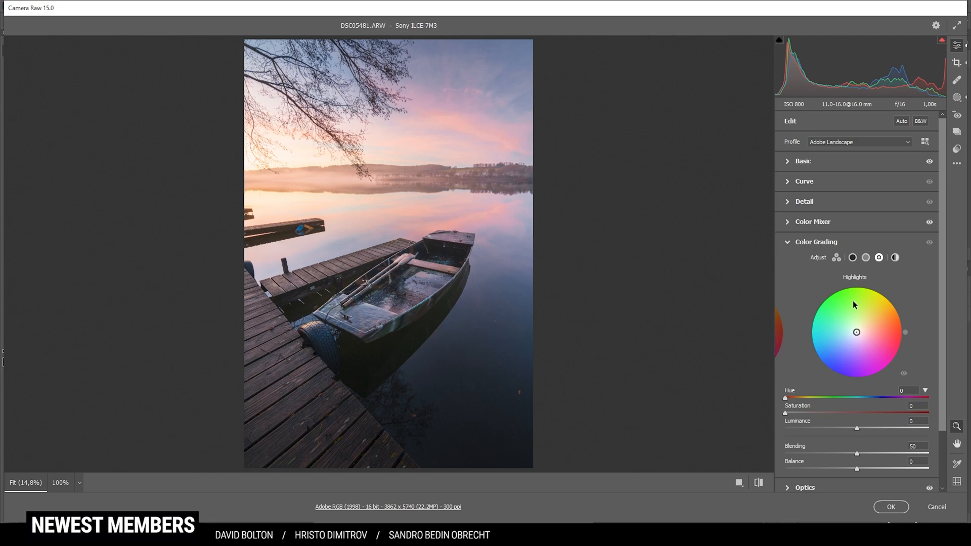
pyautogui.moveTo(785, 399); pyautogui.dragTo(799, 398)
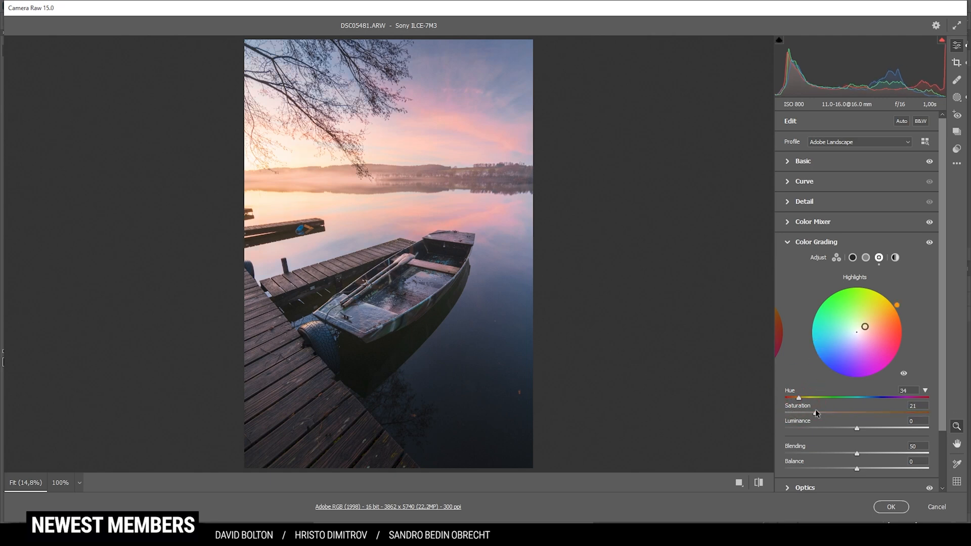
pyautogui.moveTo(805, 413); pyautogui.dragTo(823, 412)
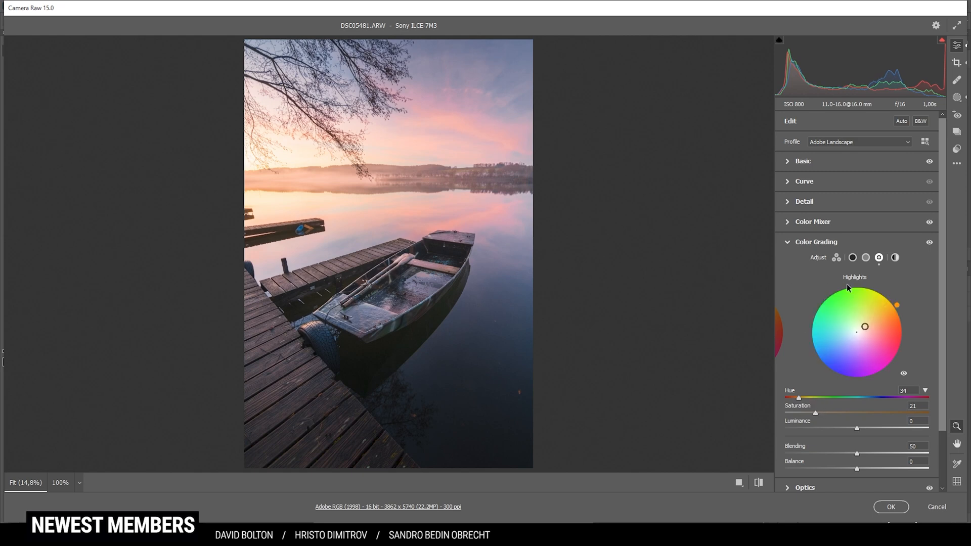
# Step: Set midtones to hue 46, saturation 15 and shadows to a faint blue hue 224, saturation 5
pyautogui.click(866, 258)
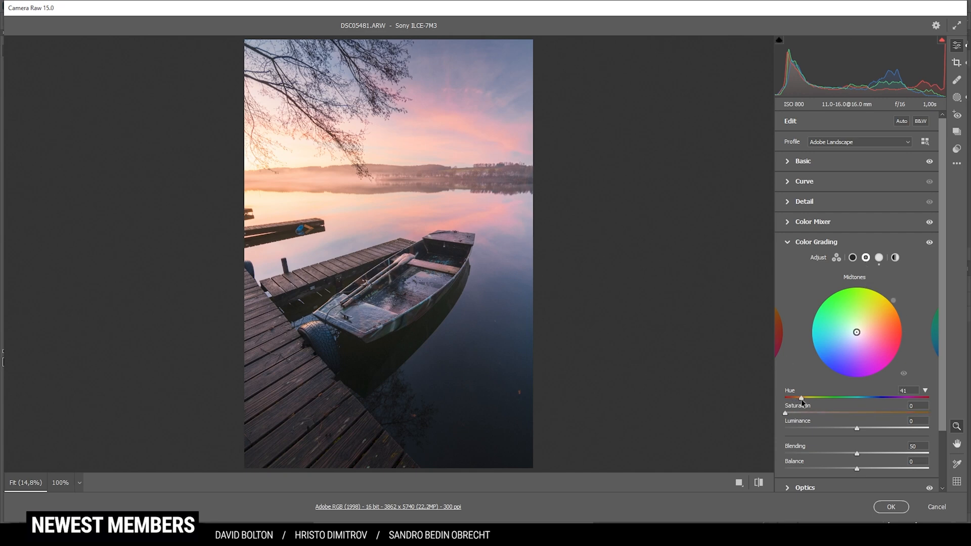
pyautogui.moveTo(802, 399); pyautogui.dragTo(804, 398)
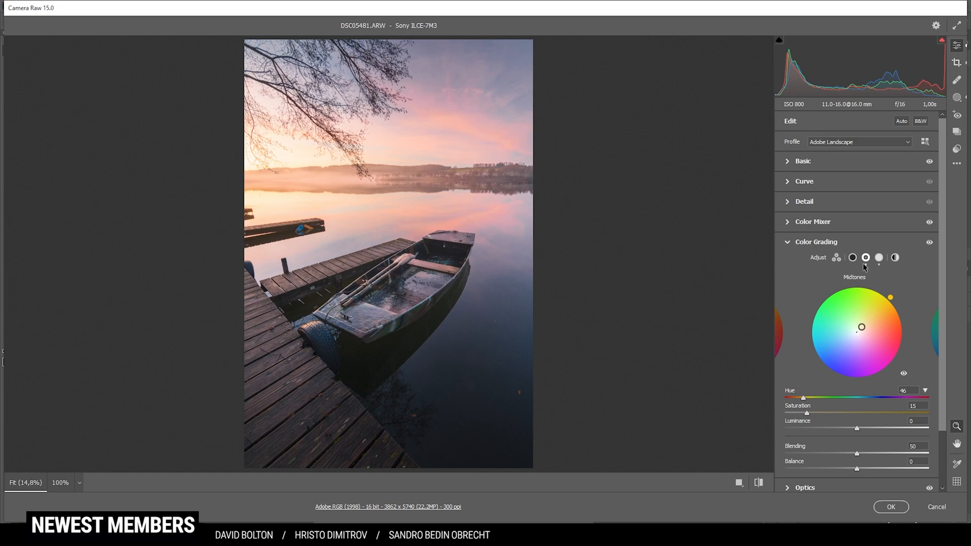
pyautogui.click(852, 258)
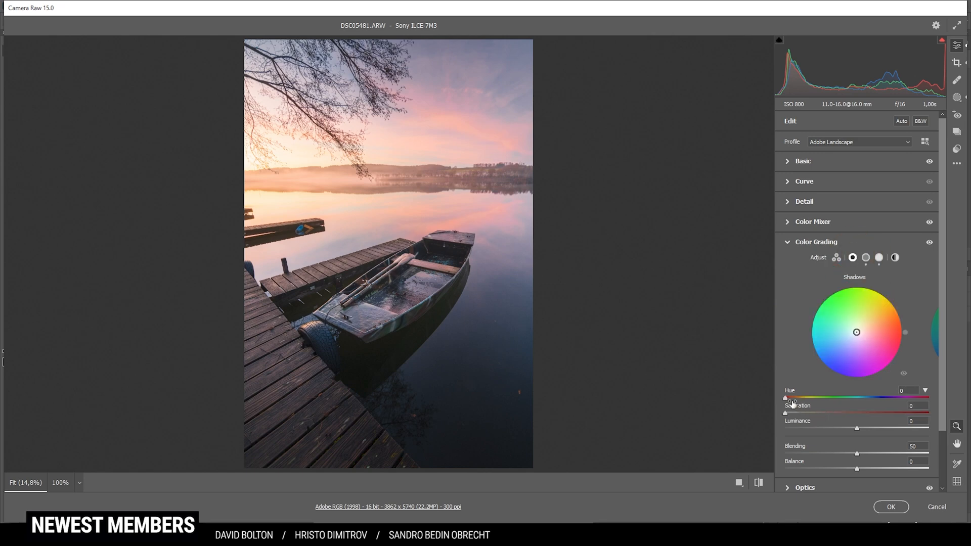
pyautogui.moveTo(785, 398); pyautogui.dragTo(875, 398)
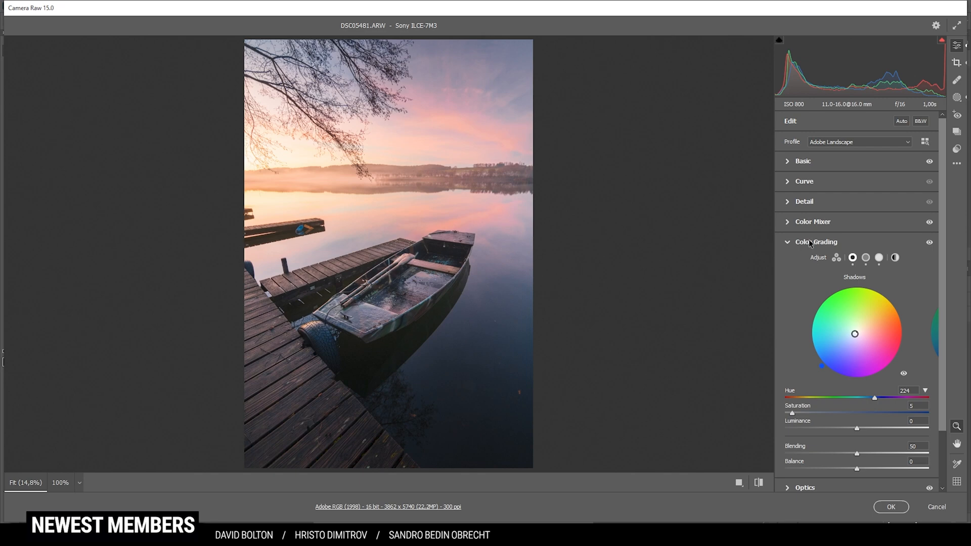
pyautogui.moveTo(811, 242)
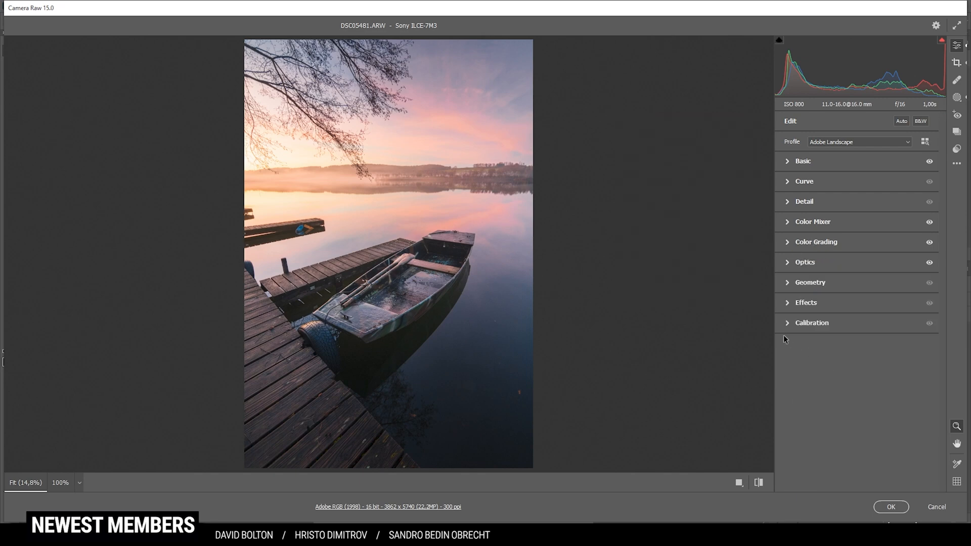
# Step: In Calibration, shift blue primary hue to -14 and raise blue primary saturation to +11
pyautogui.click(812, 323)
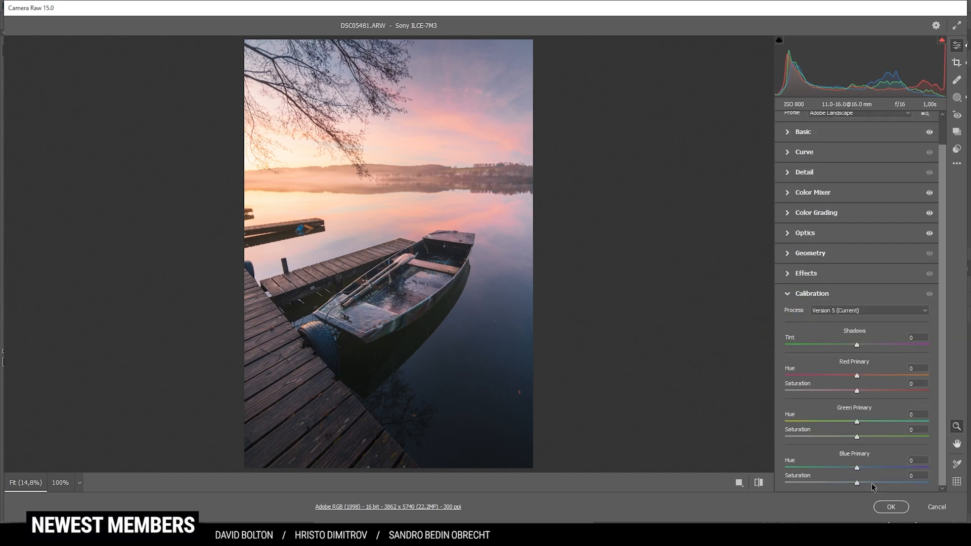
pyautogui.moveTo(857, 471)
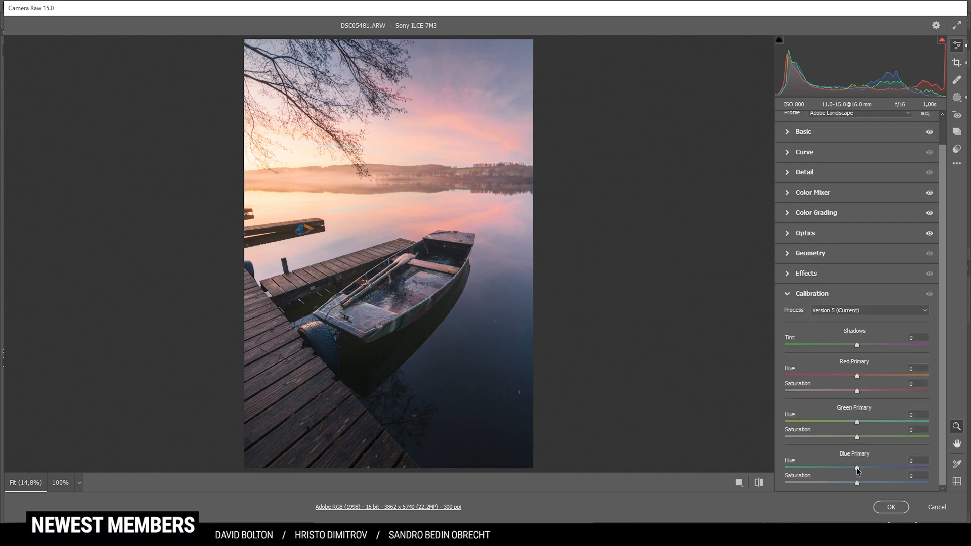
pyautogui.moveTo(857, 468); pyautogui.dragTo(851, 469)
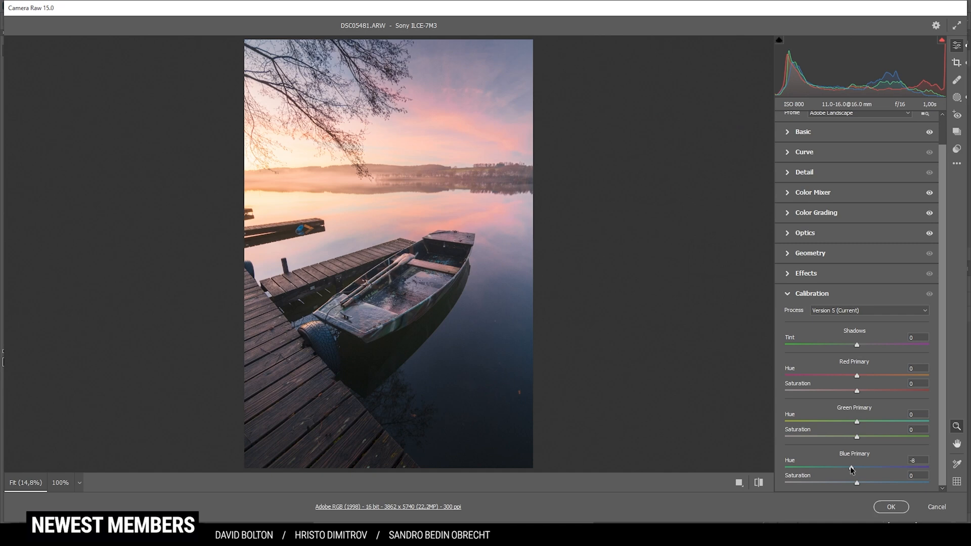
pyautogui.moveTo(858, 469); pyautogui.dragTo(849, 470)
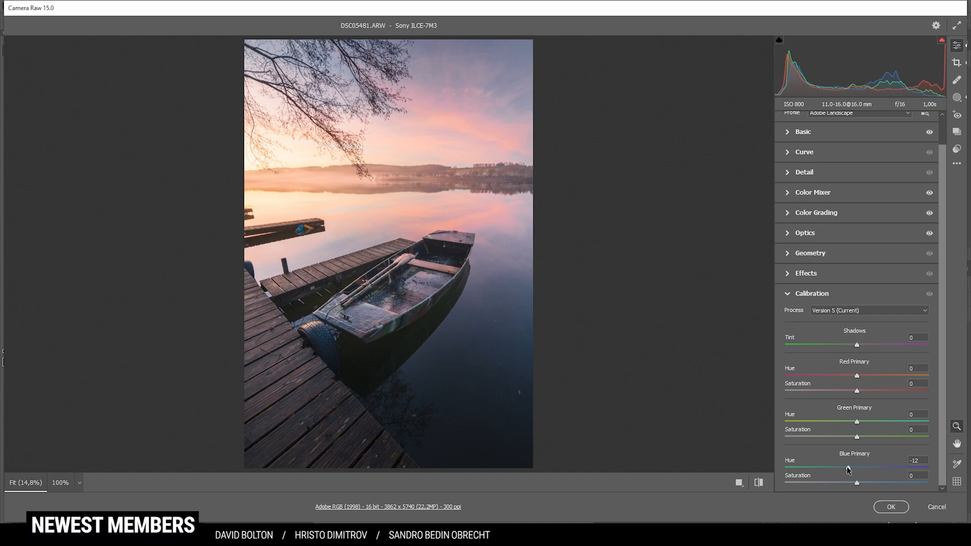
pyautogui.moveTo(857, 484); pyautogui.dragTo(865, 484)
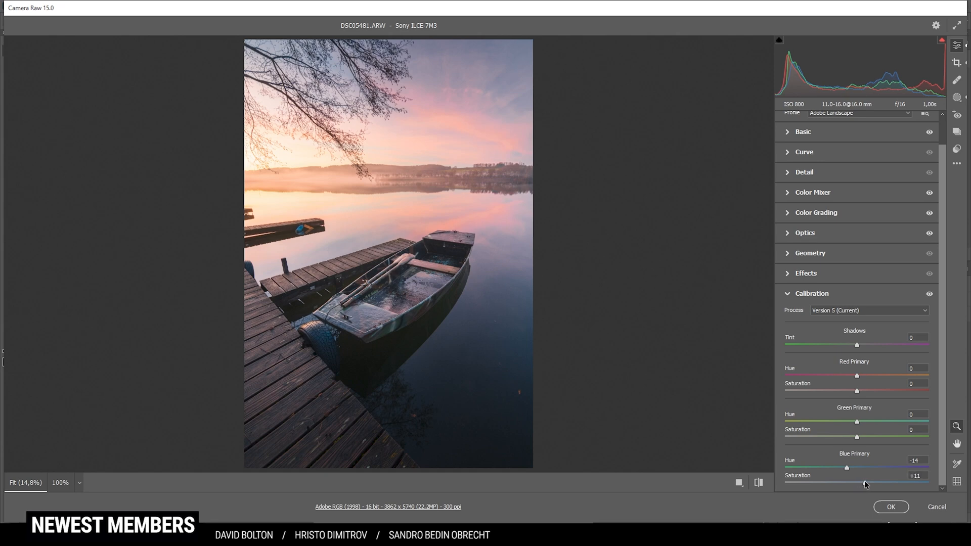
pyautogui.moveTo(857, 483); pyautogui.dragTo(865, 484)
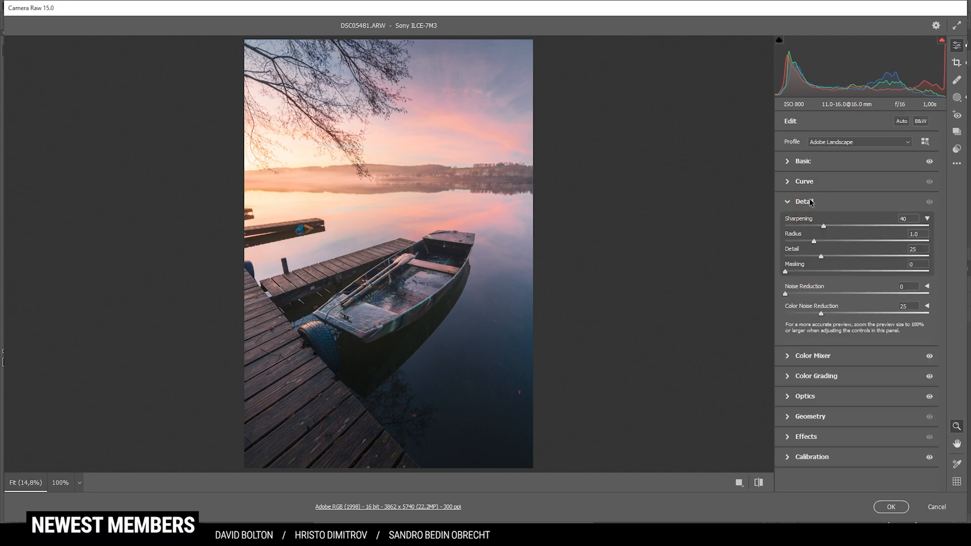
# Step: Set sharpening radius 0.5, detail 100, masking 57 and amount 79
pyautogui.moveTo(814, 241); pyautogui.dragTo(797, 240)
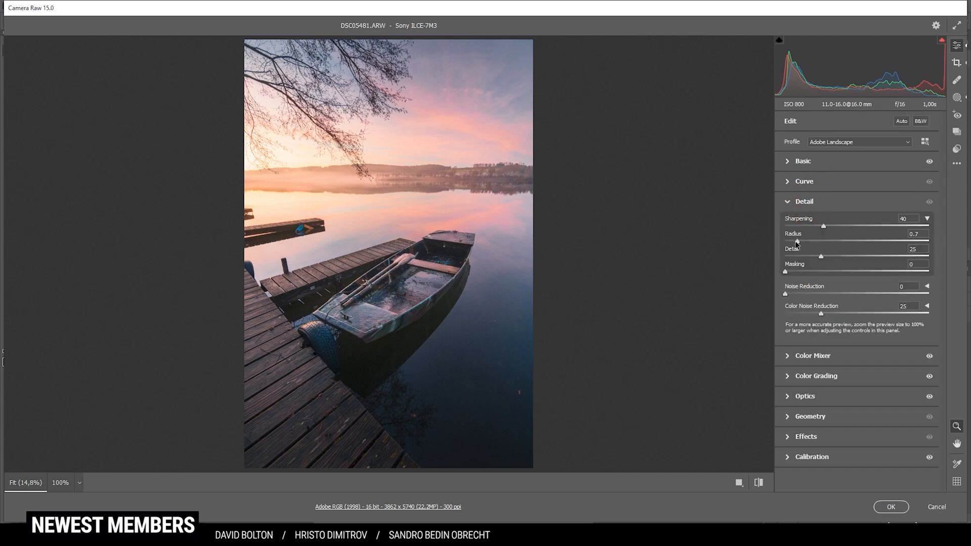
pyautogui.moveTo(820, 256); pyautogui.dragTo(929, 256)
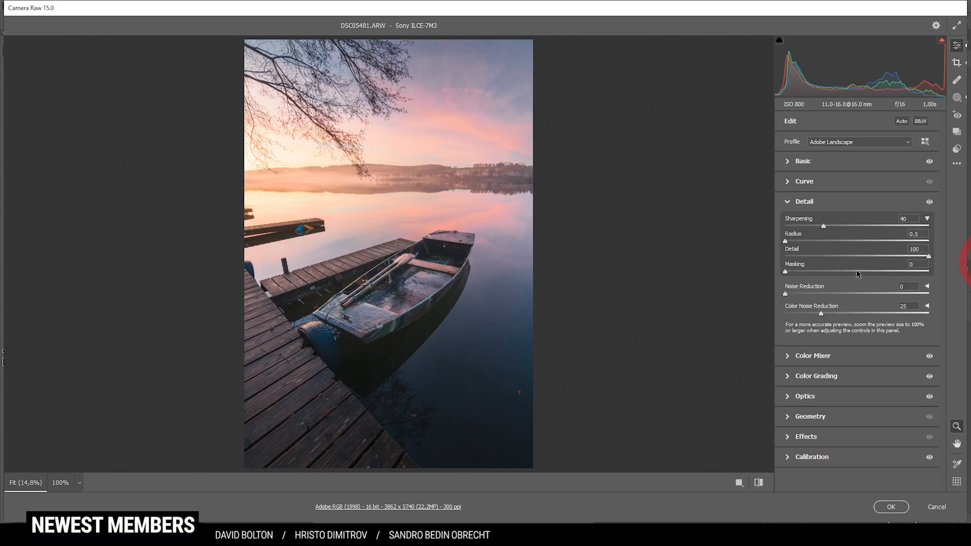
pyautogui.moveTo(785, 271); pyautogui.dragTo(855, 271)
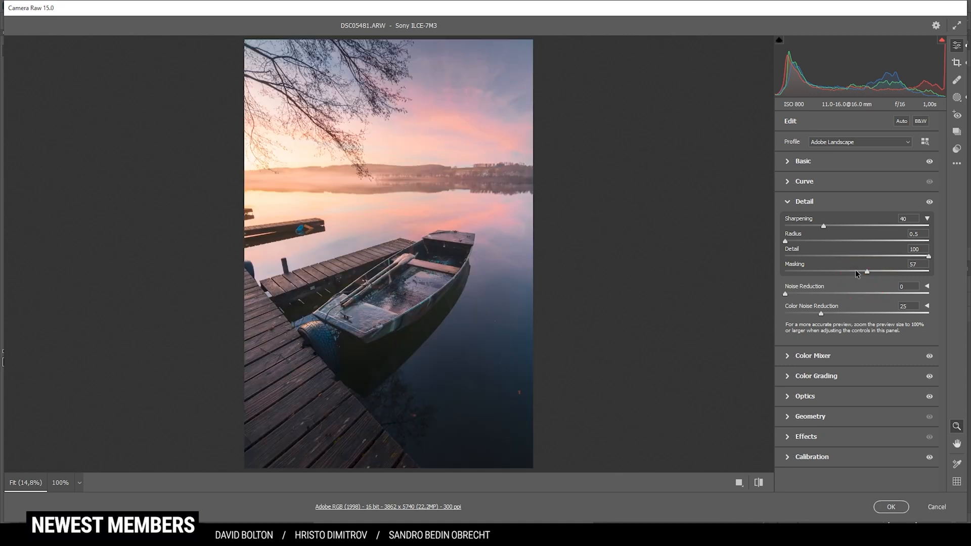
pyautogui.moveTo(823, 226); pyautogui.dragTo(858, 226)
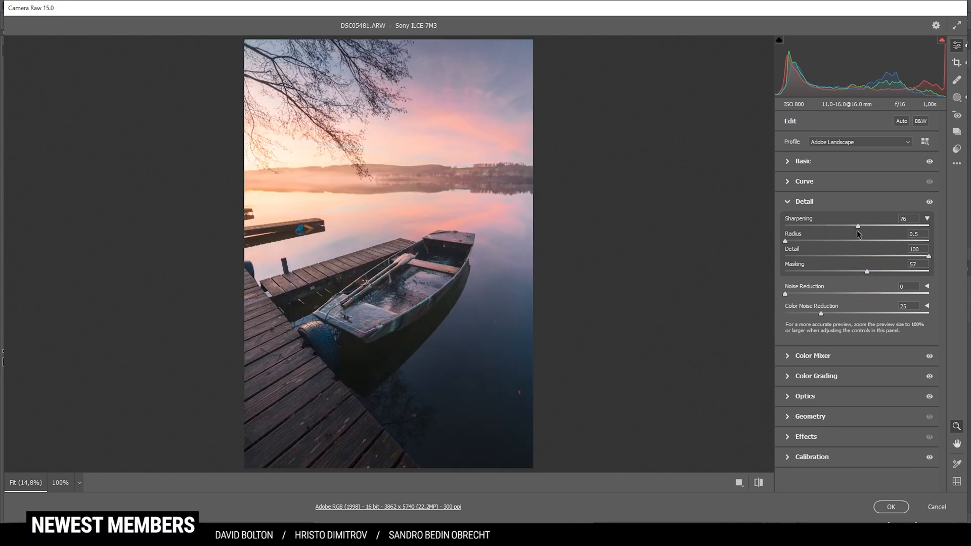
pyautogui.moveTo(858, 225); pyautogui.dragTo(879, 225)
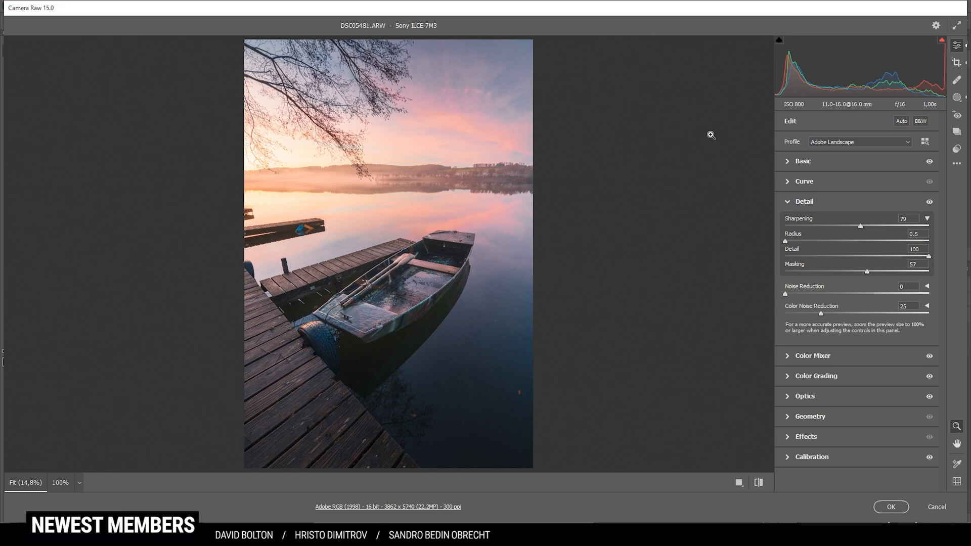
pyautogui.moveTo(759, 483)
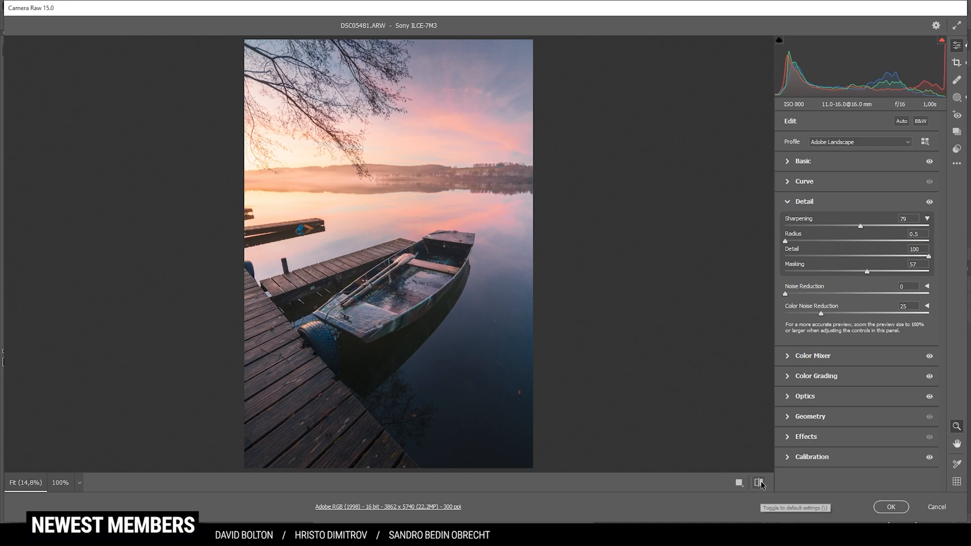
# Step: Compare against default settings, then return to the edited version
pyautogui.click(758, 483)
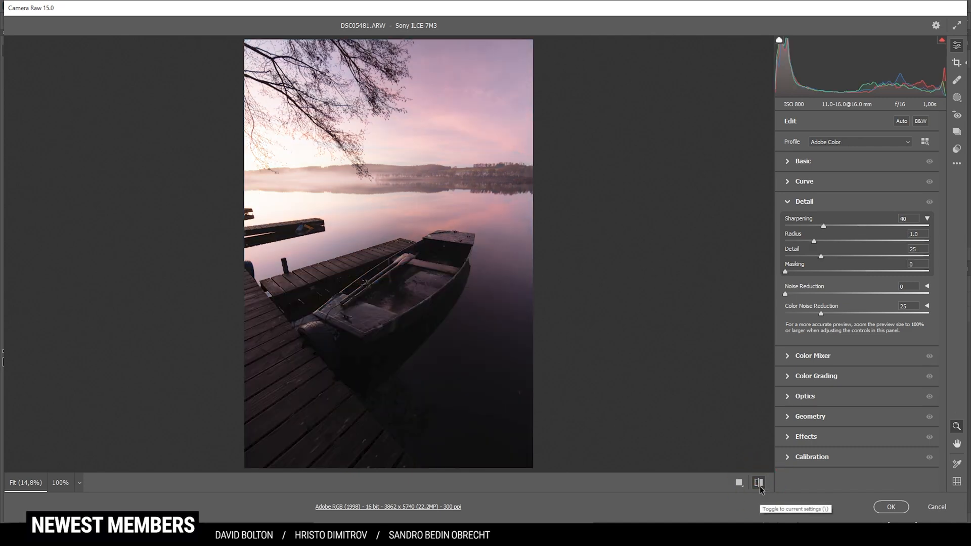
pyautogui.click(757, 482)
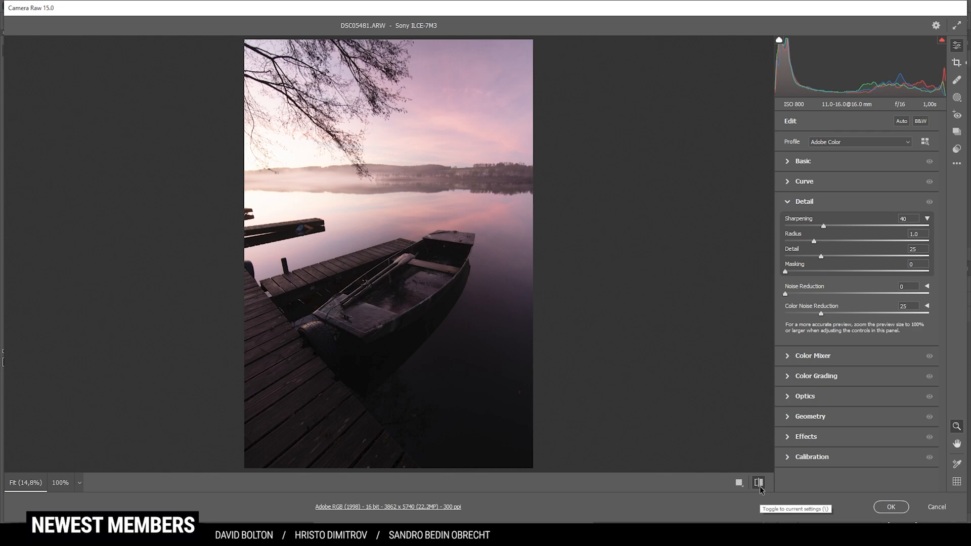
pyautogui.moveTo(759, 489)
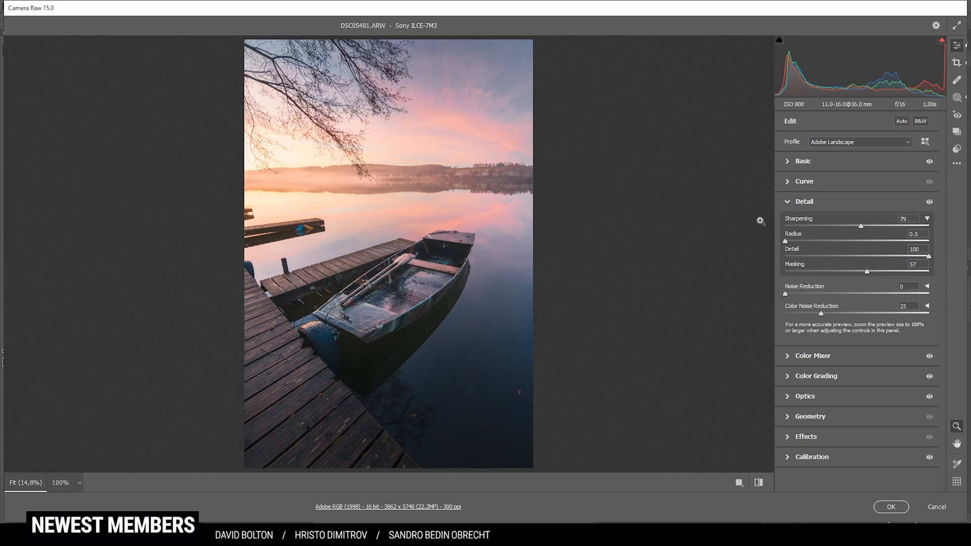
pyautogui.moveTo(756, 217)
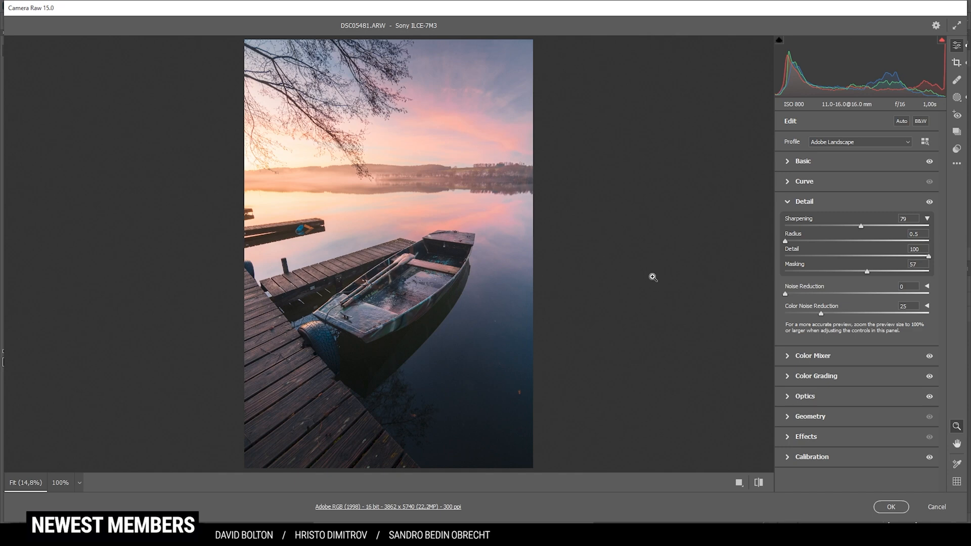
pyautogui.moveTo(894, 510)
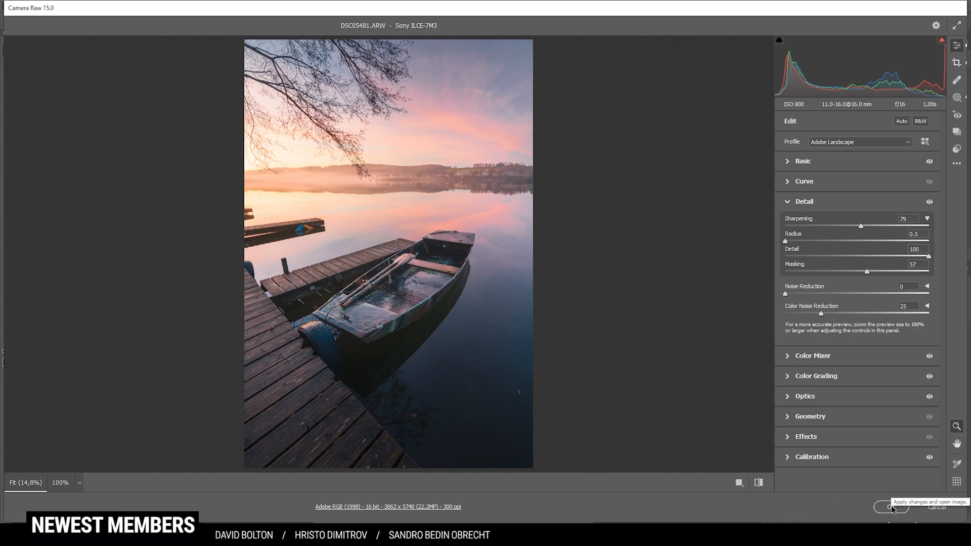
# Step: Open the raw photo in Photoshop and set the new empty layer's blend mode to Overlay
pyautogui.click(890, 508)
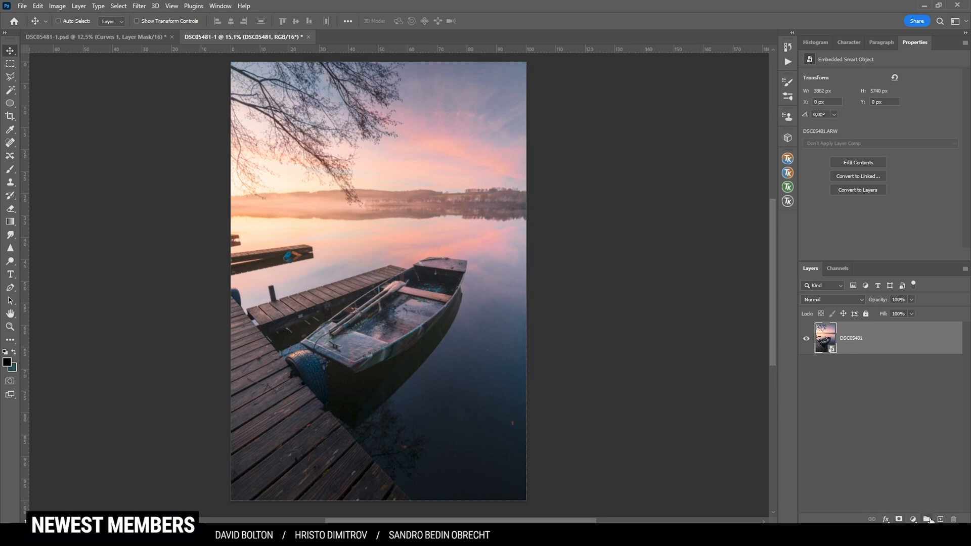
pyautogui.click(832, 300)
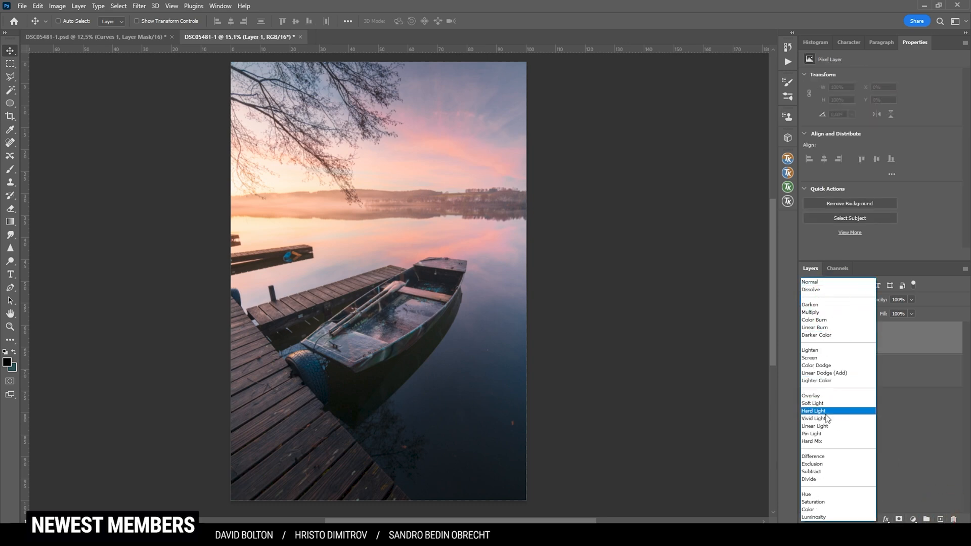
pyautogui.click(812, 396)
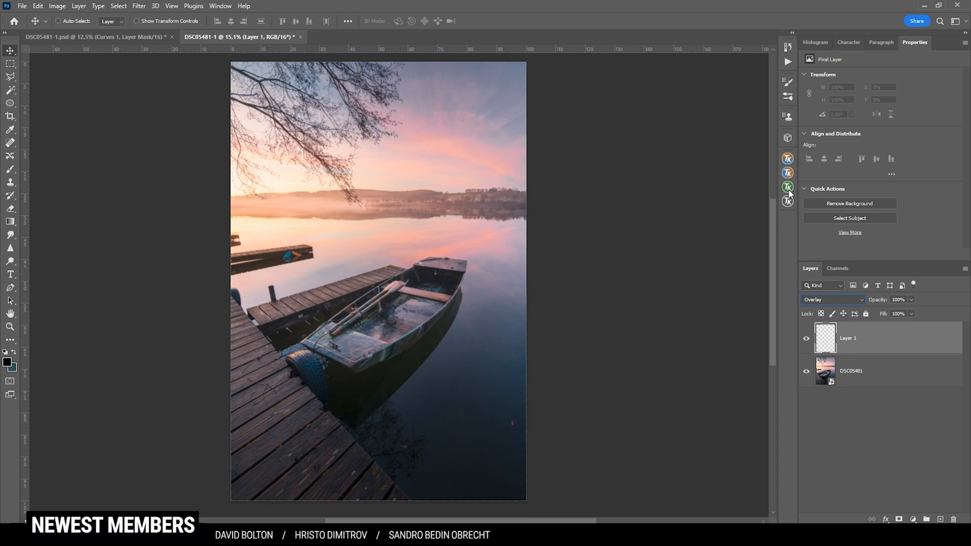
pyautogui.click(787, 187)
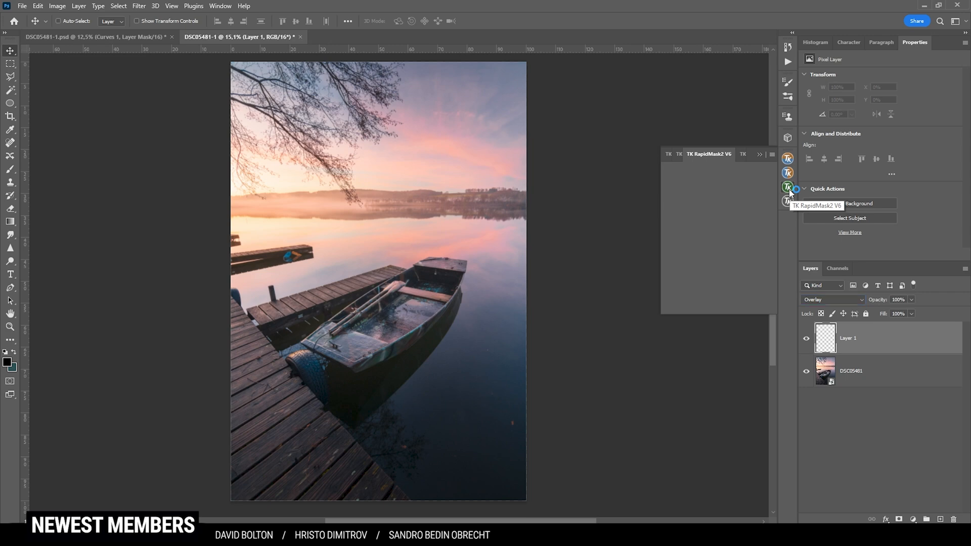
# Step: Preview the Darks-2, Darks-3 and Darks-4 luminosity masks, settling on Darks-3
pyautogui.click(787, 186)
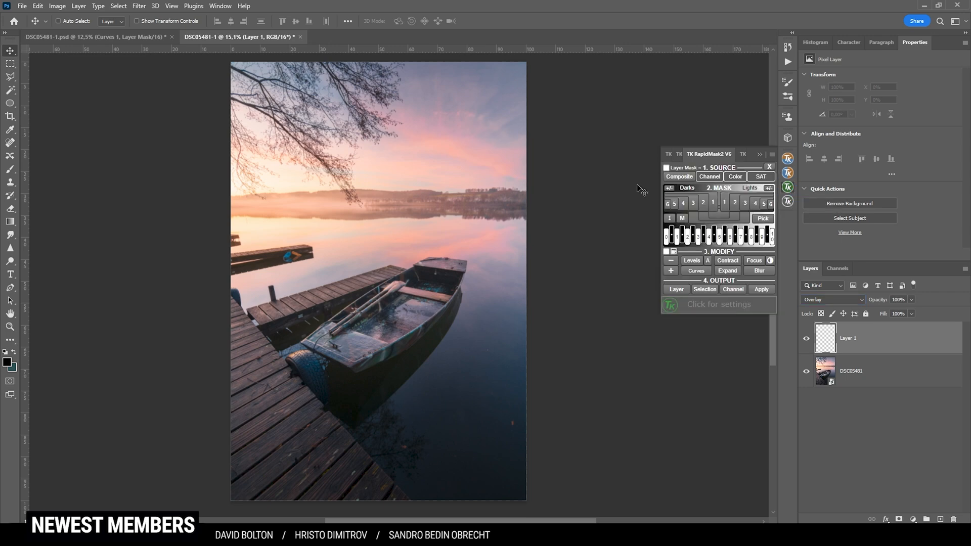
pyautogui.moveTo(670, 379)
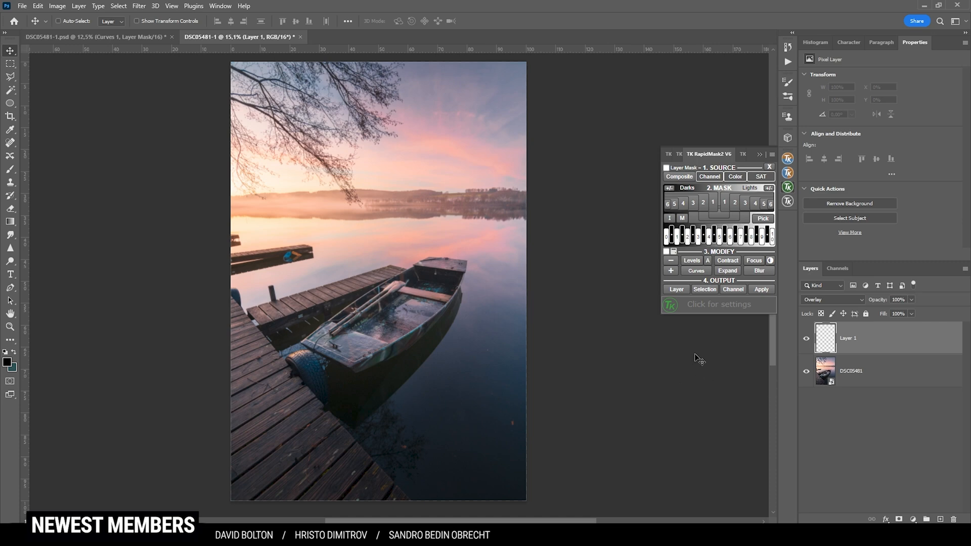
pyautogui.click(693, 202)
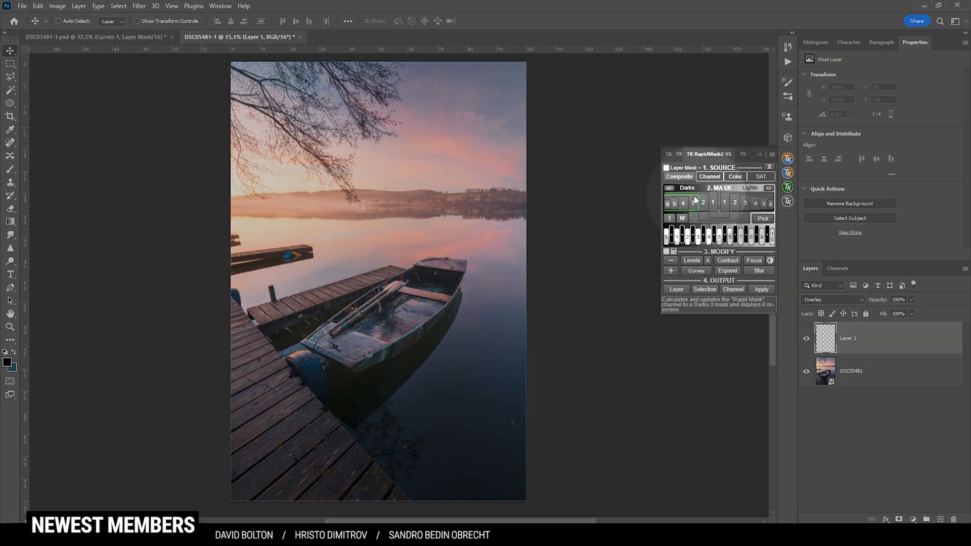
pyautogui.click(712, 203)
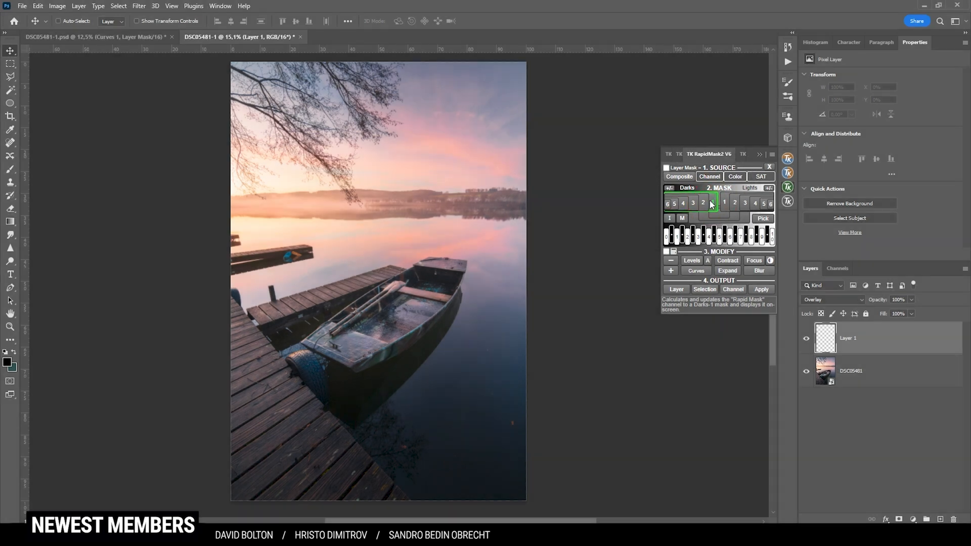
pyautogui.click(712, 203)
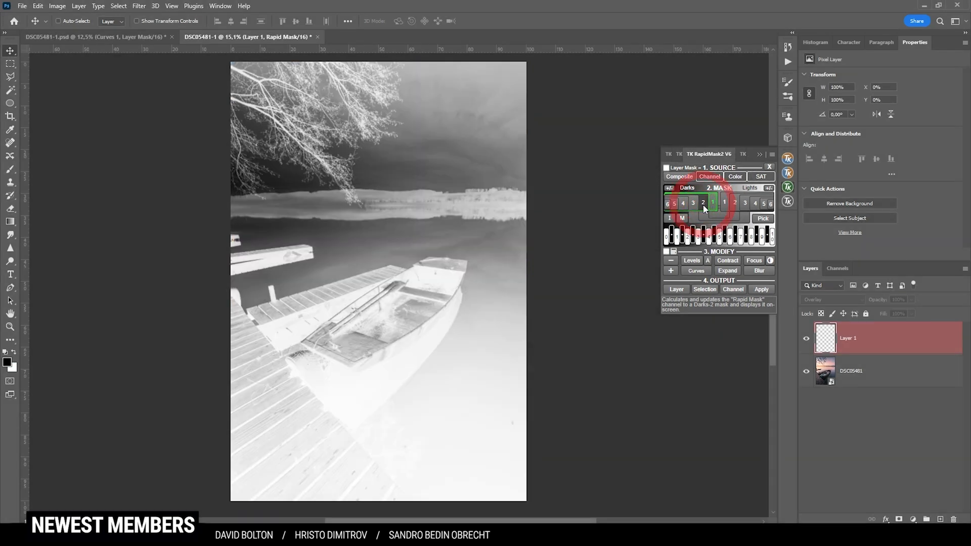
pyautogui.click(692, 202)
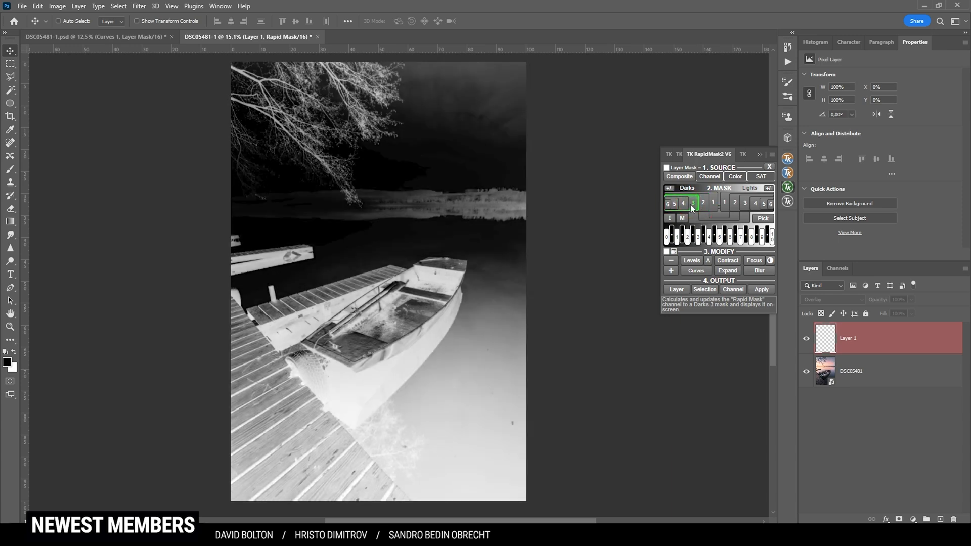
pyautogui.click(683, 203)
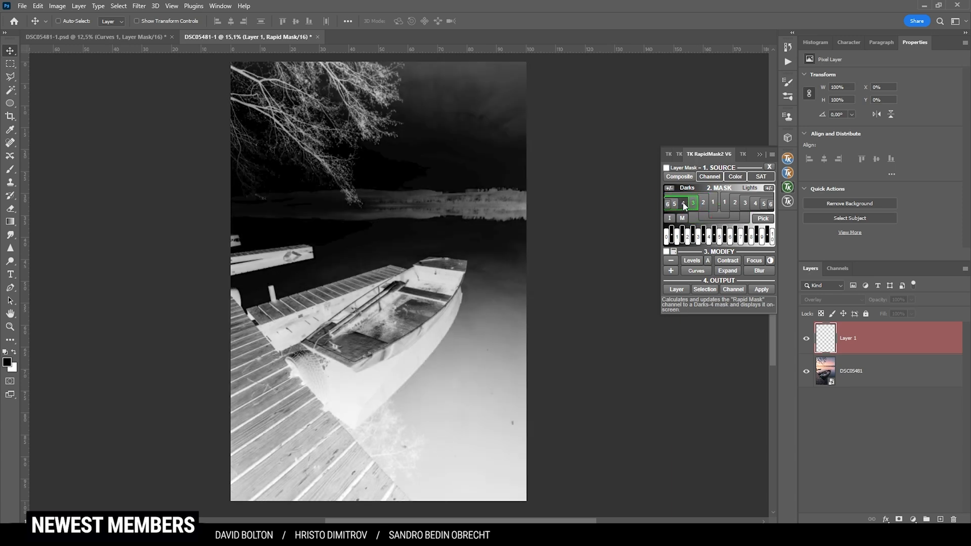
pyautogui.click(683, 203)
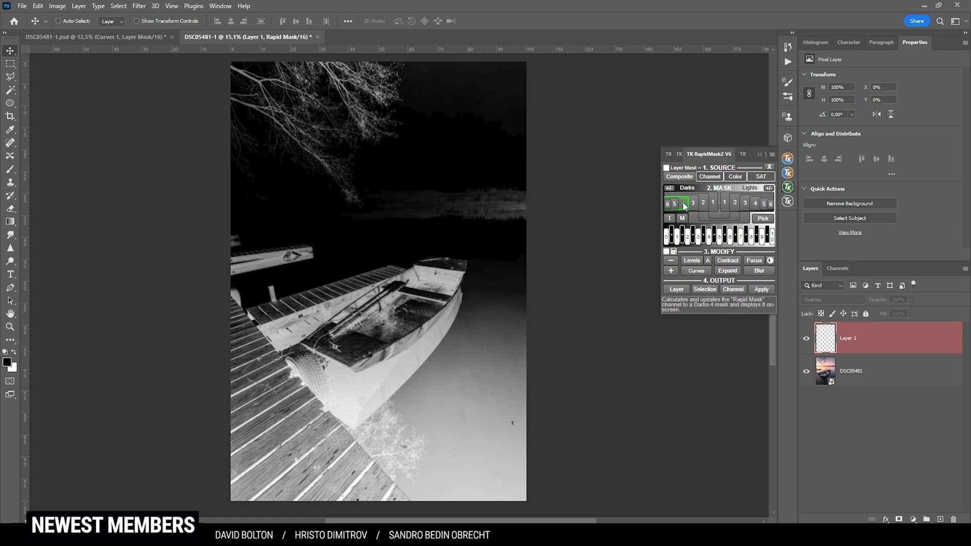
pyautogui.click(692, 203)
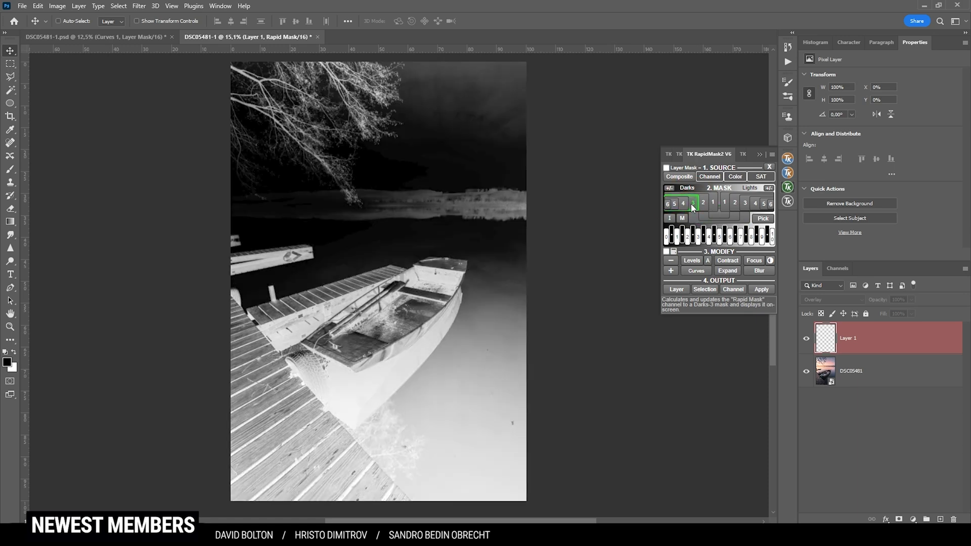
# Step: Apply the Darks-3 selection as a layer mask on Layer 1
pyautogui.click(666, 168)
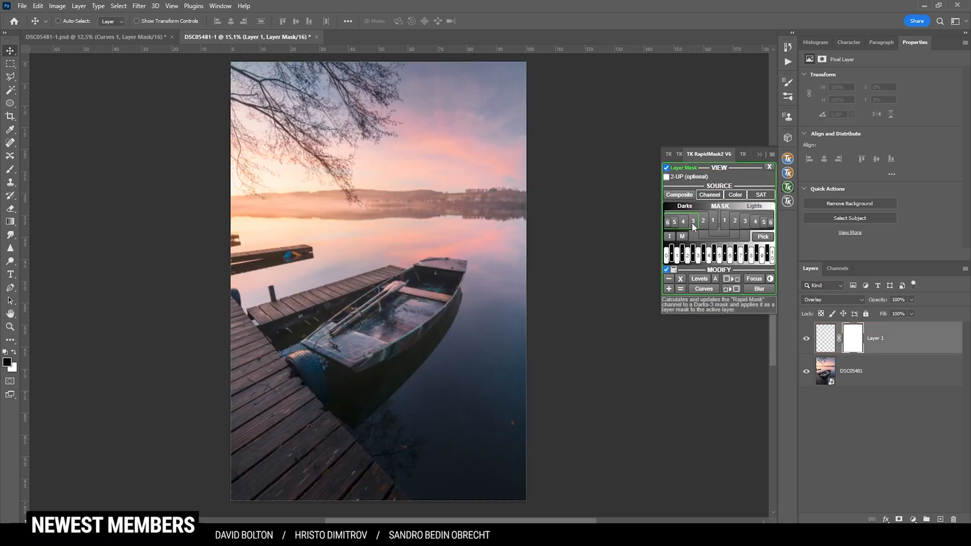
# Step: Paint black at 30% brush opacity over the dock and boat shadows on Layer 1
pyautogui.click(692, 221)
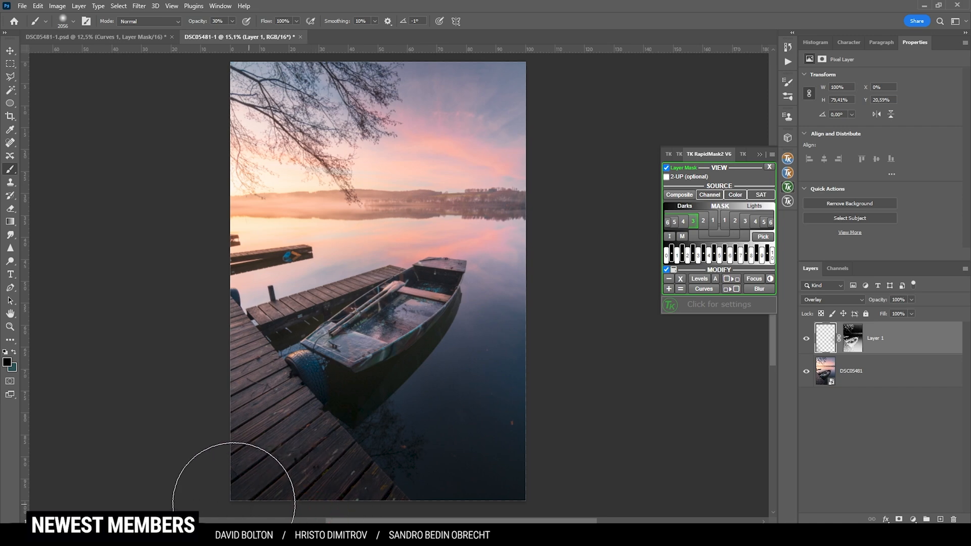
pyautogui.moveTo(547, 184)
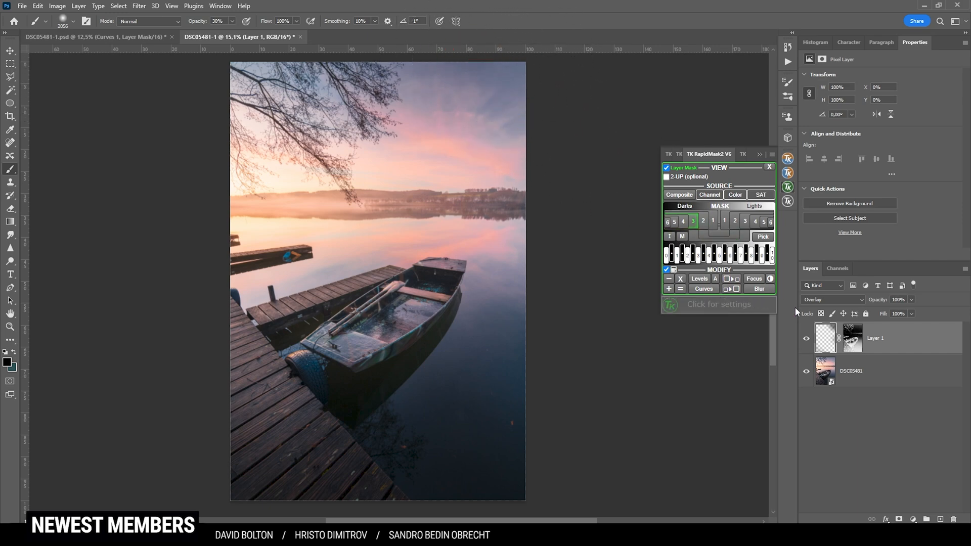
pyautogui.click(806, 338)
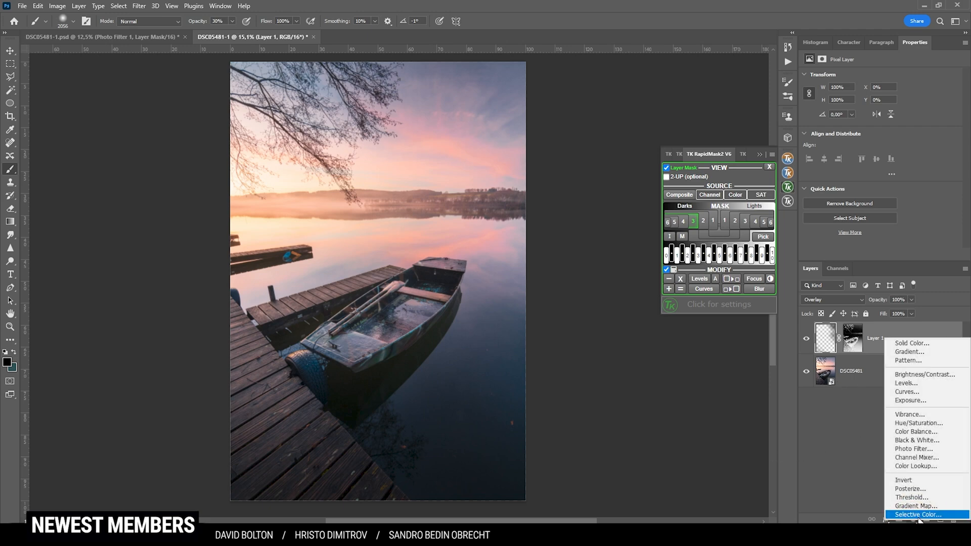
pyautogui.moveTo(917, 450)
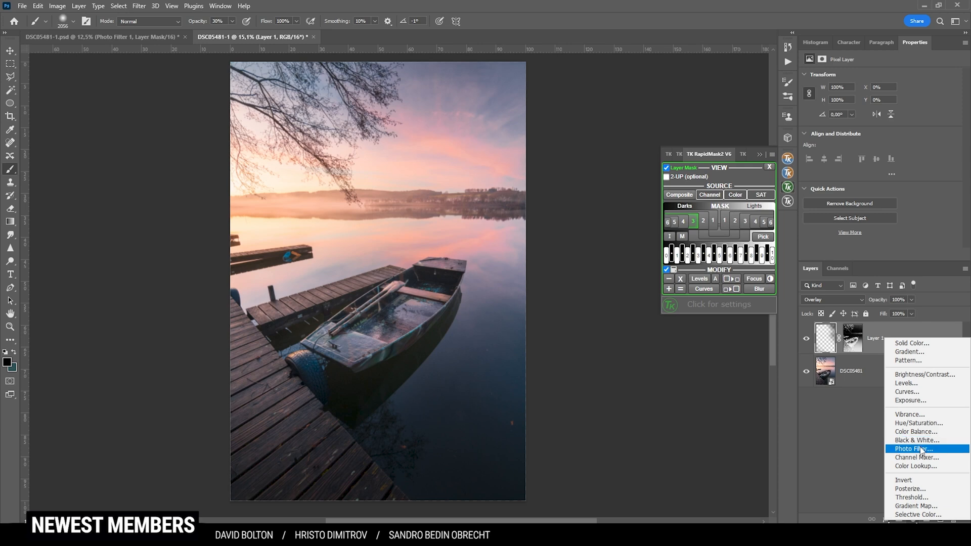
# Step: Add a Photo Filter adjustment layer with Warming Filter (85) at 25% density
pyautogui.click(913, 449)
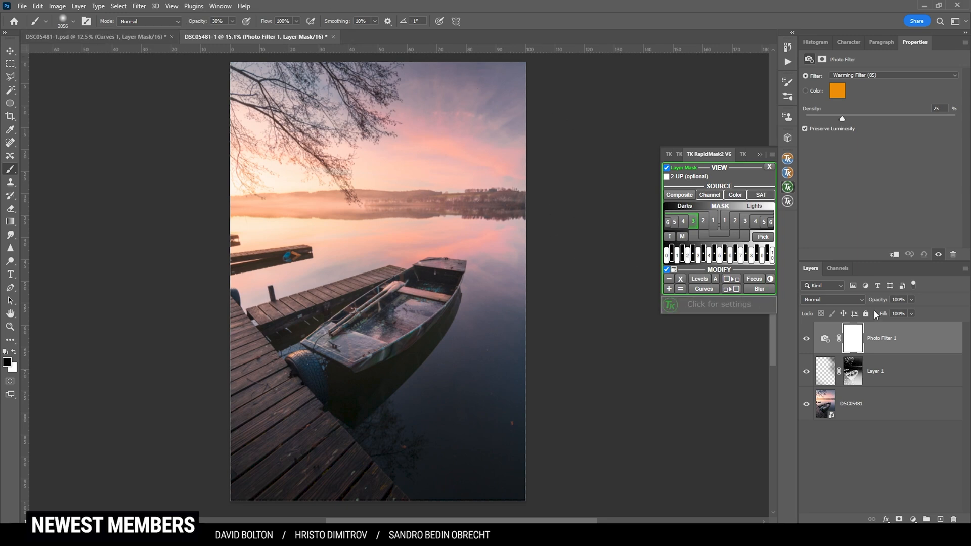
pyautogui.moveTo(873, 316)
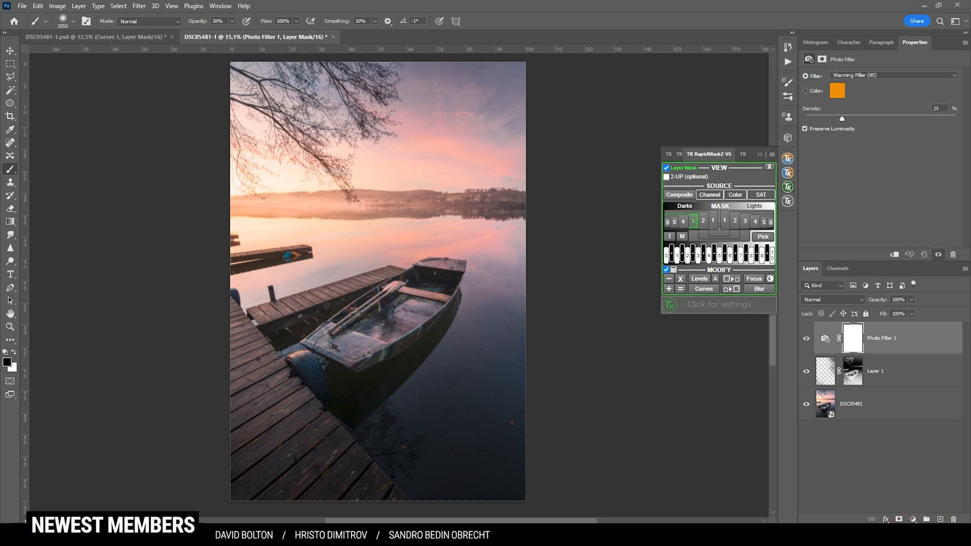
# Step: Add a Curves adjustment layer and pull its midpoint down to darken the image
pyautogui.click(924, 391)
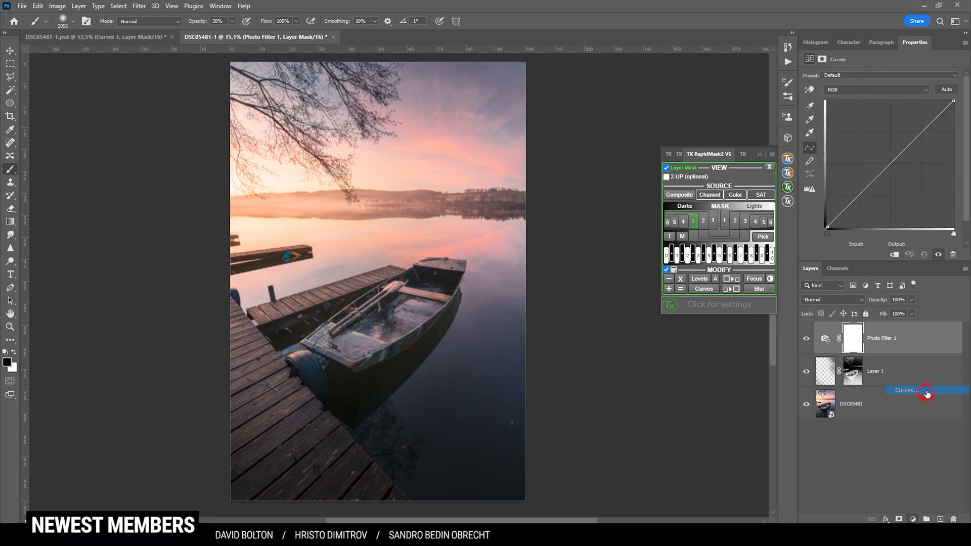
pyautogui.click(927, 390)
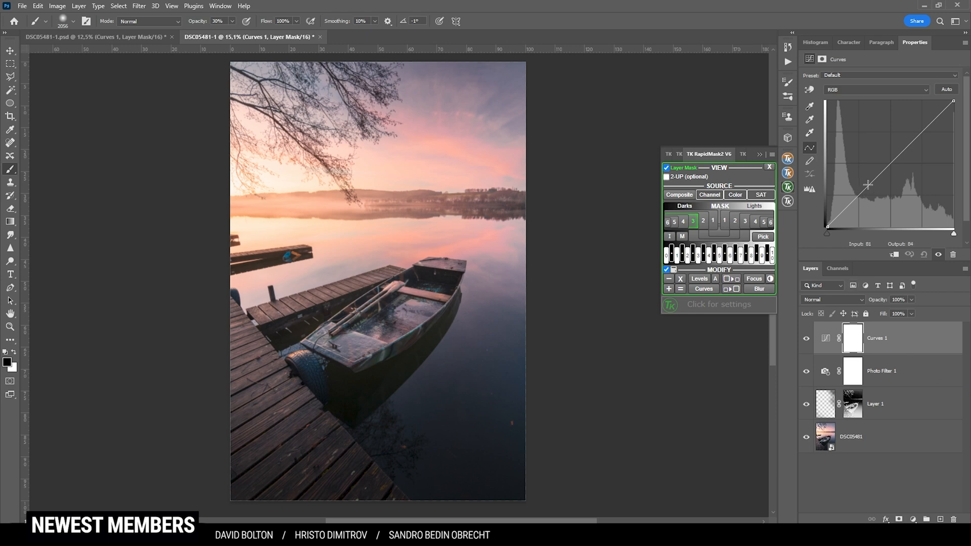
pyautogui.moveTo(869, 185); pyautogui.dragTo(920, 135)
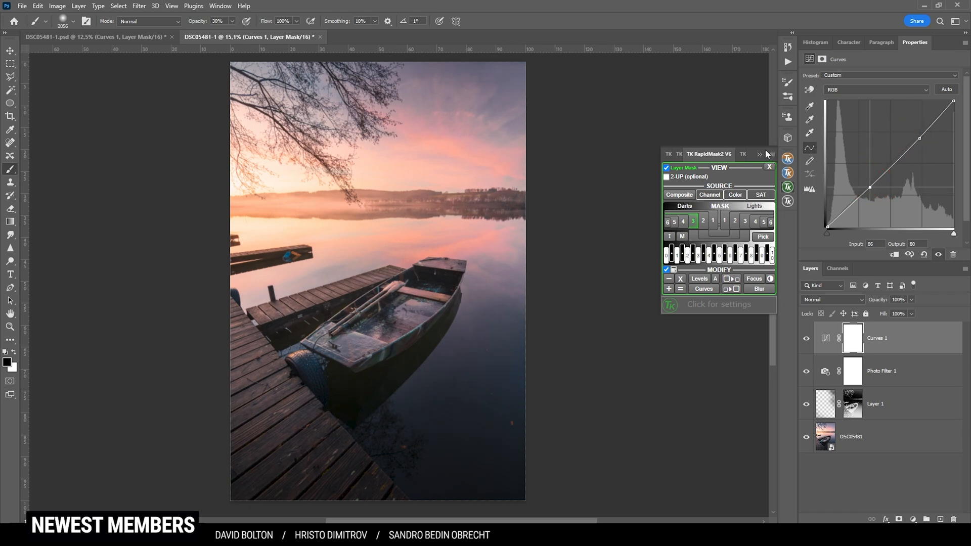
pyautogui.moveTo(340, 327)
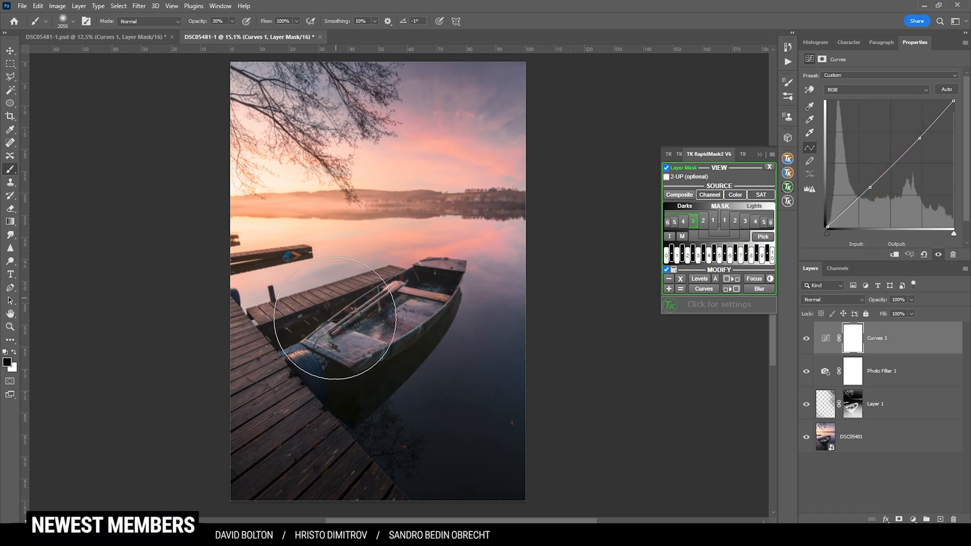
pyautogui.moveTo(528, 354)
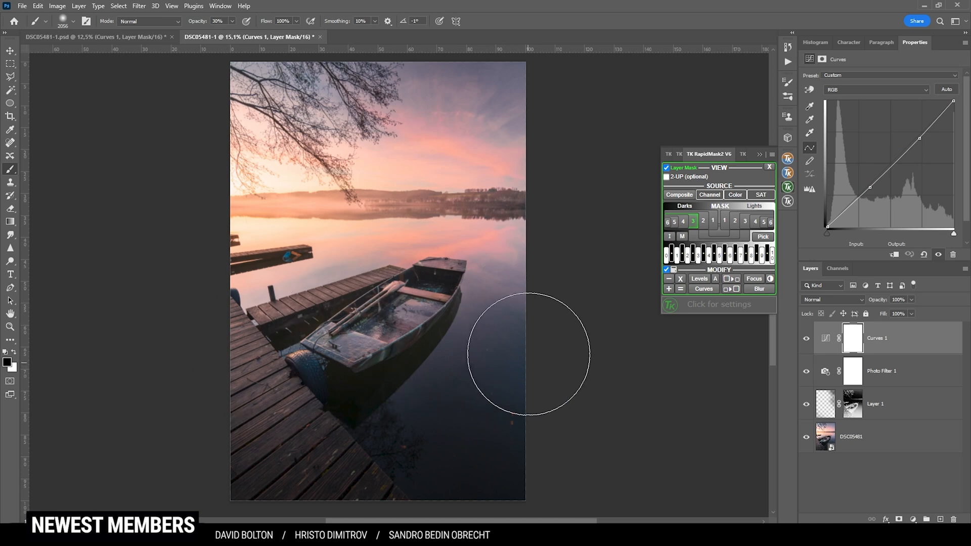
# Step: Paint black on the Curves mask over the boat and dock to hide the darkening
pyautogui.click(852, 338)
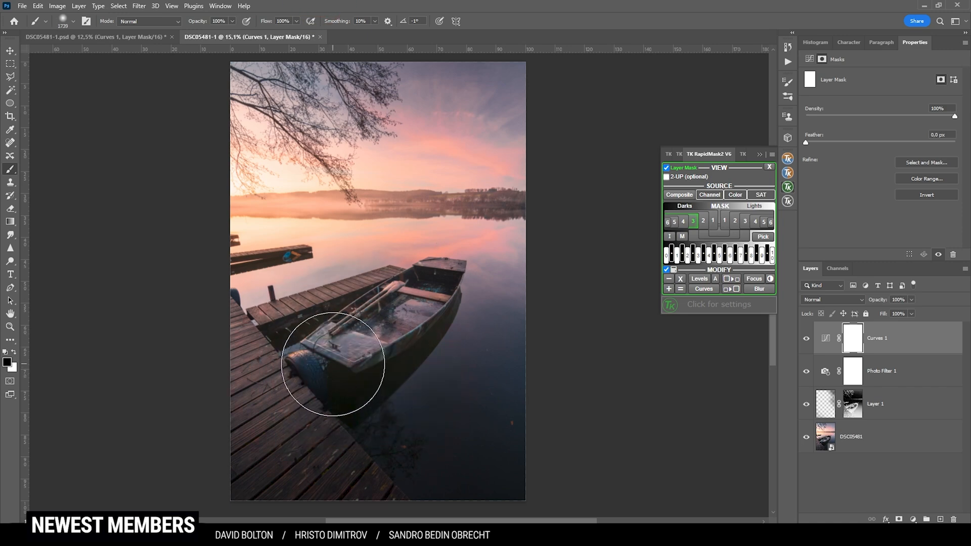
pyautogui.moveTo(331, 362); pyautogui.dragTo(440, 294)
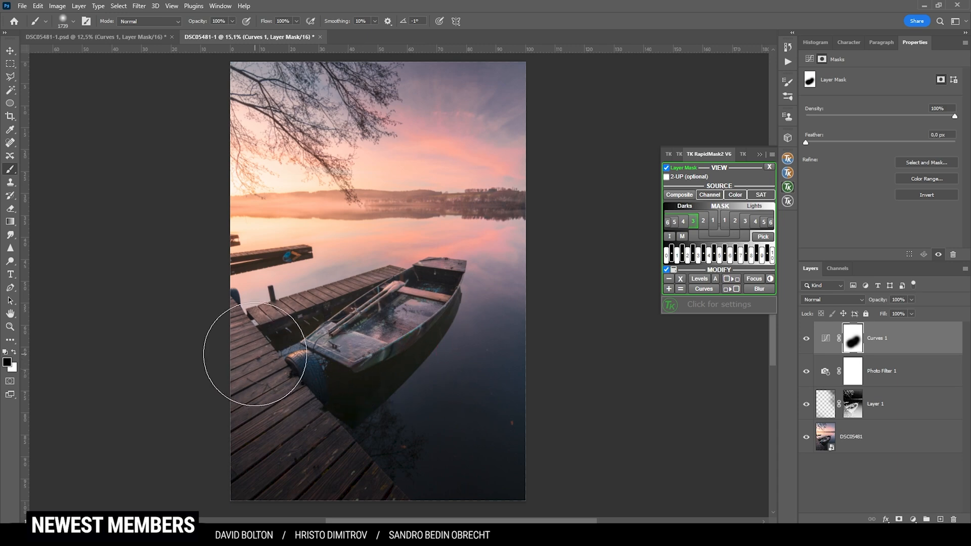
pyautogui.click(825, 338)
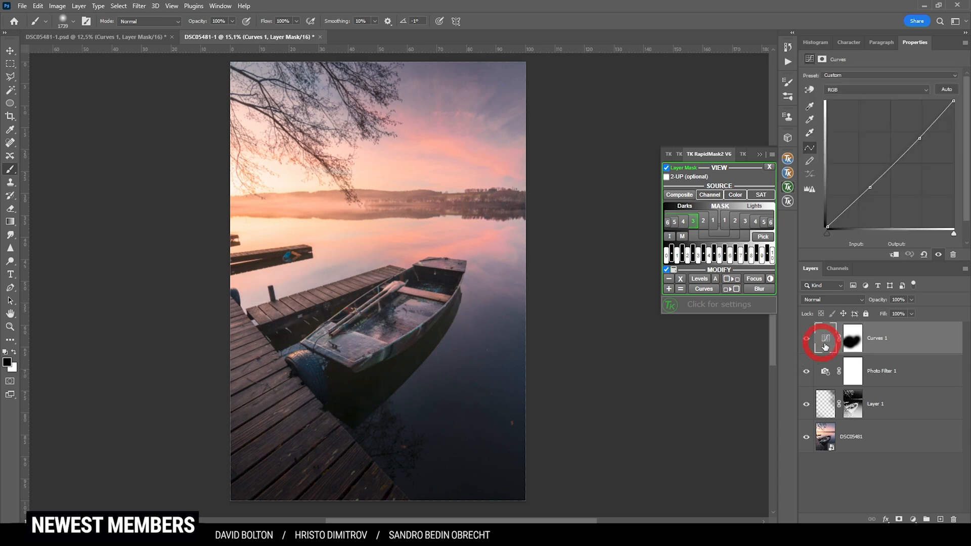
# Step: Switch the curve to the Red channel and raise its top point to add red tones
pyautogui.click(826, 338)
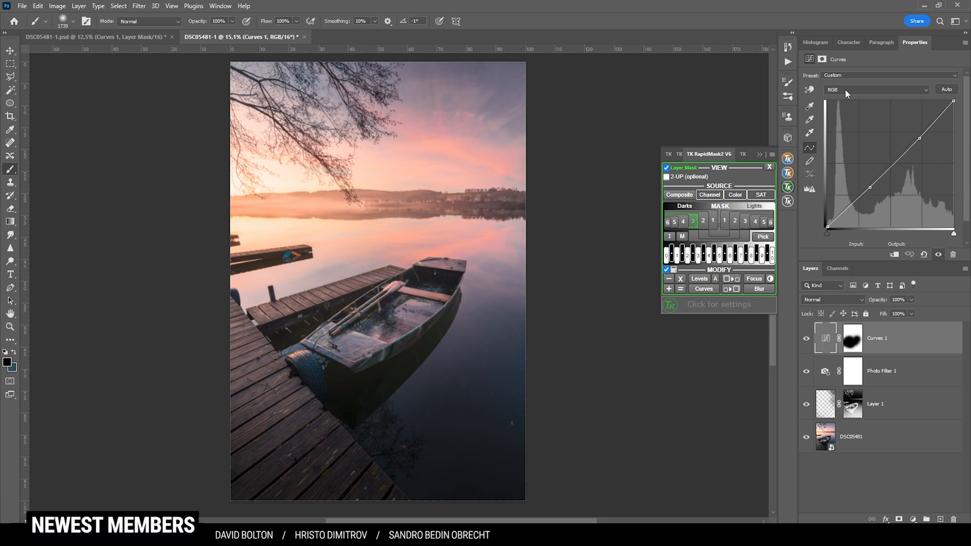
pyautogui.moveTo(833, 99)
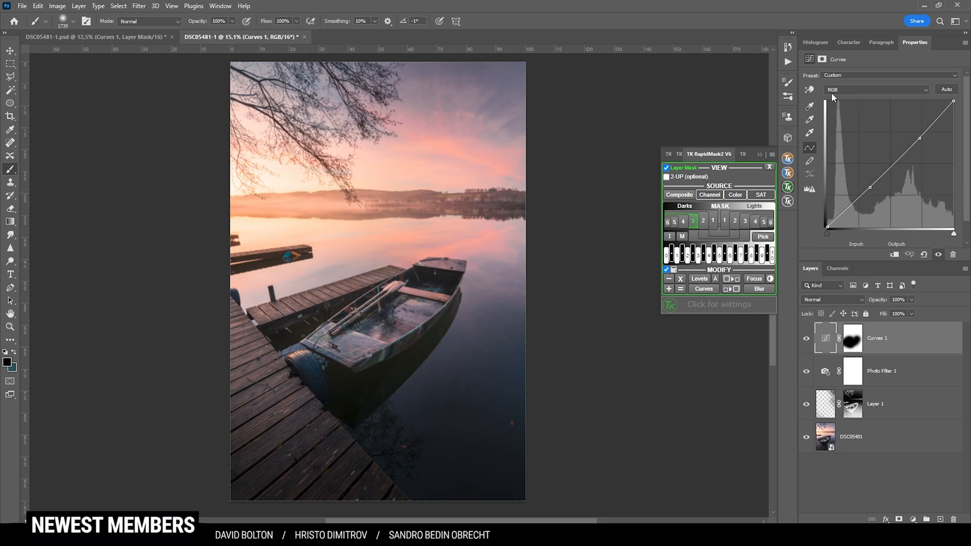
pyautogui.click(876, 89)
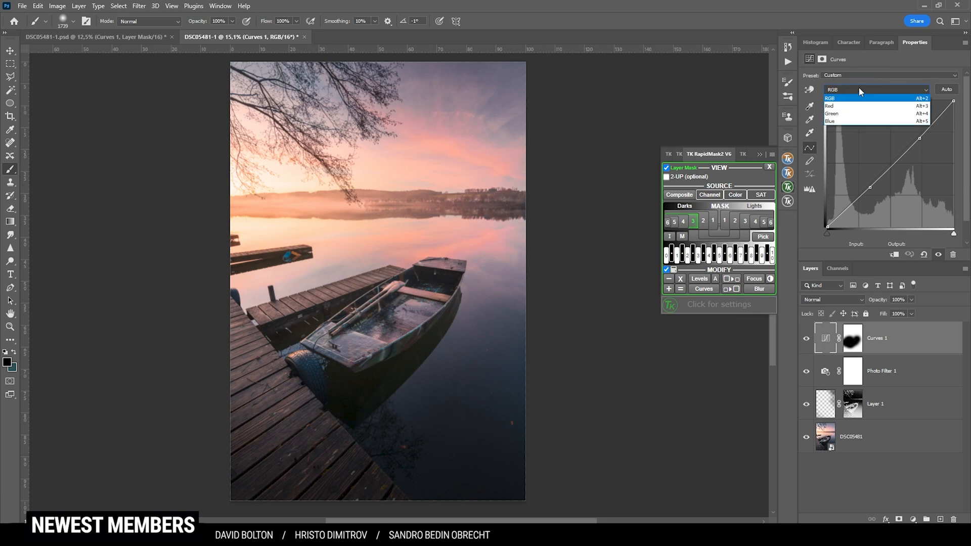
pyautogui.click(832, 106)
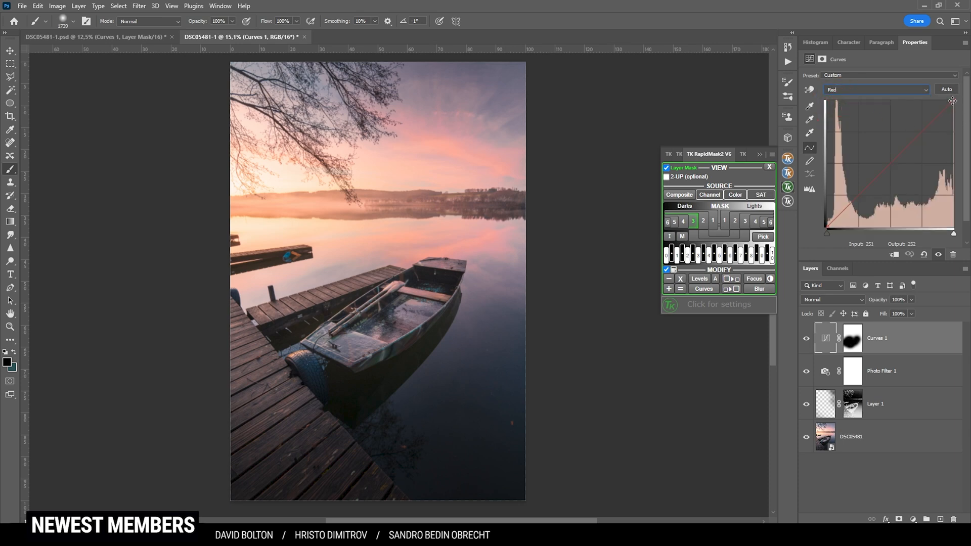
pyautogui.moveTo(953, 101); pyautogui.dragTo(953, 103)
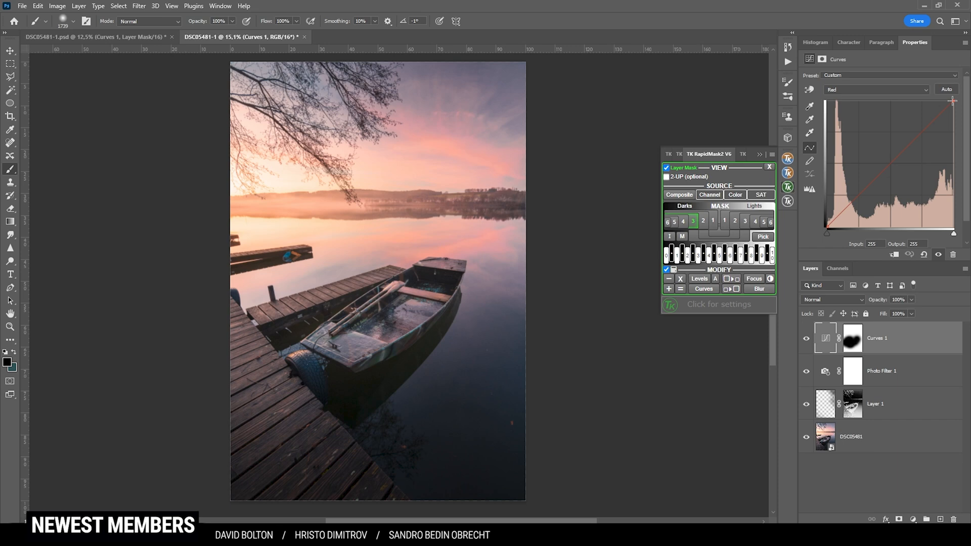